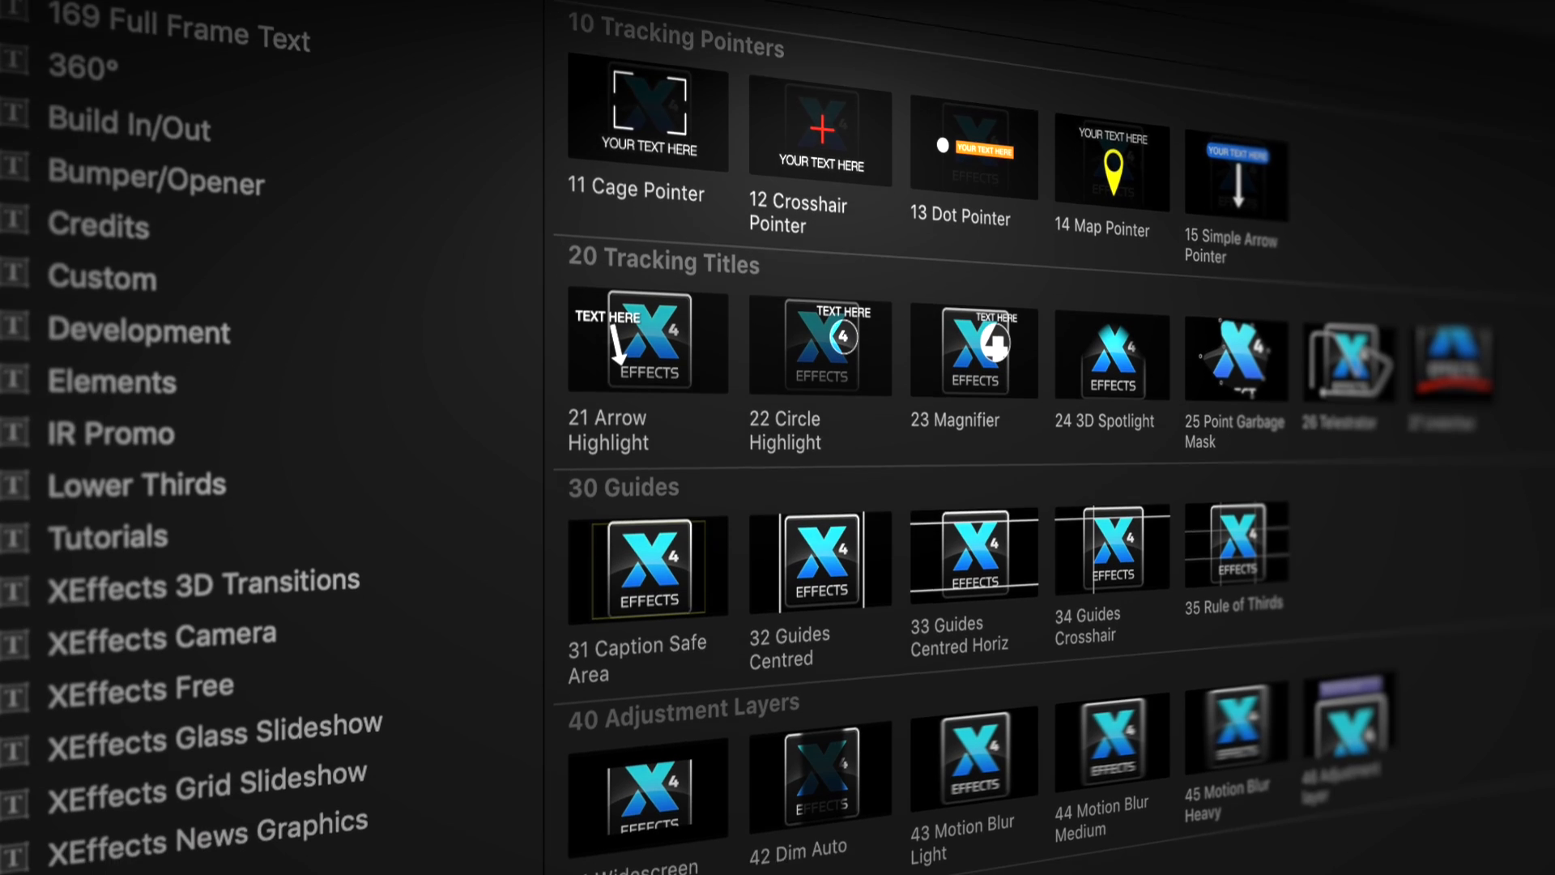
Step: Scroll the Effects browser through the XEffects Toolkit fixers toward 111 Alpha Adjust
{"action": "scroll", "scroll_direction": "down", "scroll_amount": 3}
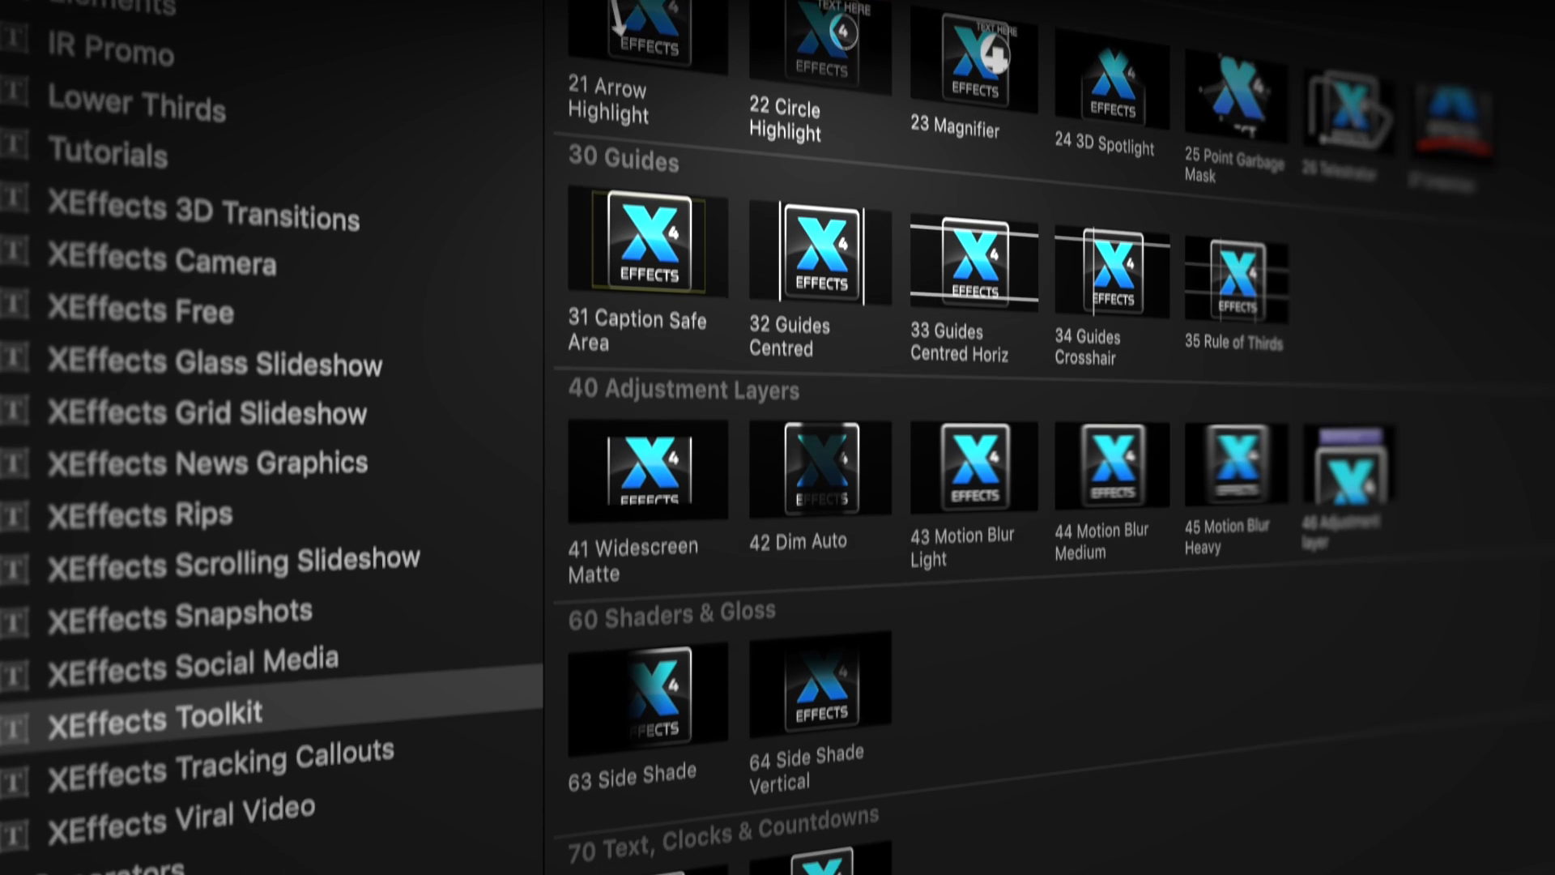
{"action": "scroll", "scroll_direction": "down", "scroll_amount": 3}
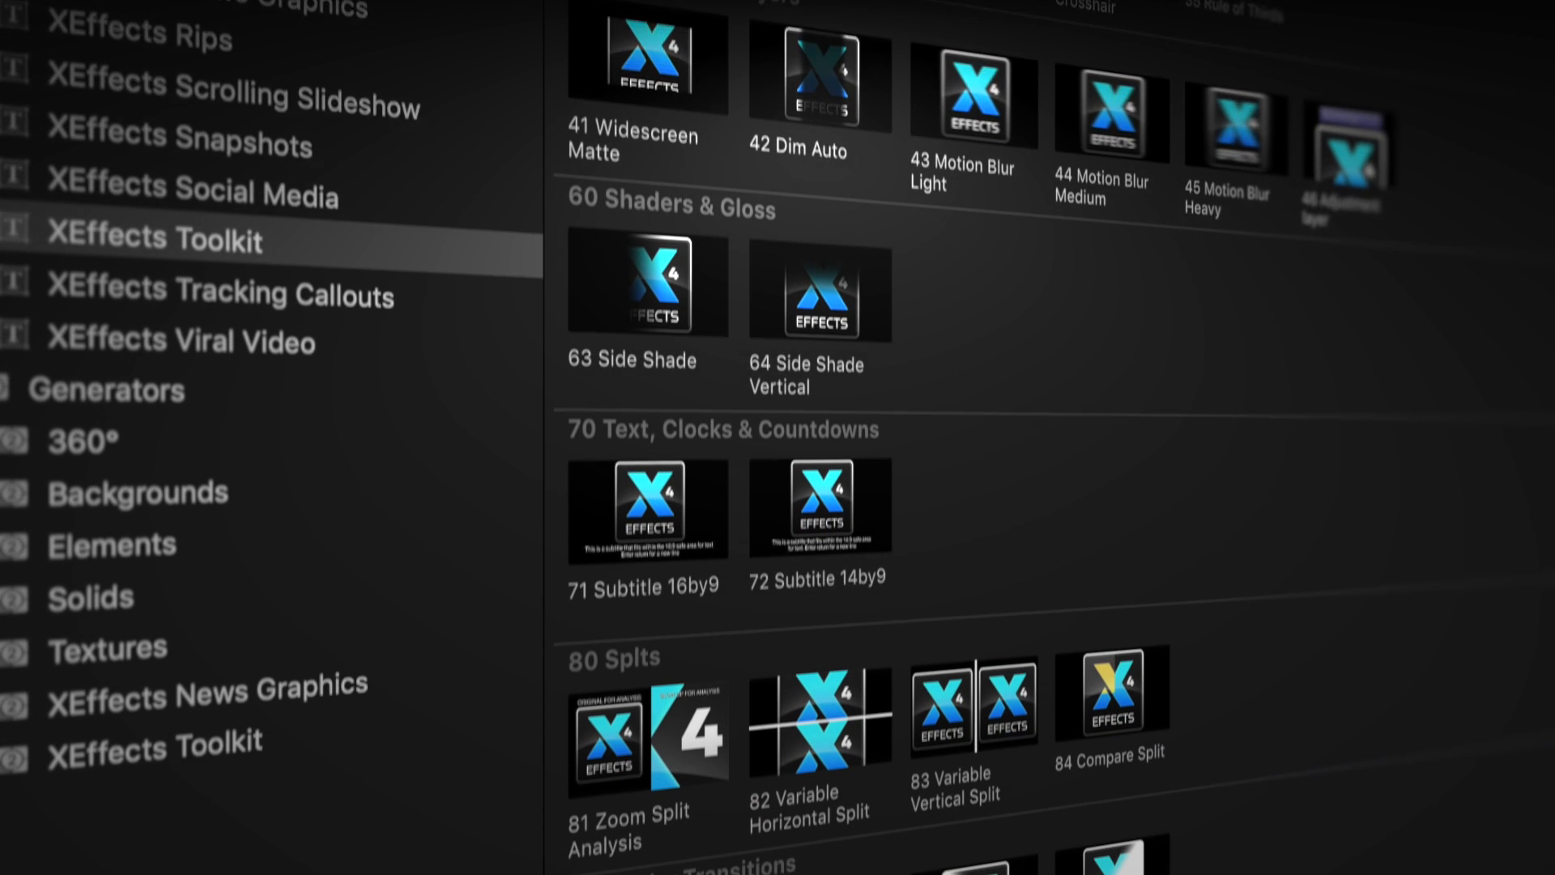
{"action": "scroll", "scroll_direction": "down", "scroll_amount": 3}
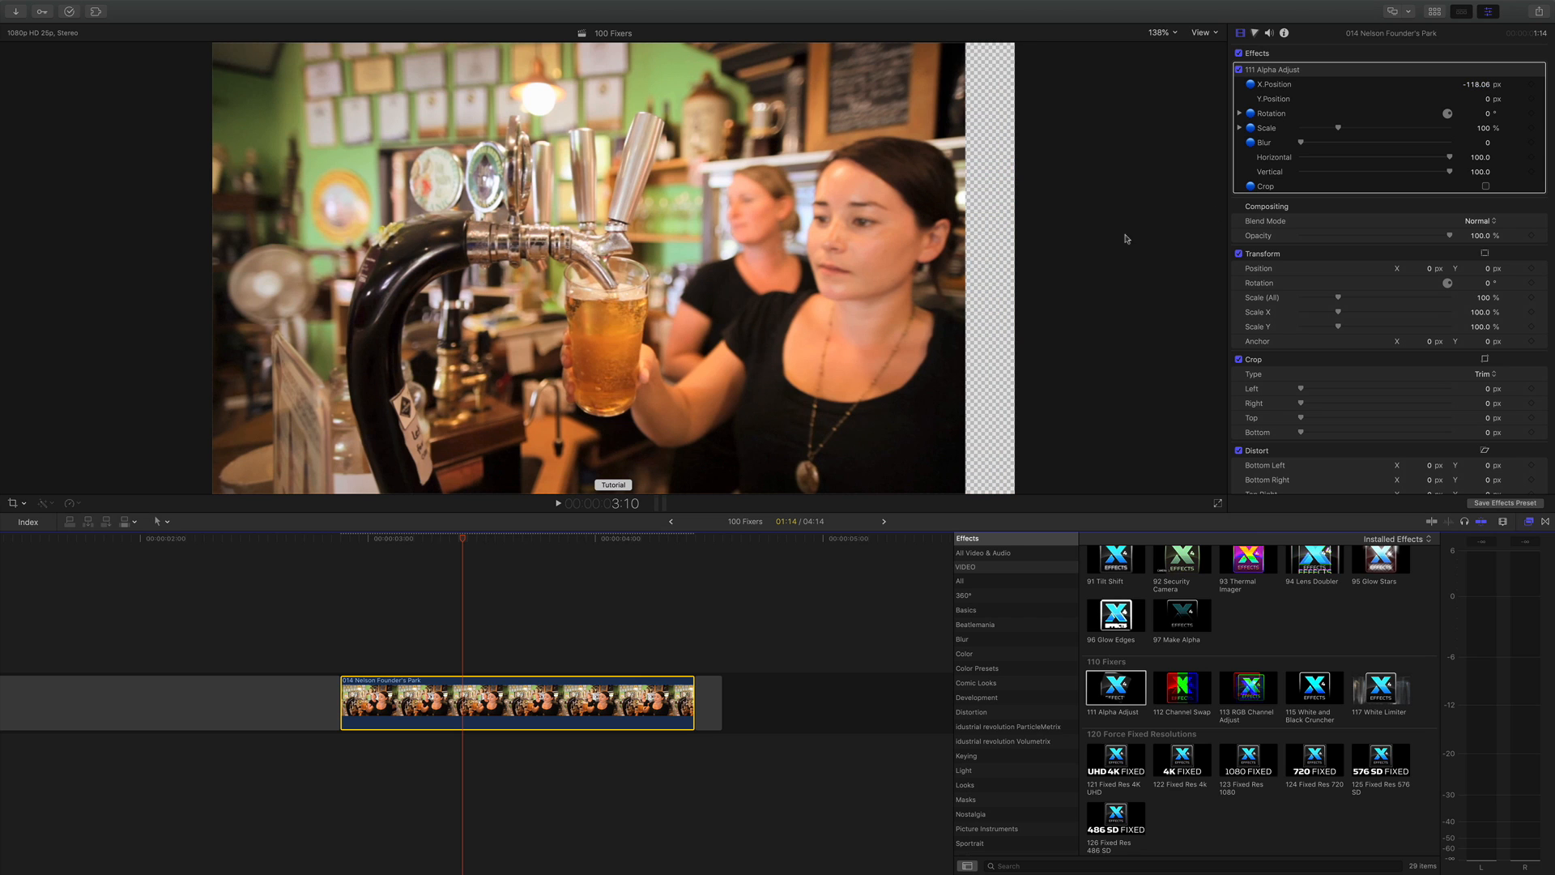
{"action": "mouse_move", "coordinate": [984, 111]}
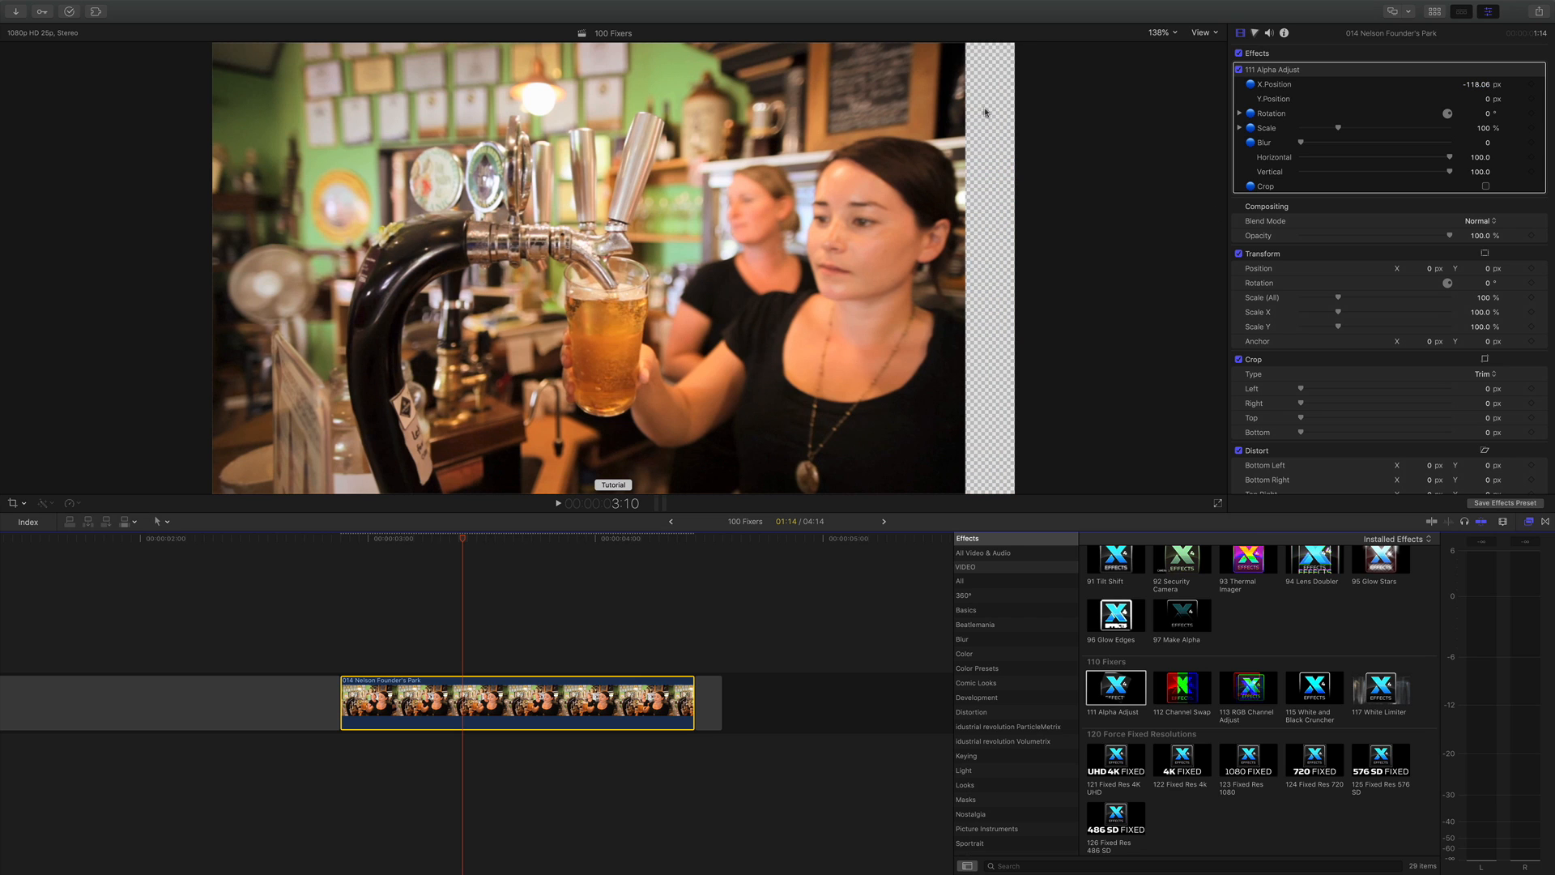
{"action": "mouse_move", "coordinate": [295, 235]}
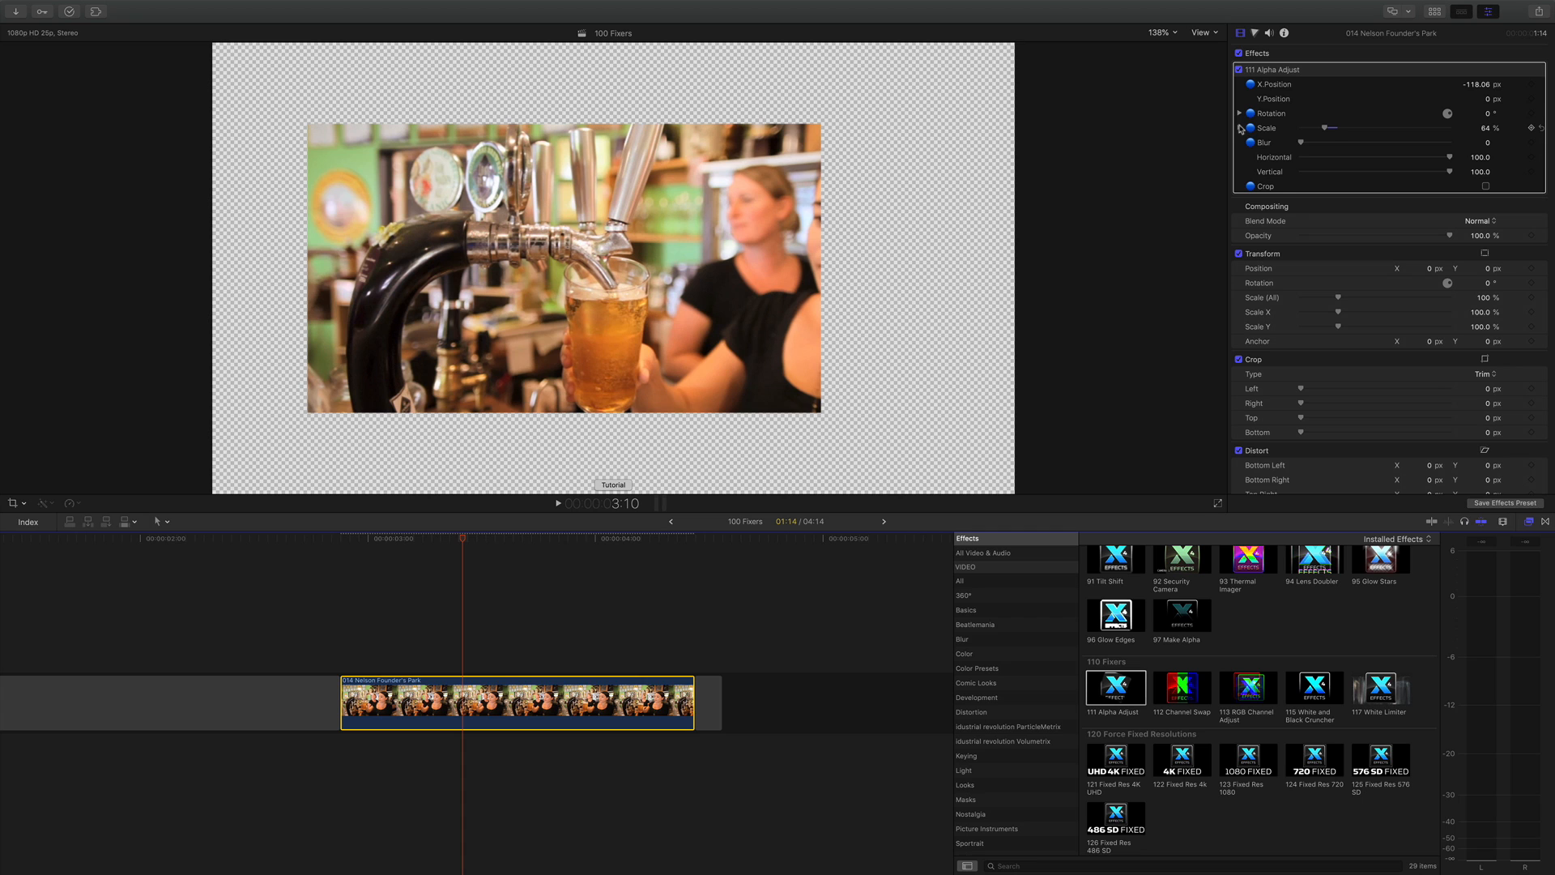
Step: Expand Alpha Adjust Scale, squeeze the picture horizontally to about 38%, and adjust its position
{"action": "left_click", "coordinate": [1238, 127]}
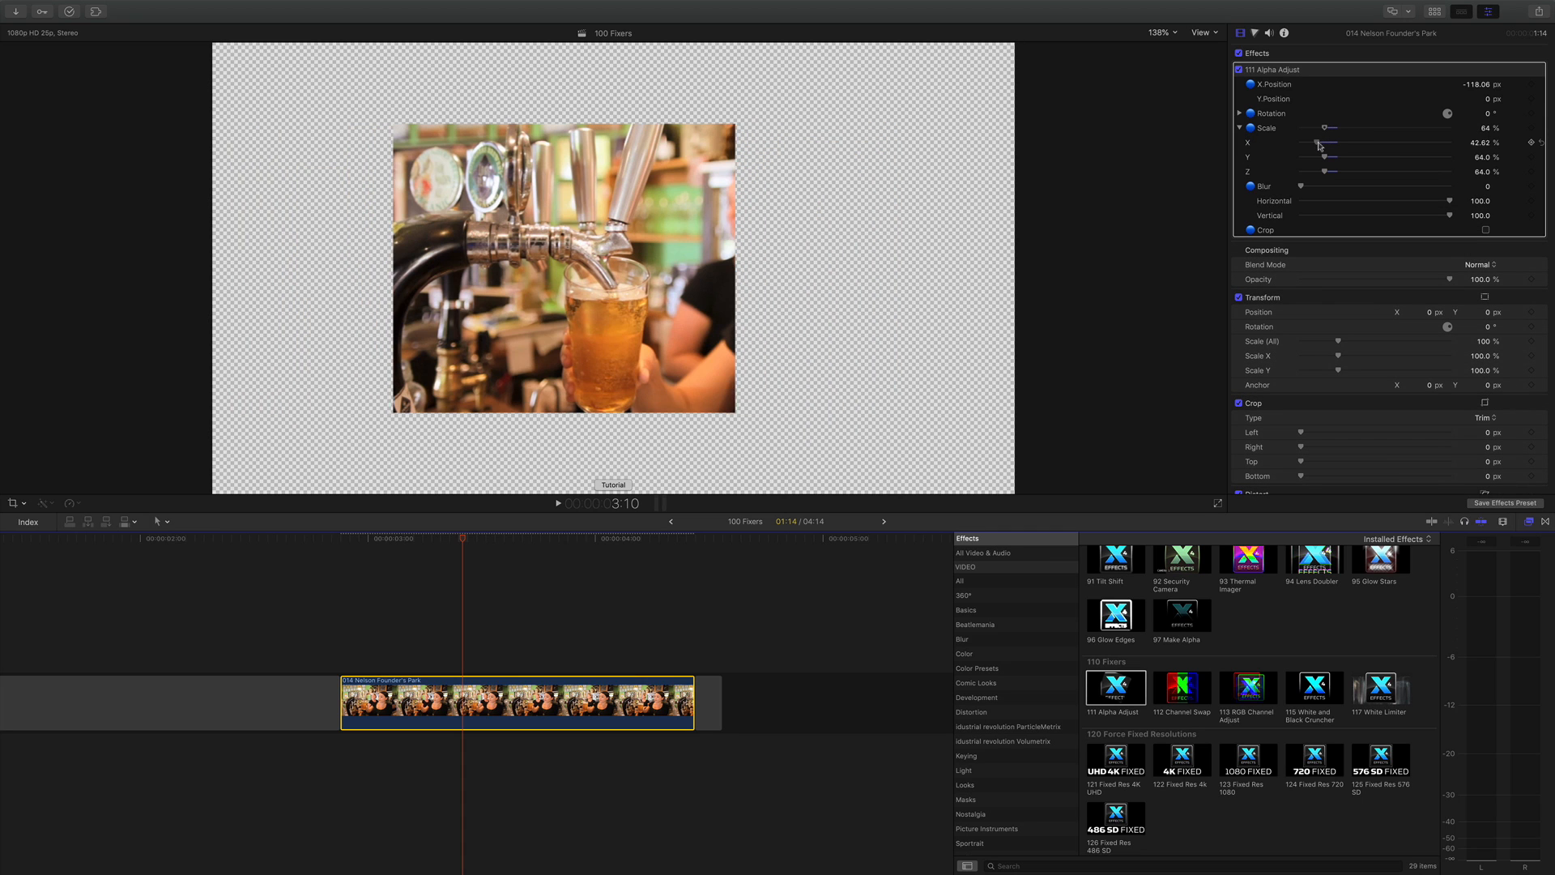
{"action": "left_click_drag", "start_coordinate": [1324, 143], "coordinate": [1334, 143]}
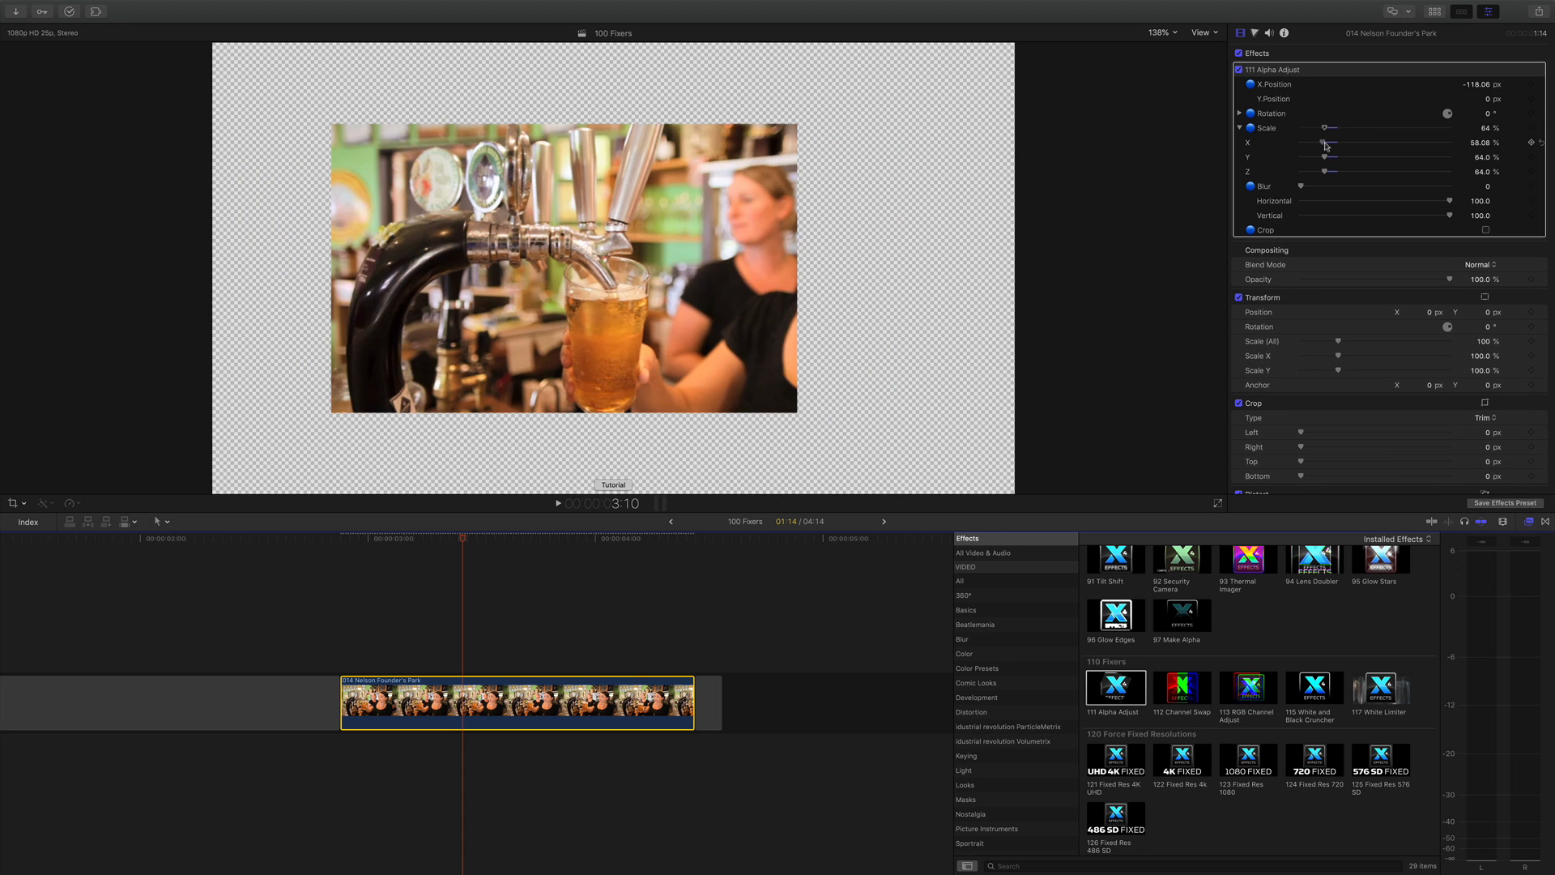
{"action": "left_click_drag", "start_coordinate": [1325, 141], "coordinate": [1314, 142]}
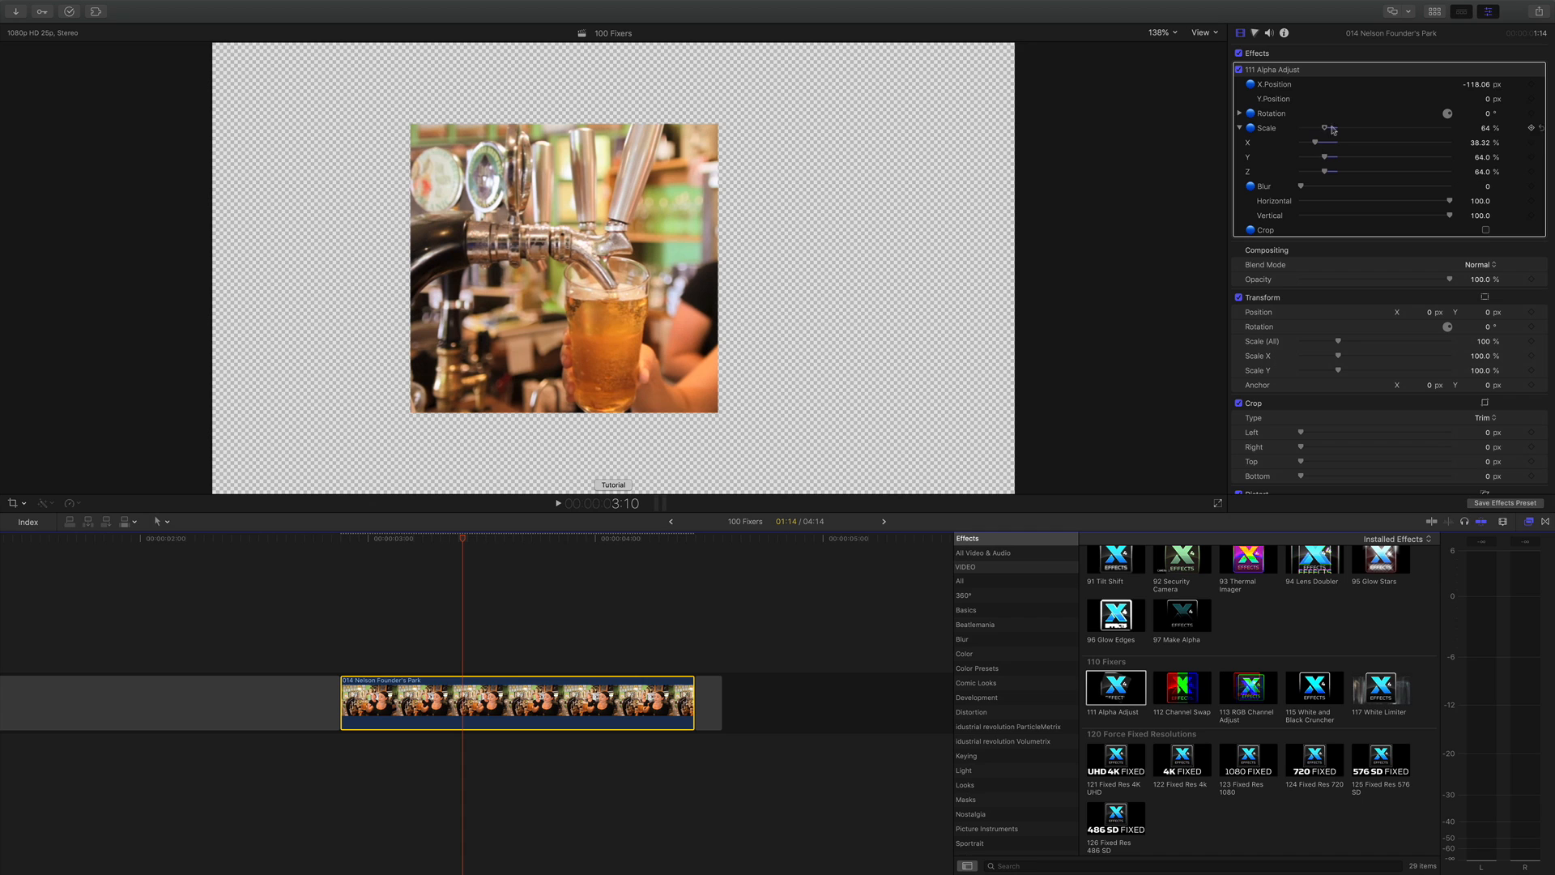
{"action": "left_click_drag", "start_coordinate": [1481, 84], "coordinate": [1498, 84]}
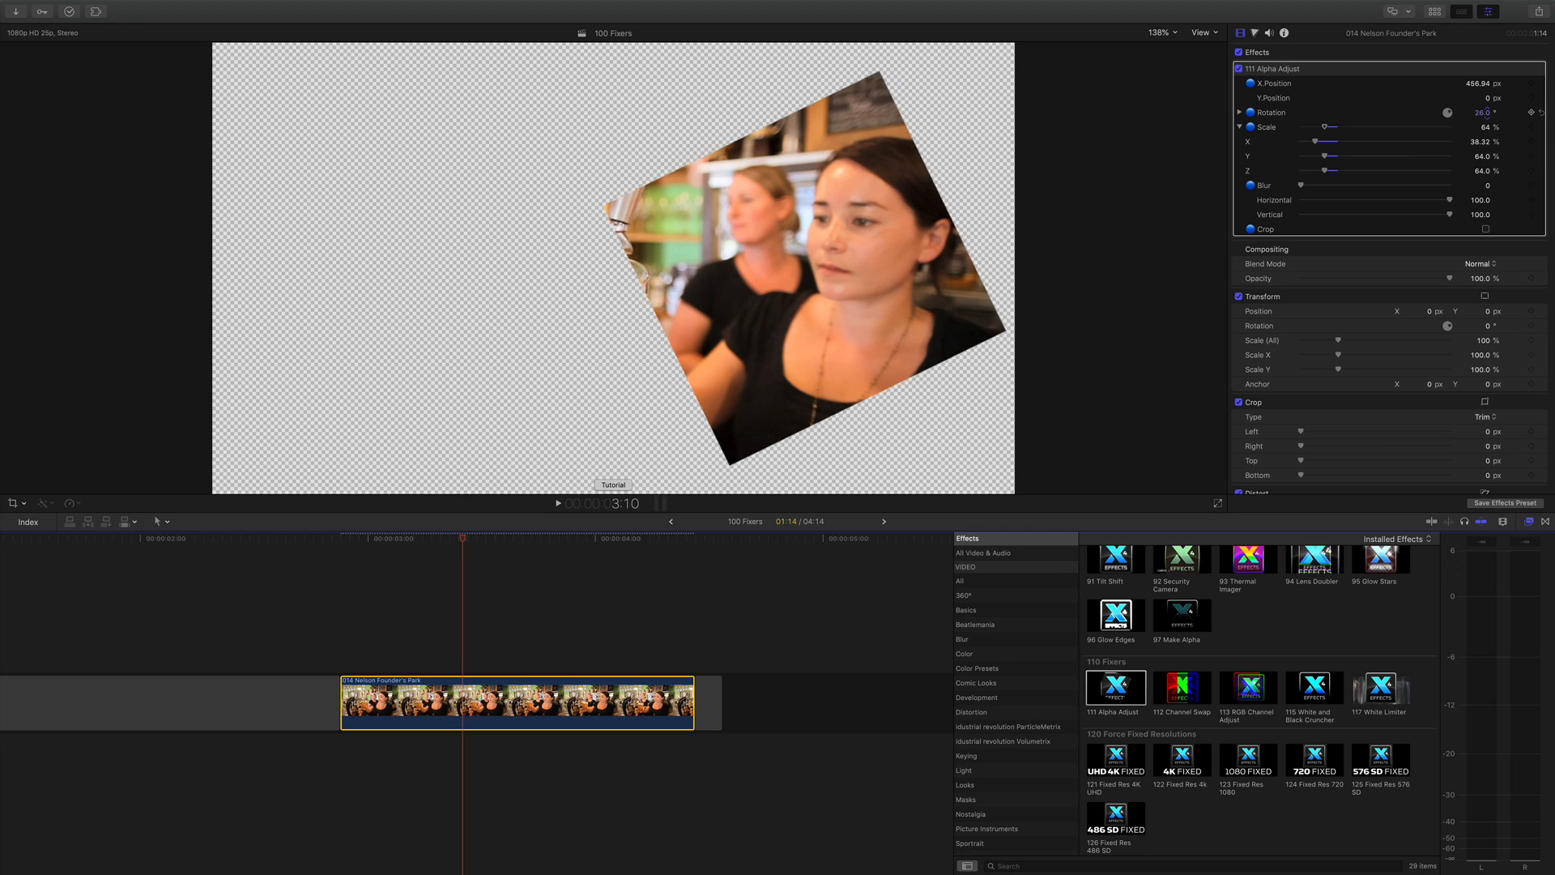
{"action": "left_click_drag", "start_coordinate": [1483, 112], "coordinate": [1478, 112]}
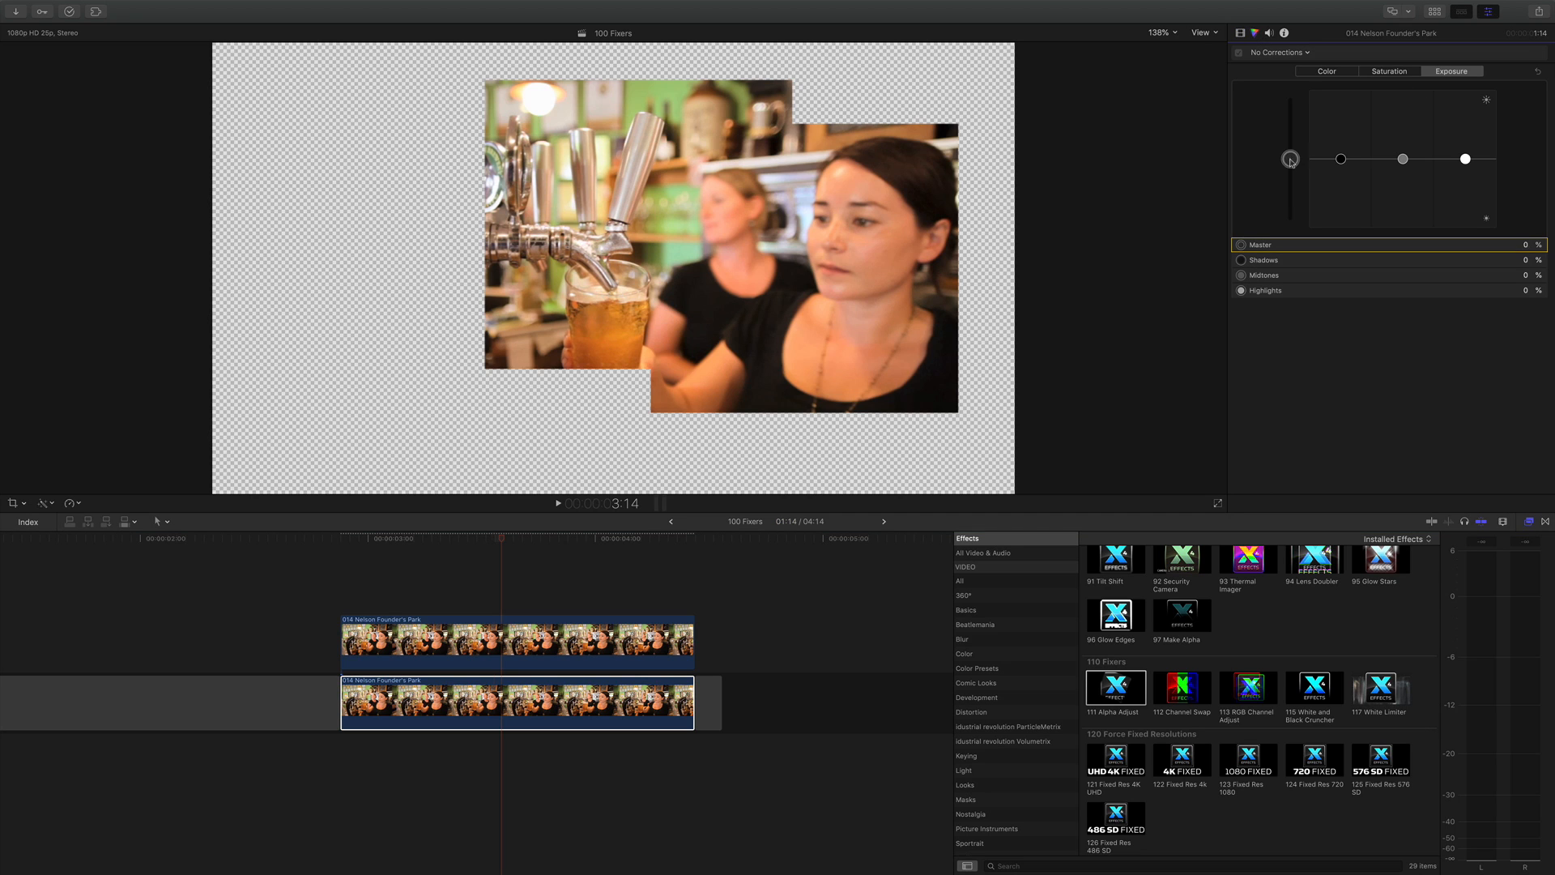
Step: Lower the Color Board Master exposure to about -36%, darkening one copy
{"action": "left_click_drag", "start_coordinate": [1291, 159], "coordinate": [1291, 184]}
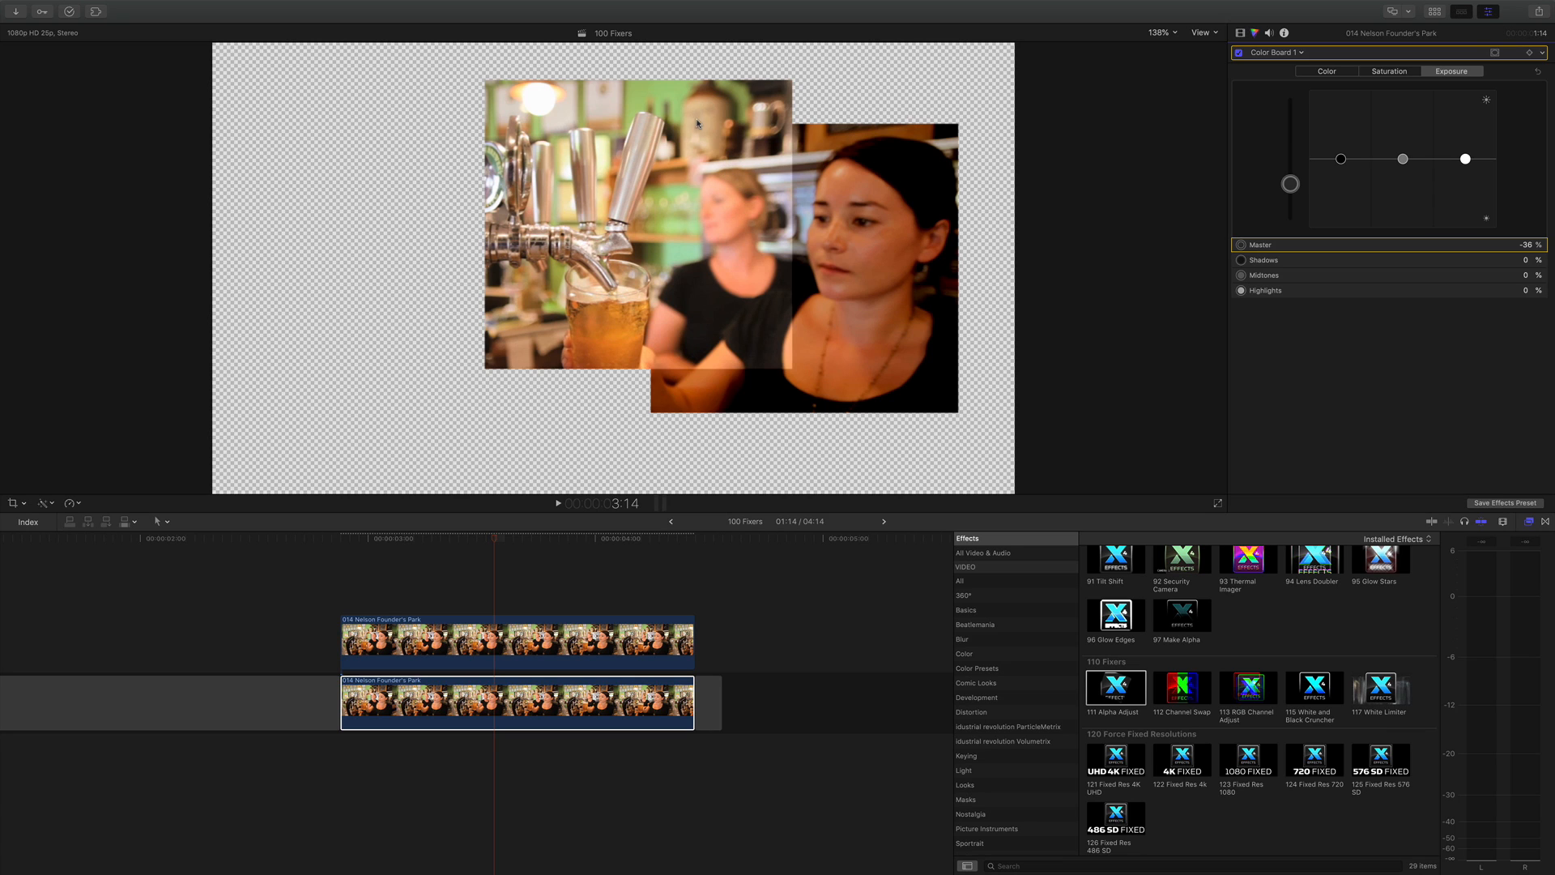
{"action": "mouse_move", "coordinate": [486, 262]}
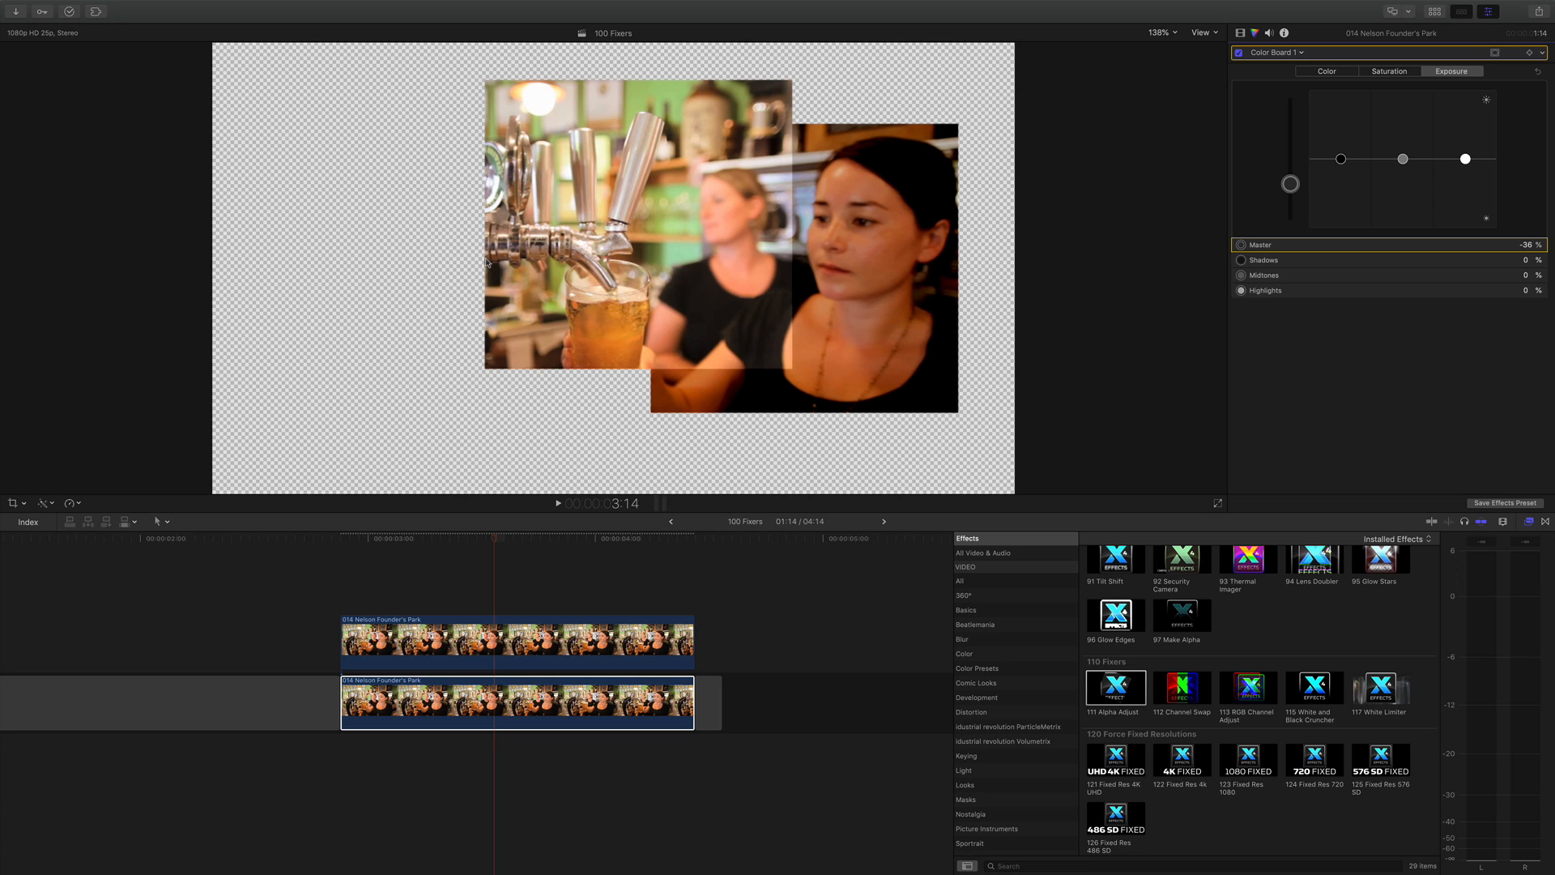
{"action": "left_click", "coordinate": [416, 538]}
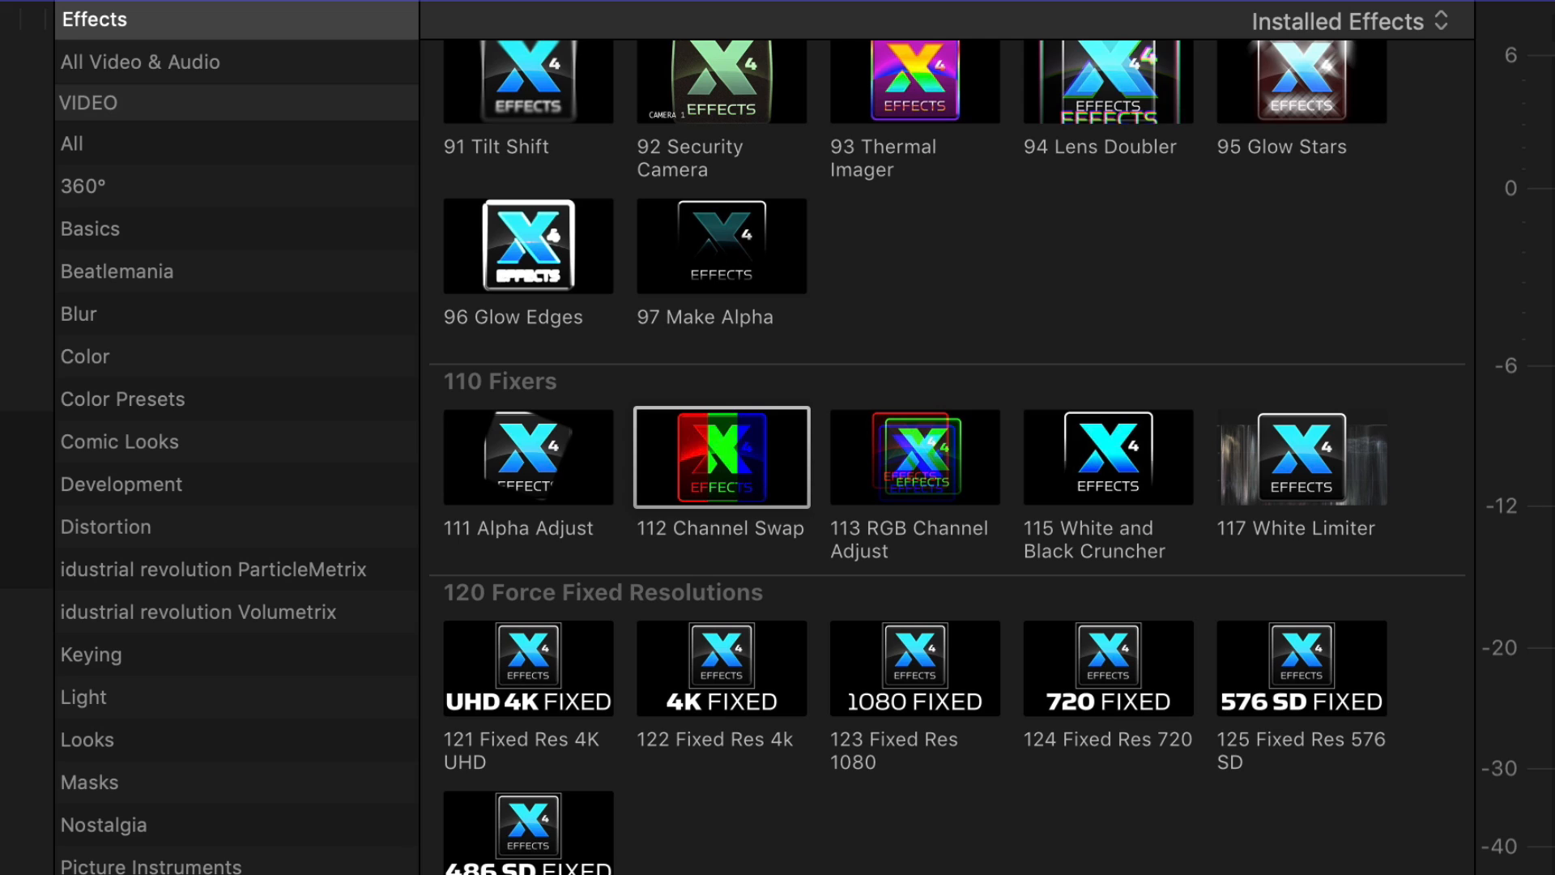
{"action": "mouse_move", "coordinate": [727, 584]}
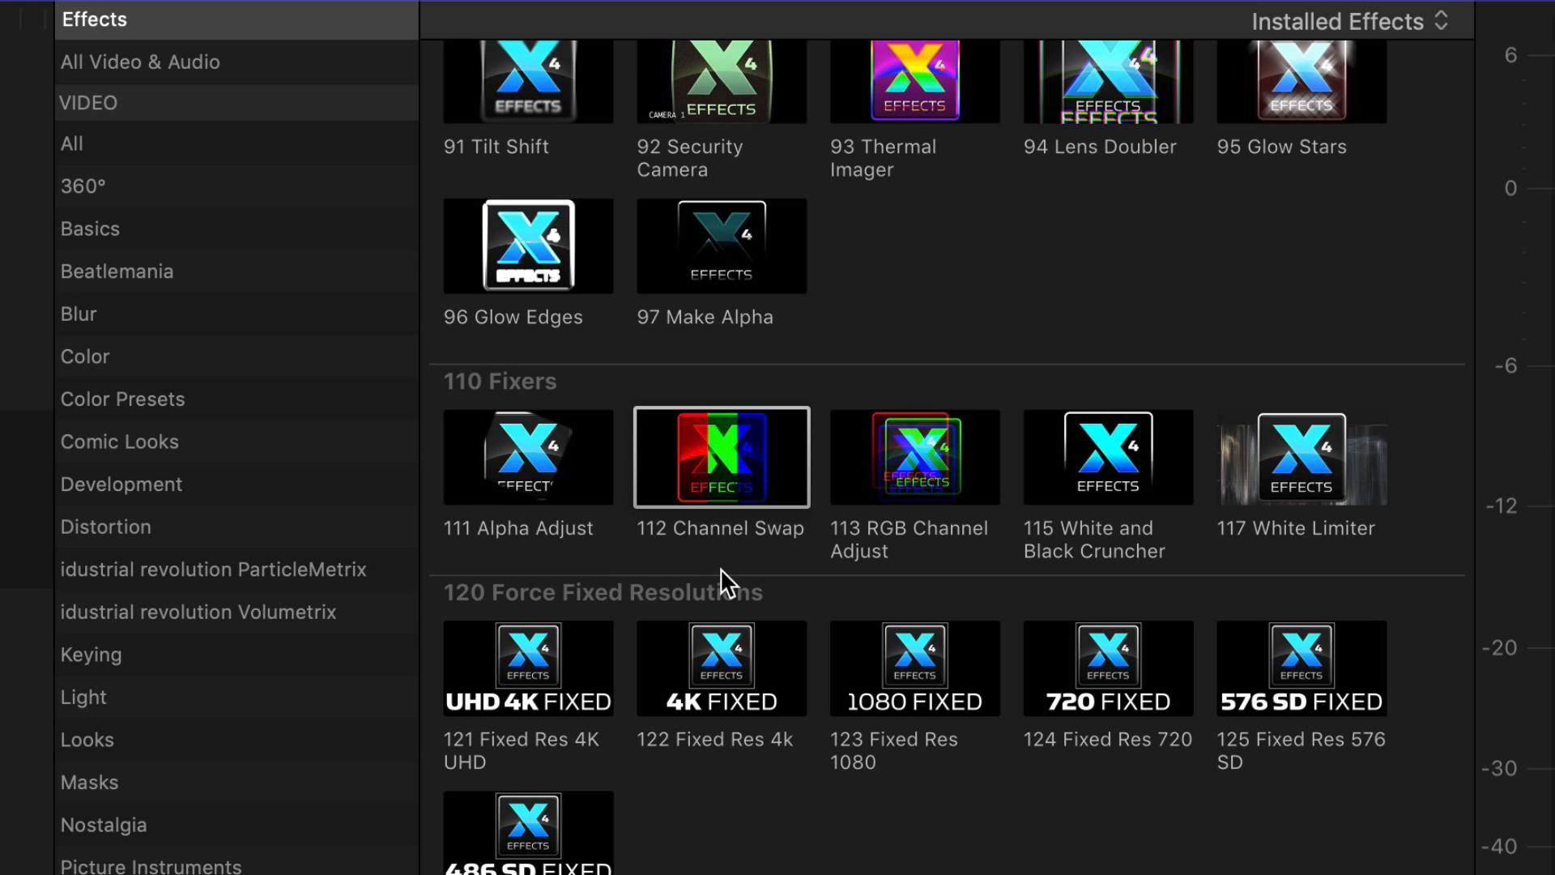
{"action": "mouse_move", "coordinate": [746, 578]}
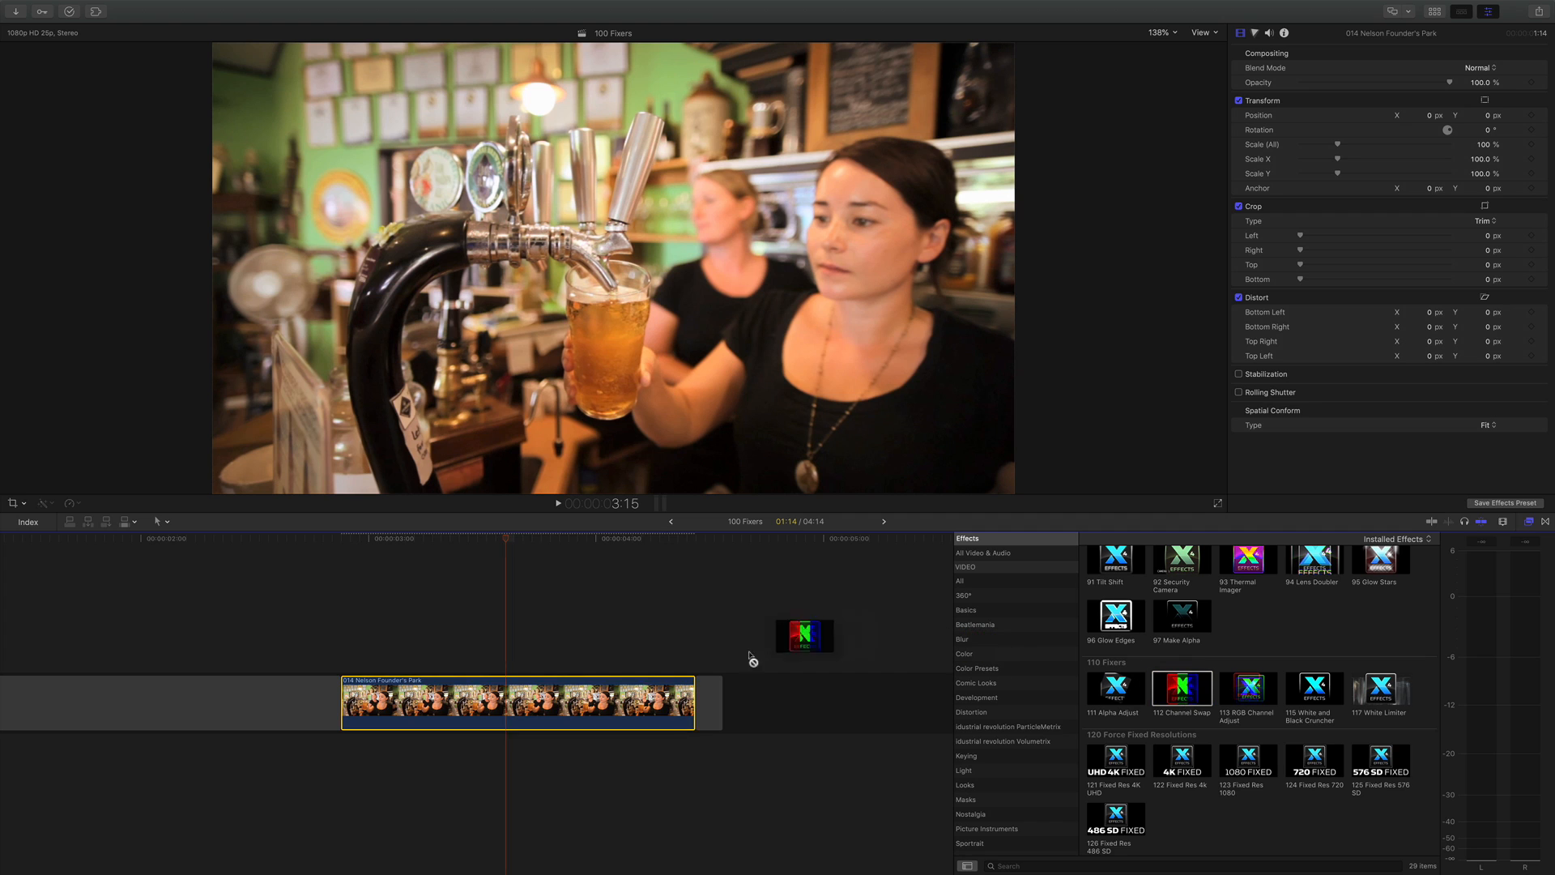
{"action": "double_click", "coordinate": [1181, 689]}
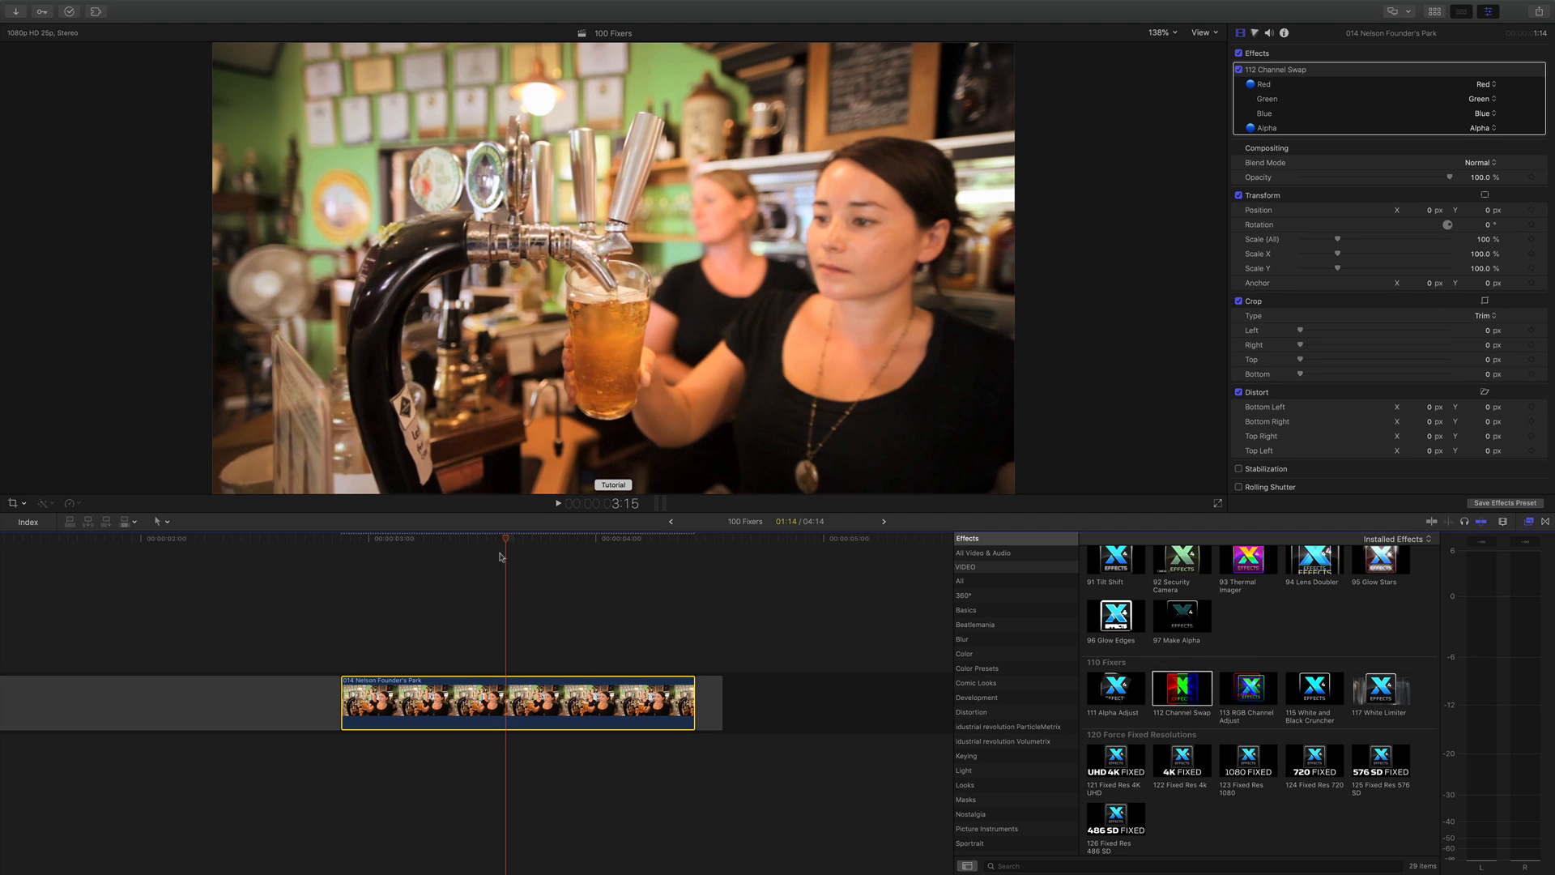
{"action": "mouse_move", "coordinate": [1315, 107]}
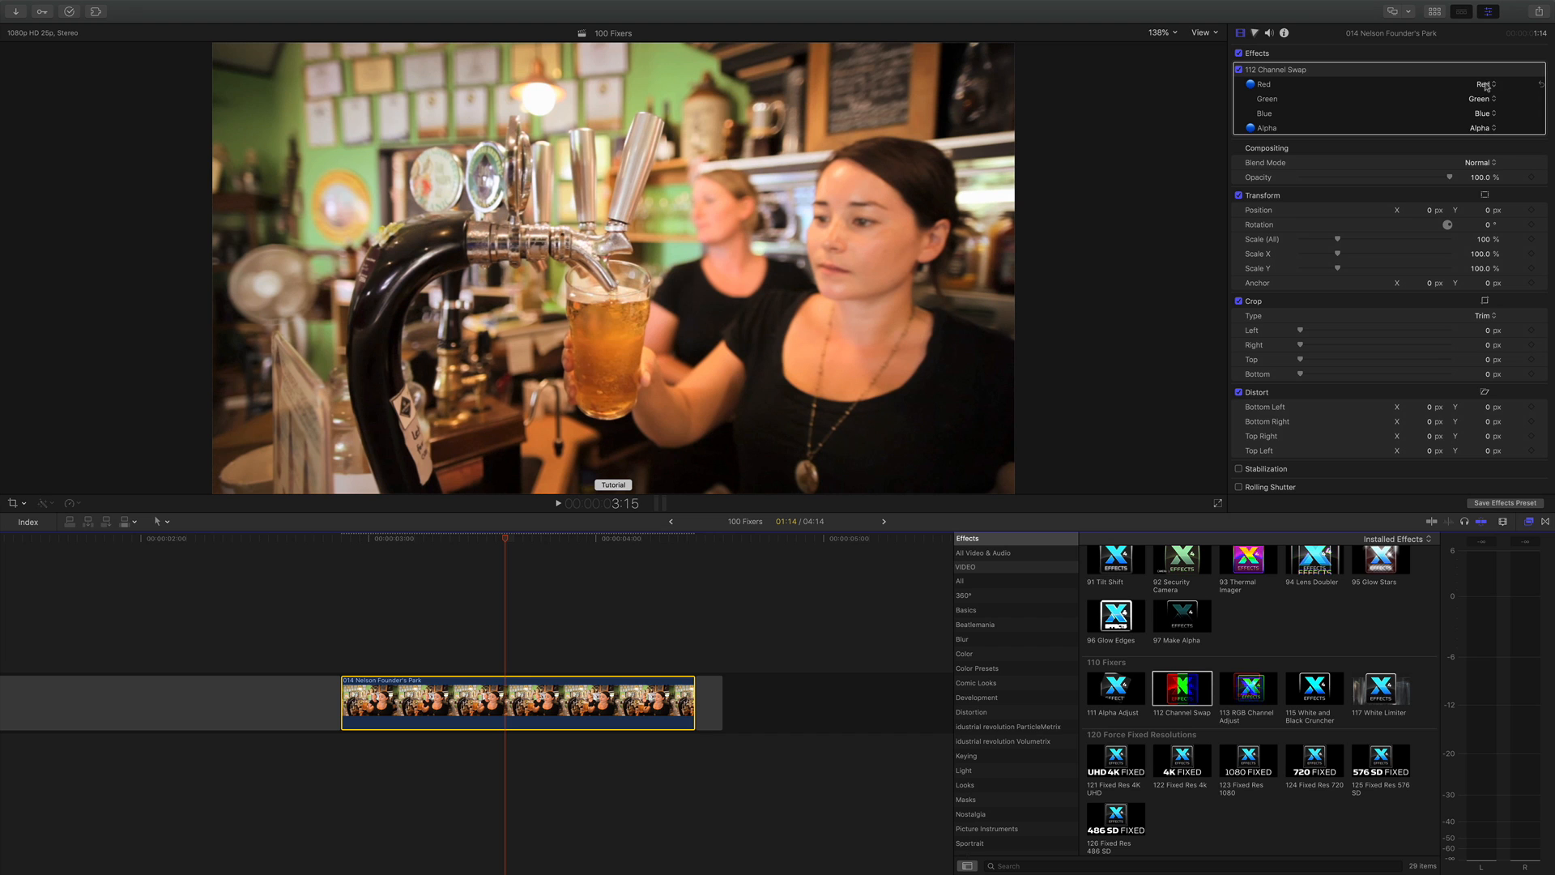
{"action": "left_click", "coordinate": [1484, 84]}
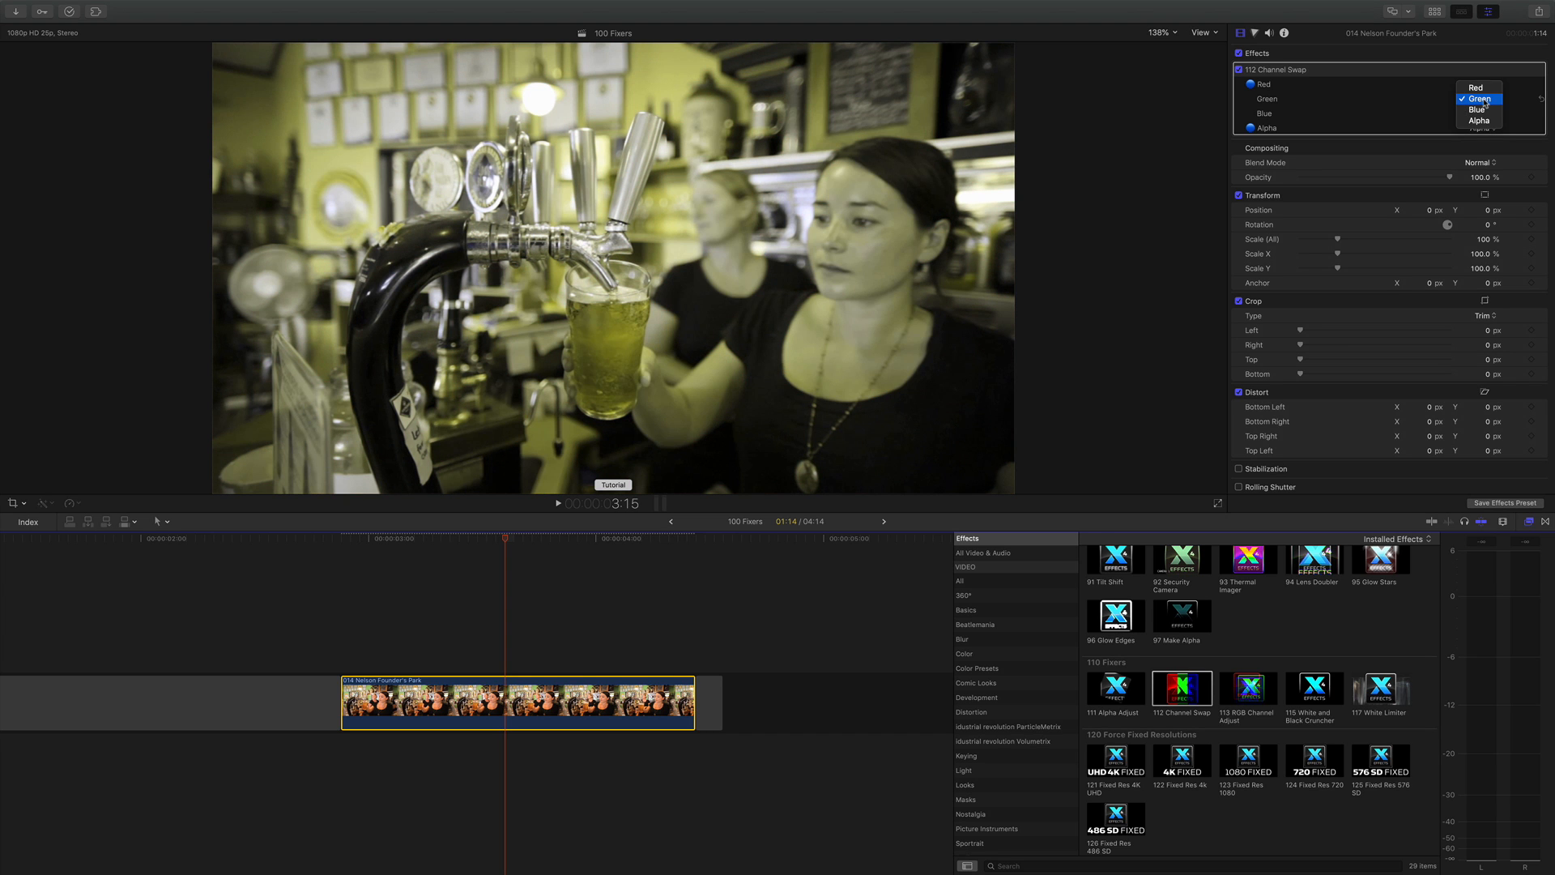
{"action": "left_click", "coordinate": [1479, 98]}
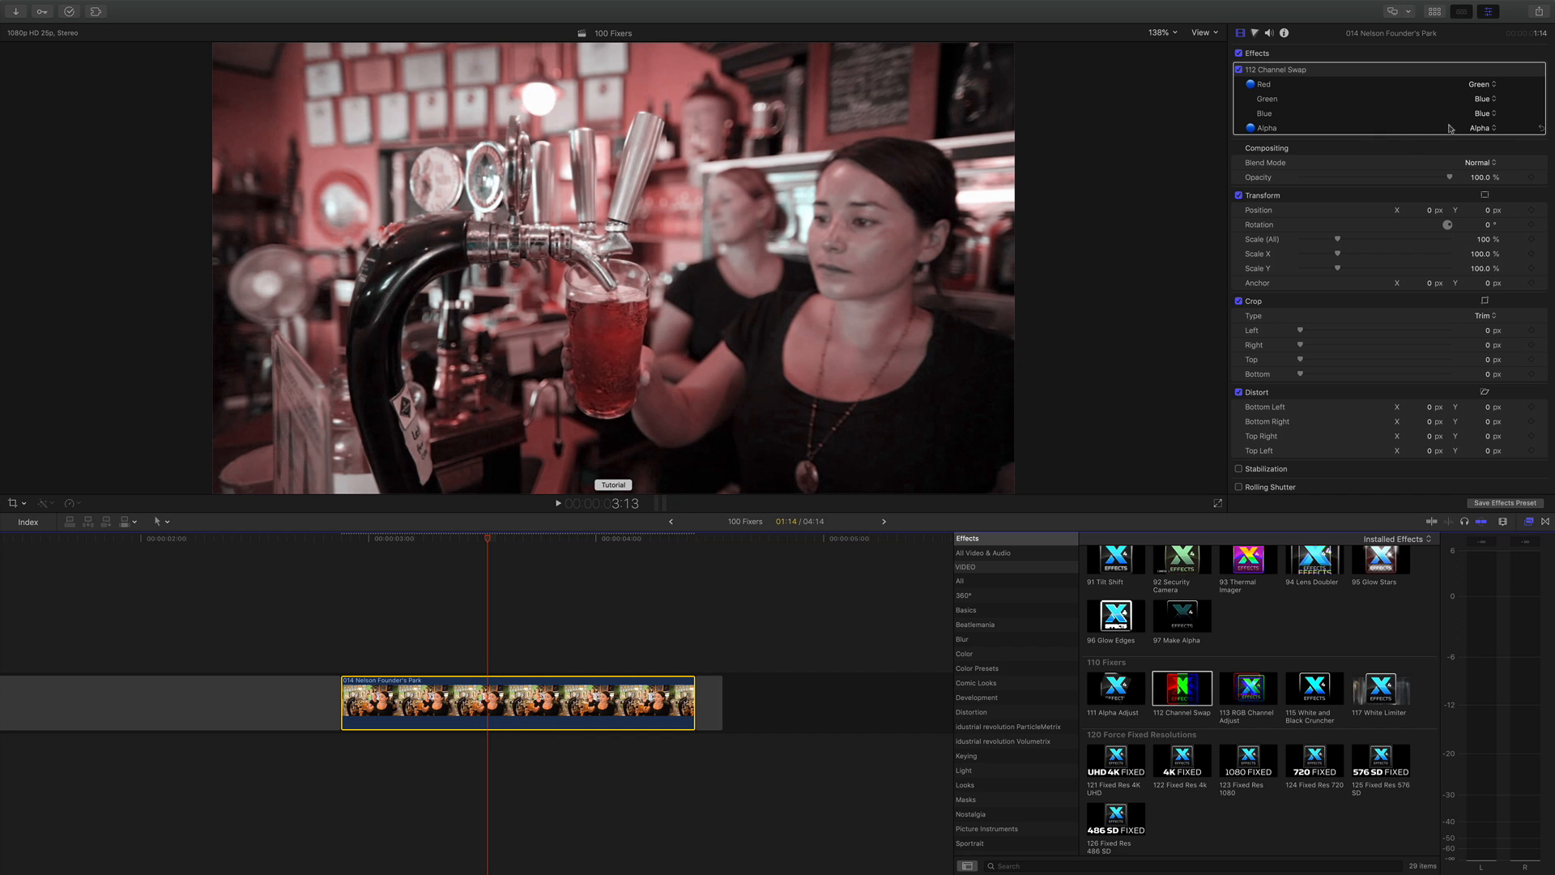
{"action": "left_click", "coordinate": [1485, 127]}
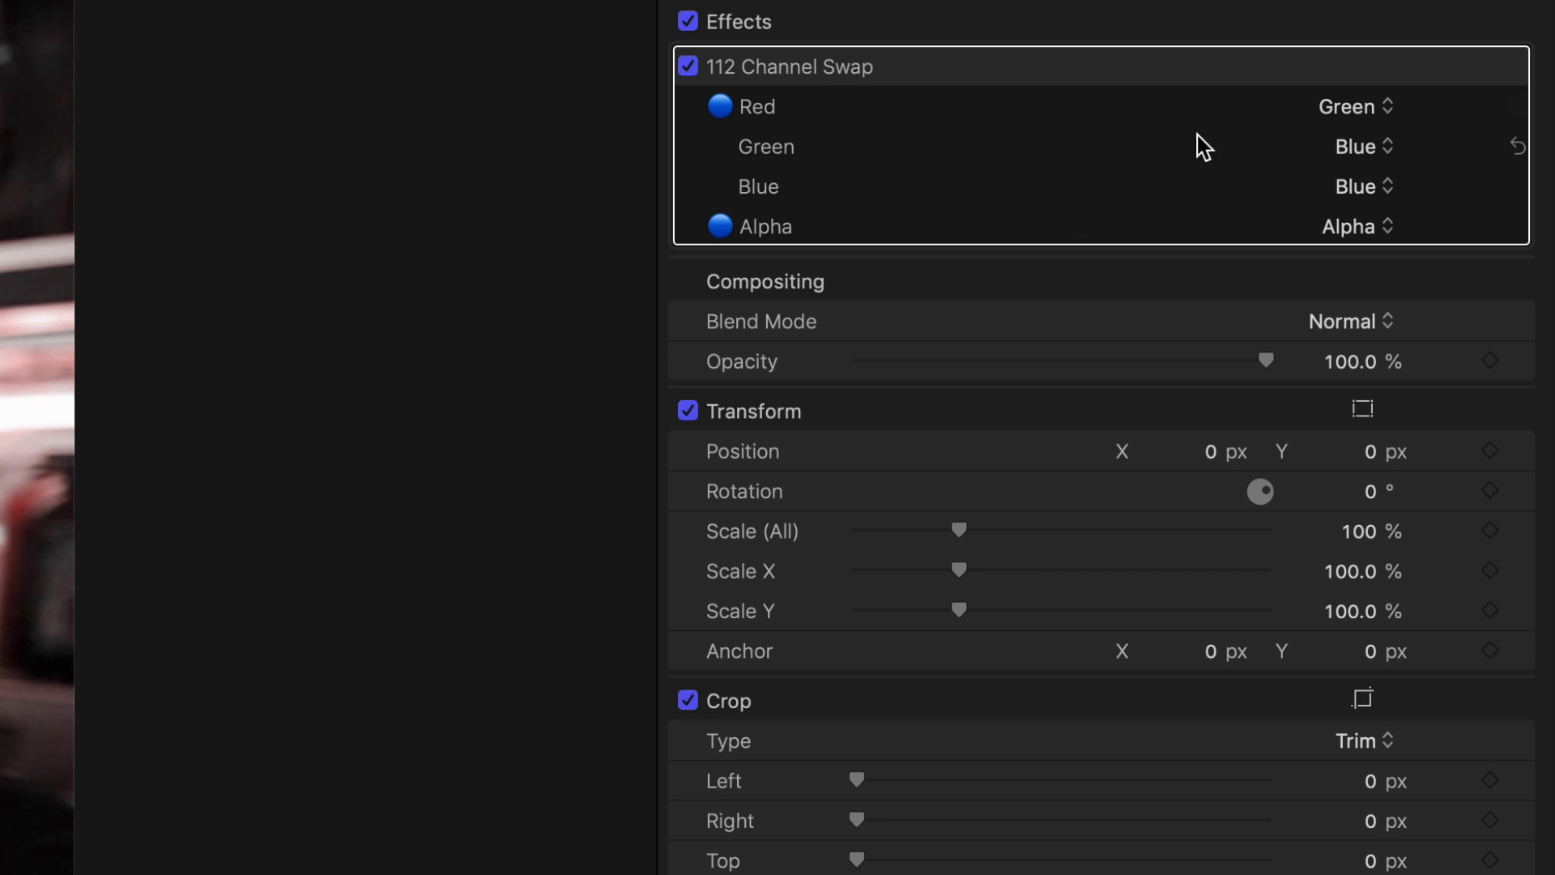
{"action": "mouse_move", "coordinate": [1285, 230]}
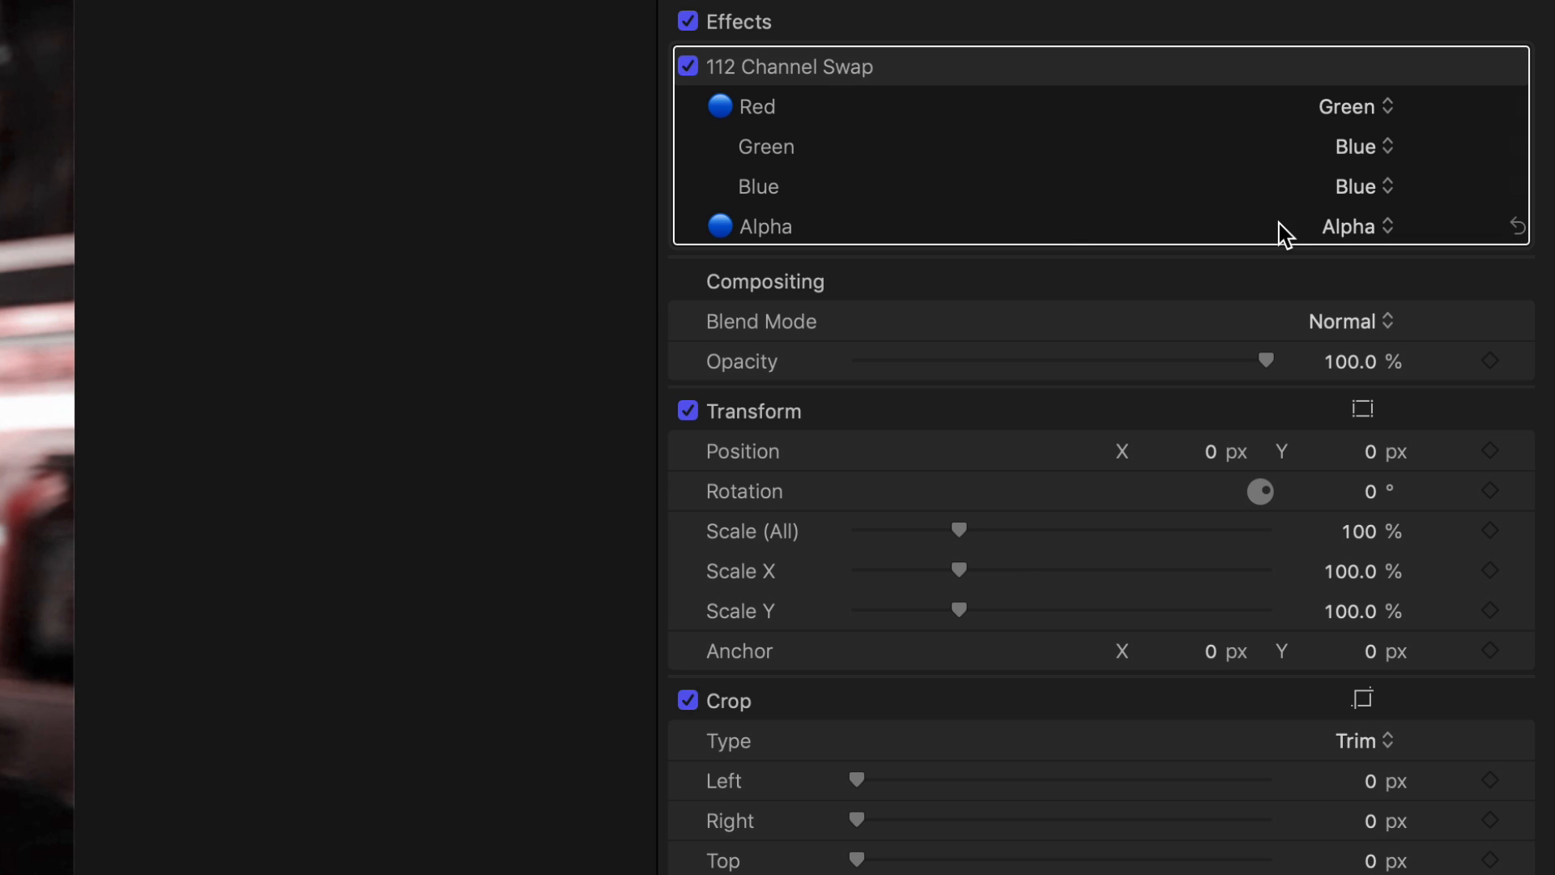
{"action": "mouse_move", "coordinate": [1287, 194]}
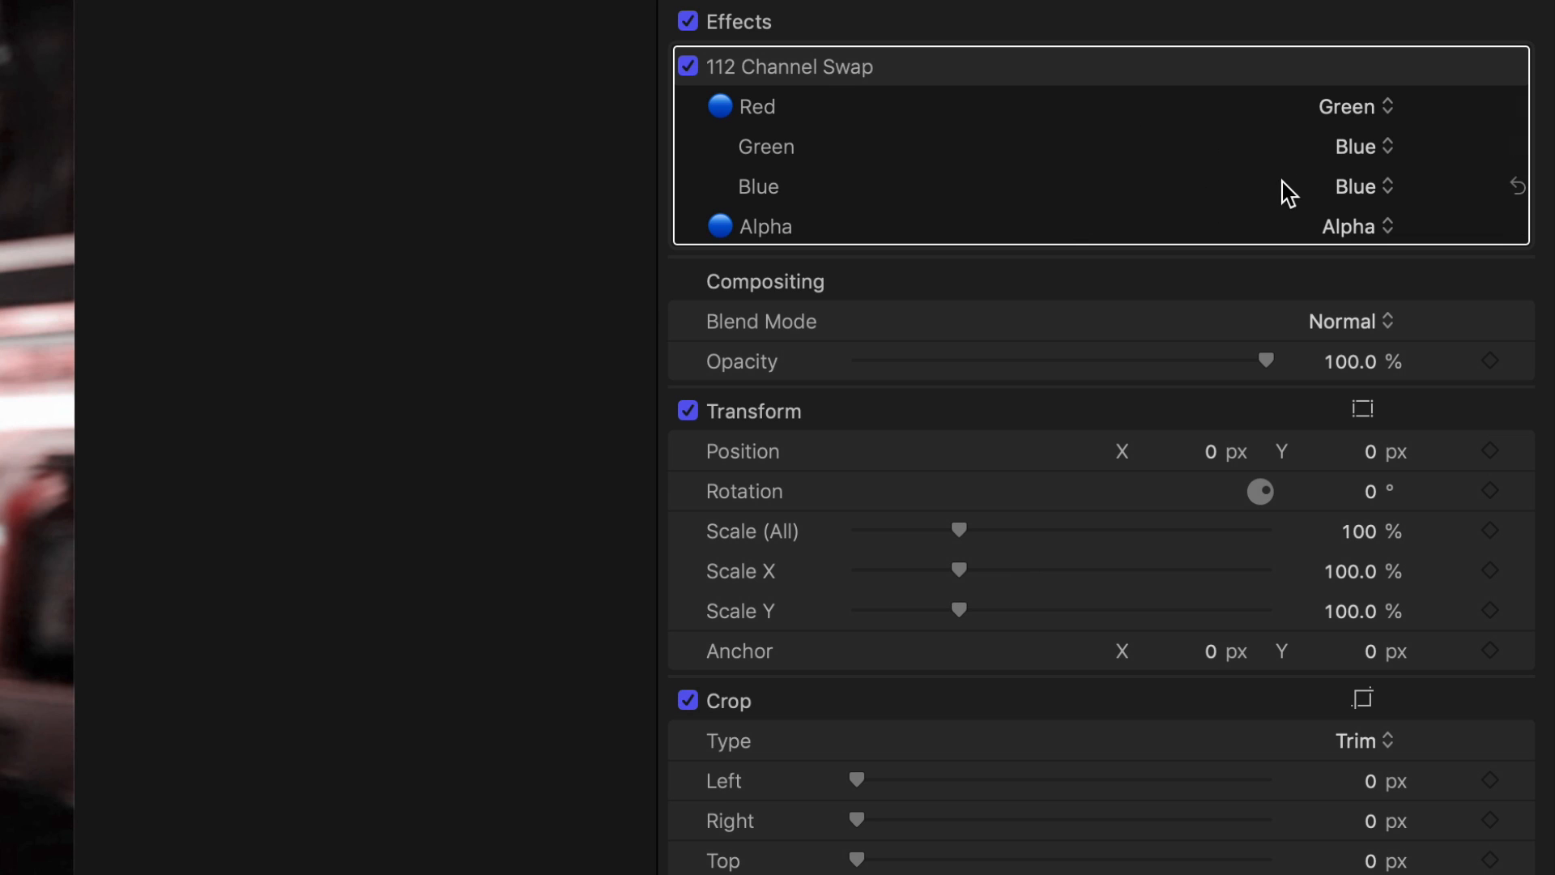
{"action": "mouse_move", "coordinate": [1316, 181]}
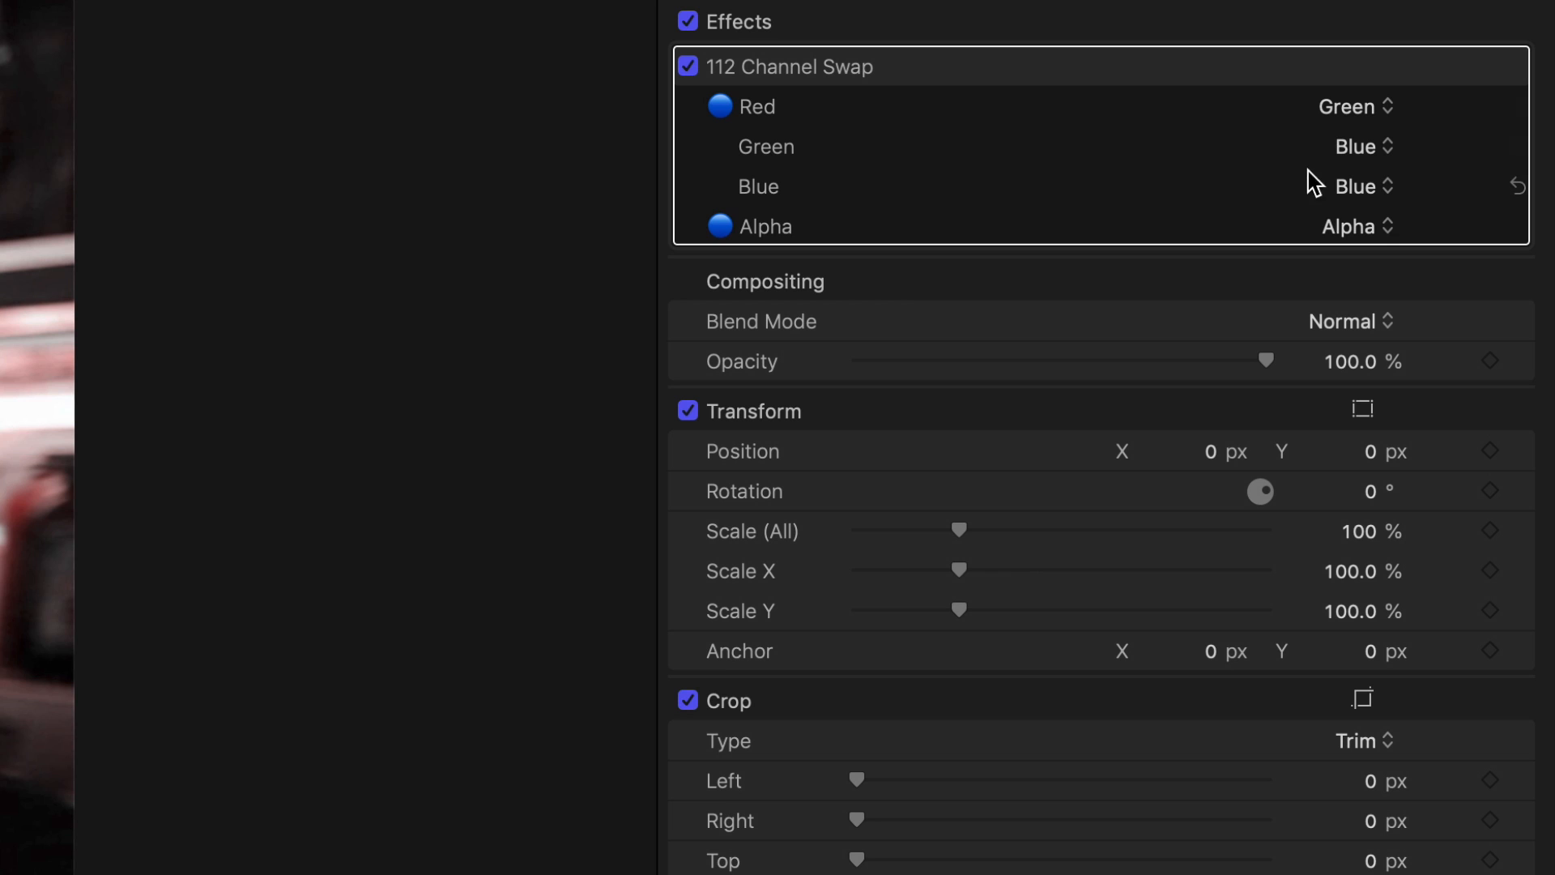
{"action": "mouse_move", "coordinate": [1327, 189]}
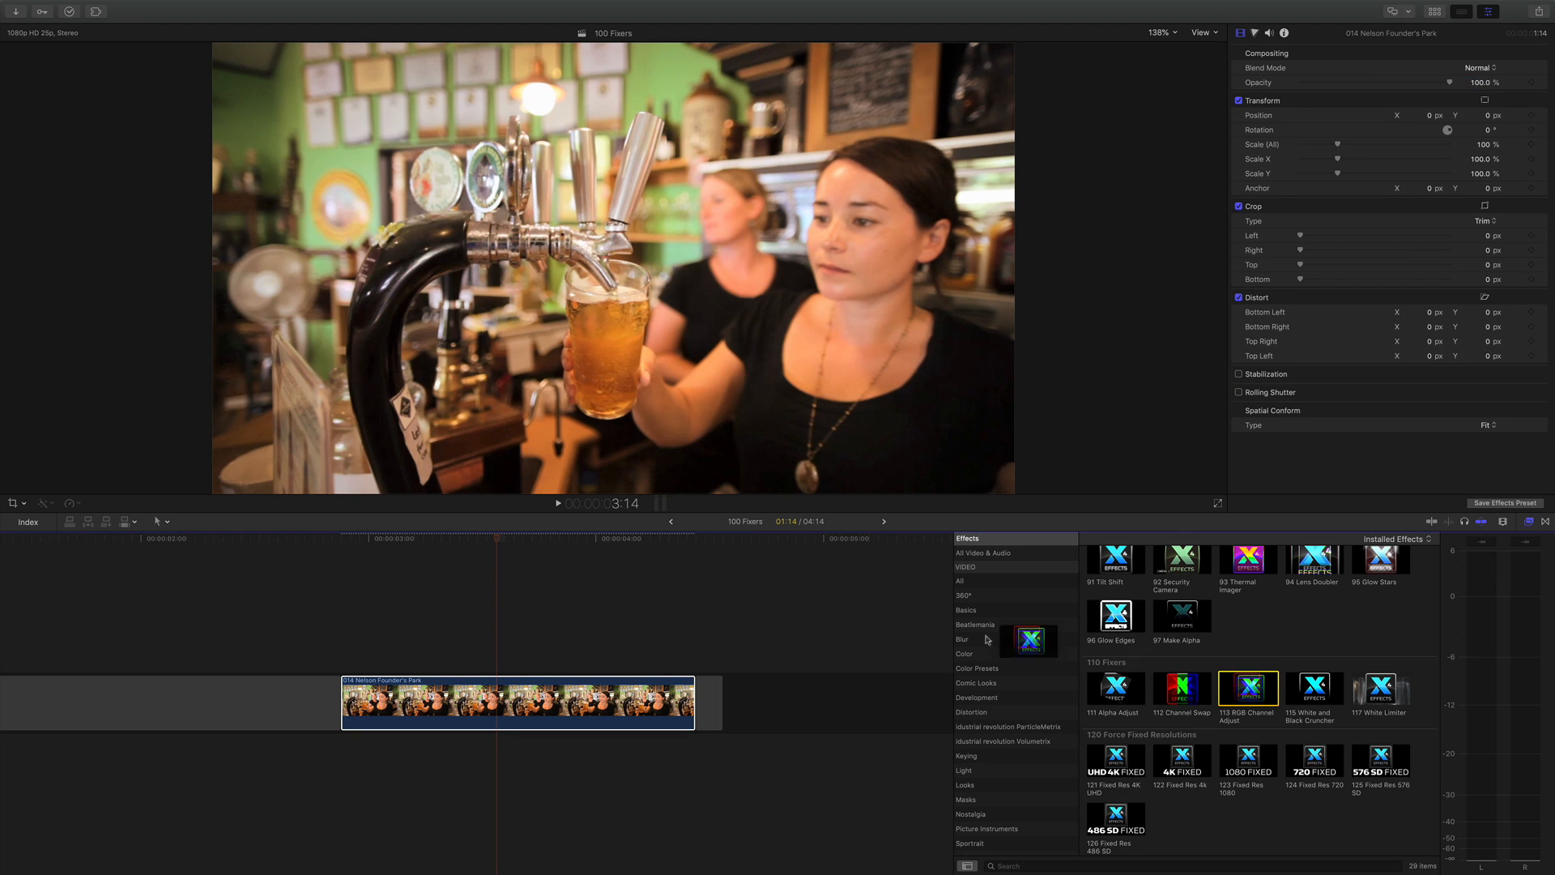
Step: Apply RGB Channel Adjust to the bar clip and reduce the red channel amount
{"action": "double_click", "coordinate": [1248, 689]}
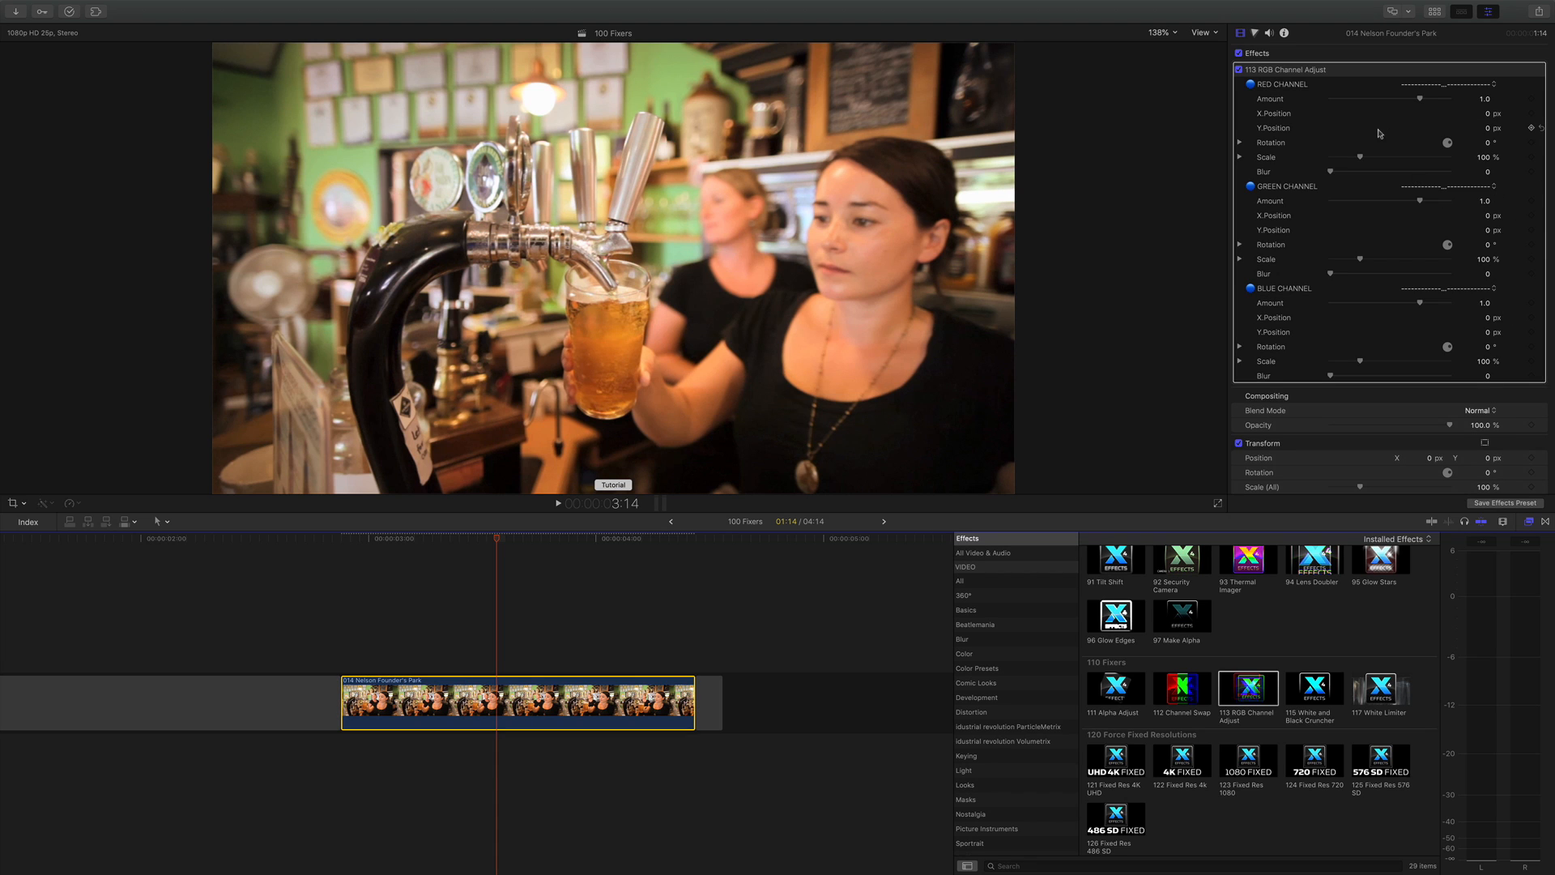
{"action": "mouse_move", "coordinate": [1394, 138]}
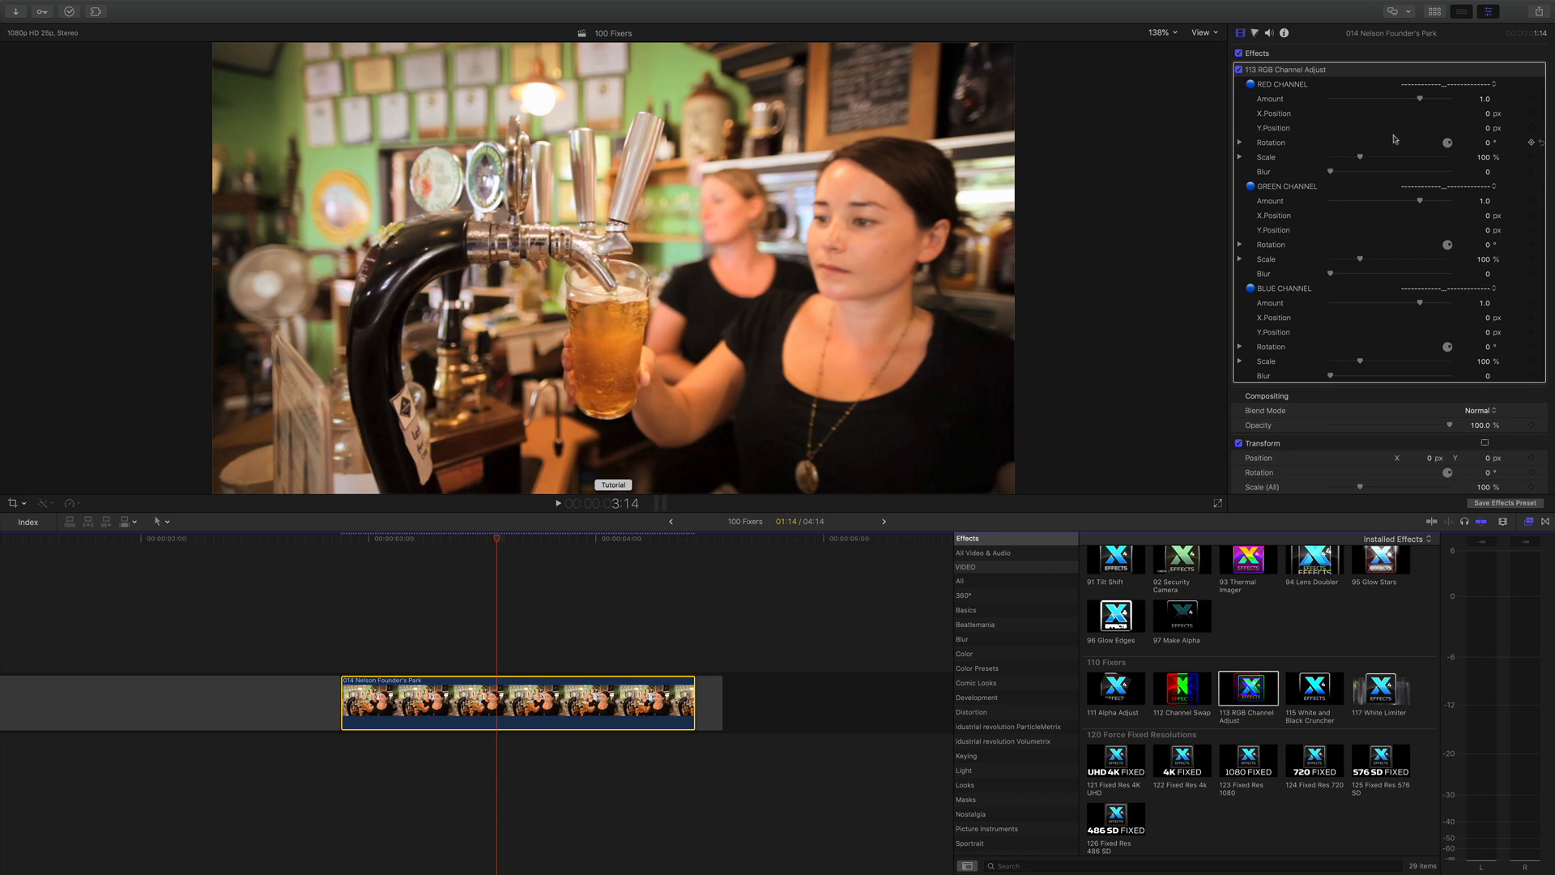
{"action": "left_click_drag", "start_coordinate": [1420, 98], "coordinate": [1475, 98]}
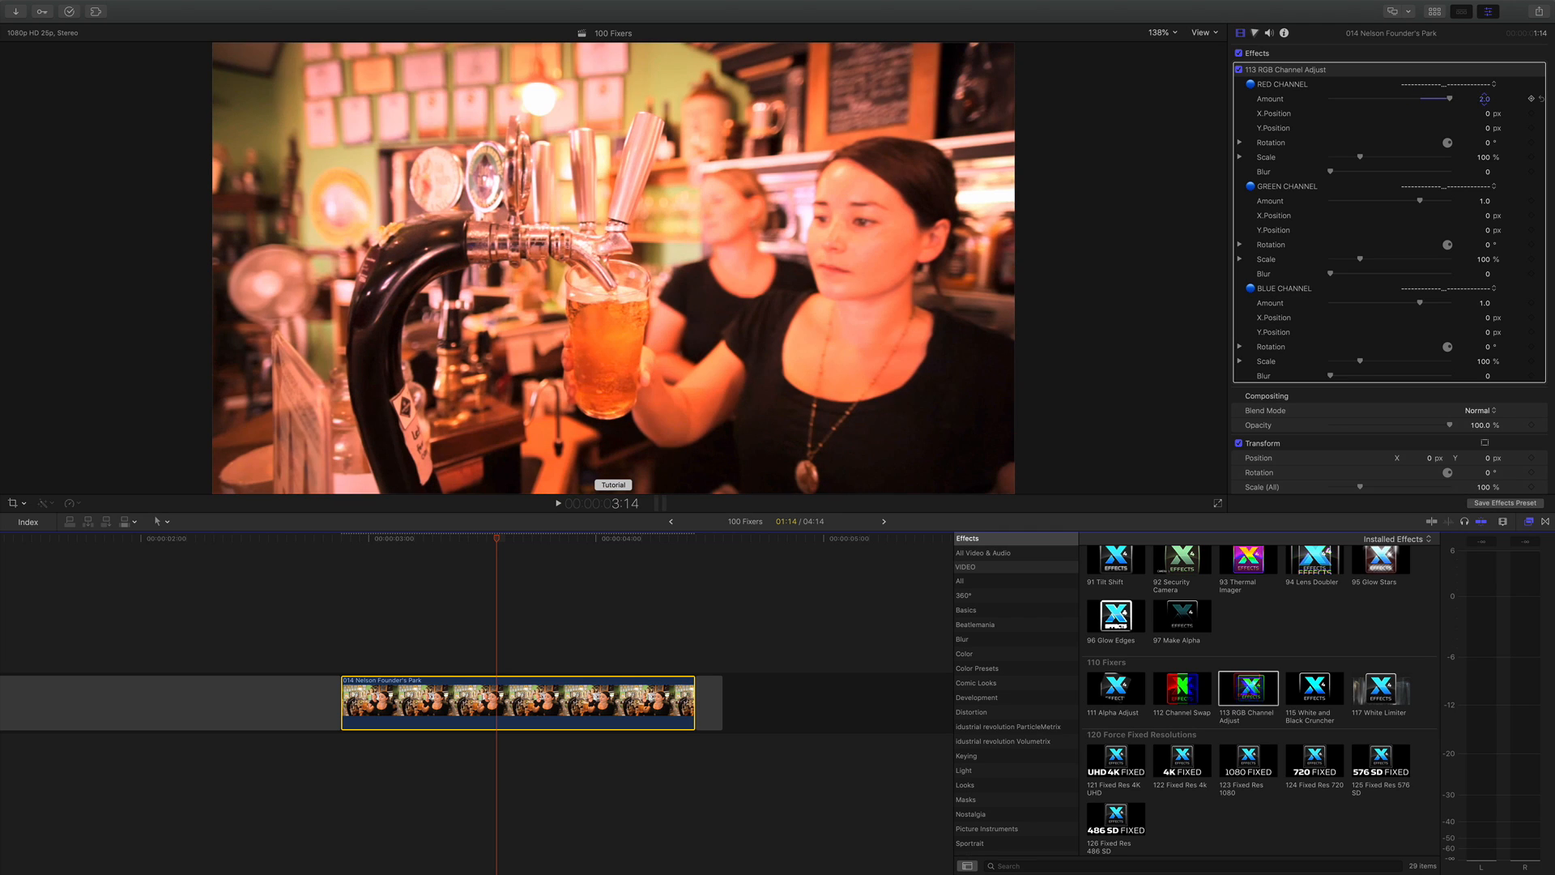
{"action": "left_click_drag", "start_coordinate": [1473, 98], "coordinate": [1418, 98]}
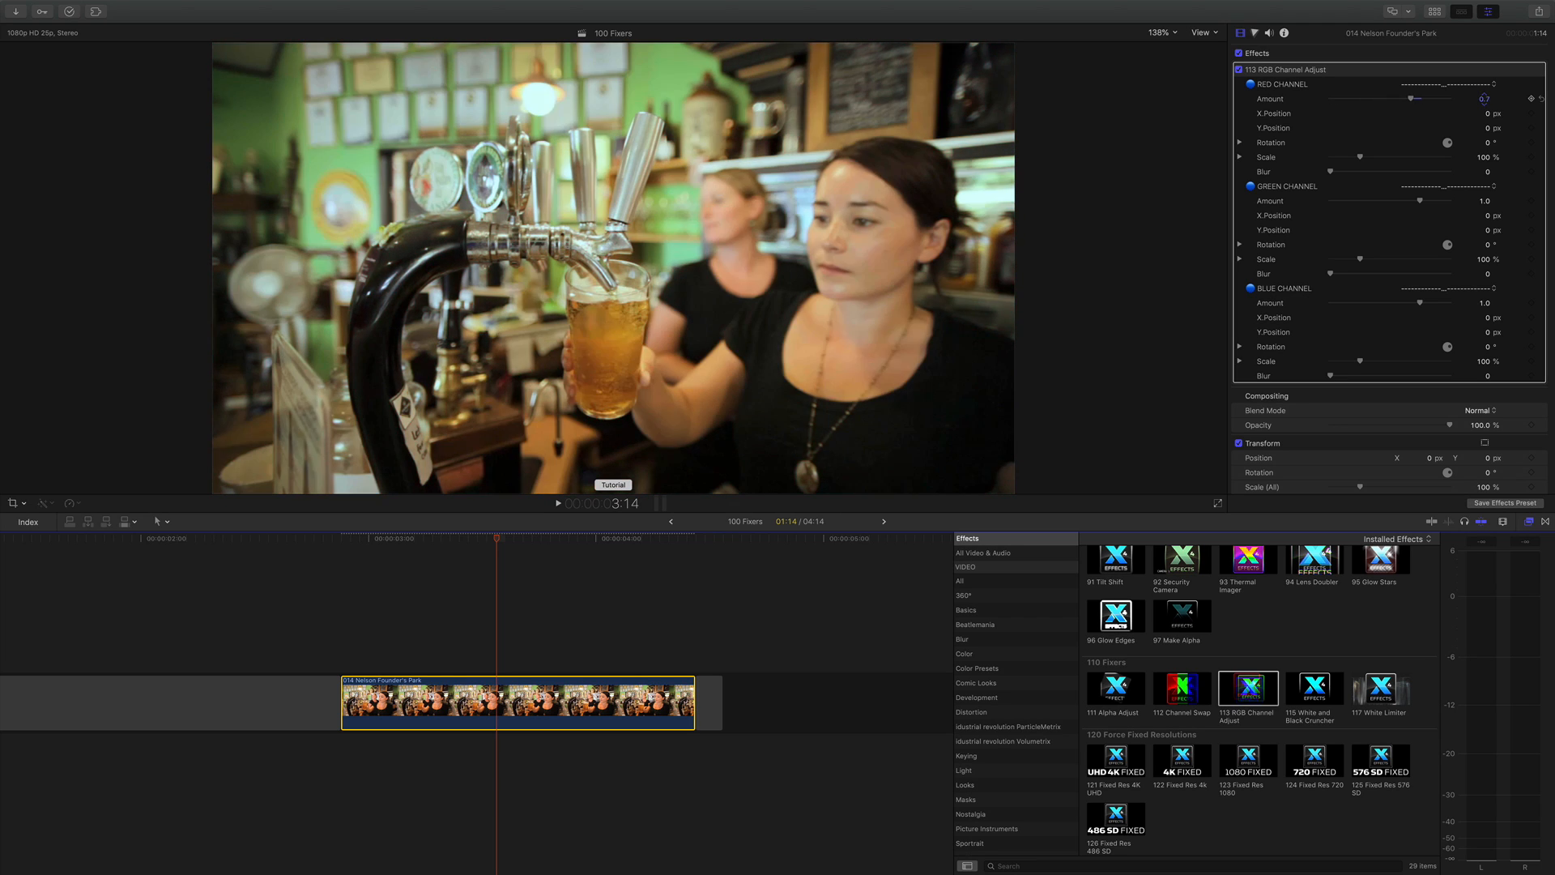
{"action": "left_click_drag", "start_coordinate": [1424, 98], "coordinate": [1401, 98]}
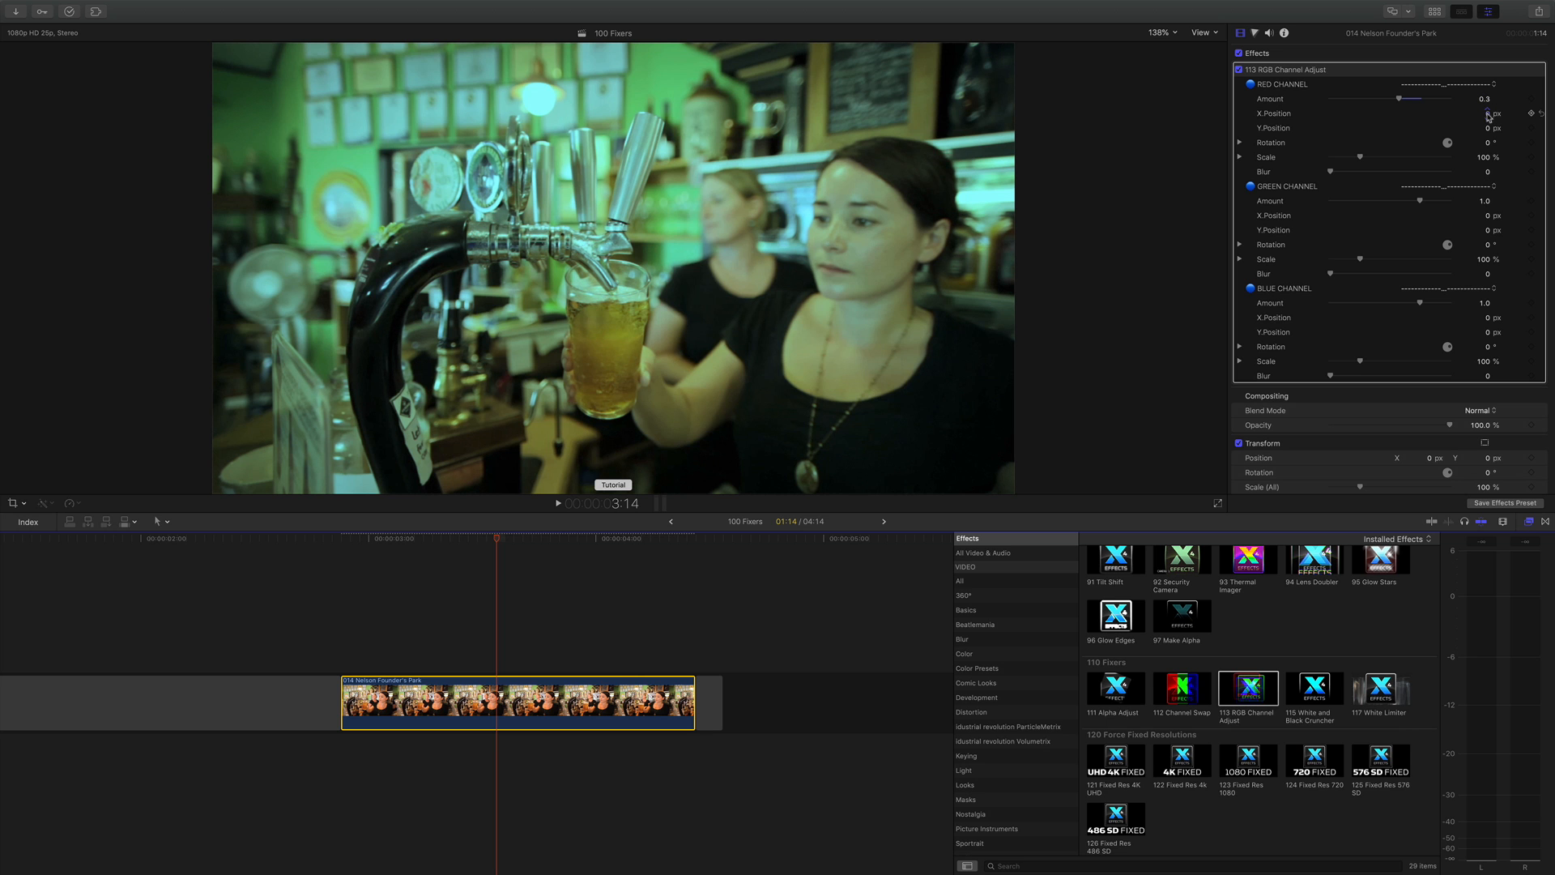
Step: Offset the red channel sideways and blur it to about 31
{"action": "left_click_drag", "start_coordinate": [1399, 111], "coordinate": [1488, 112]}
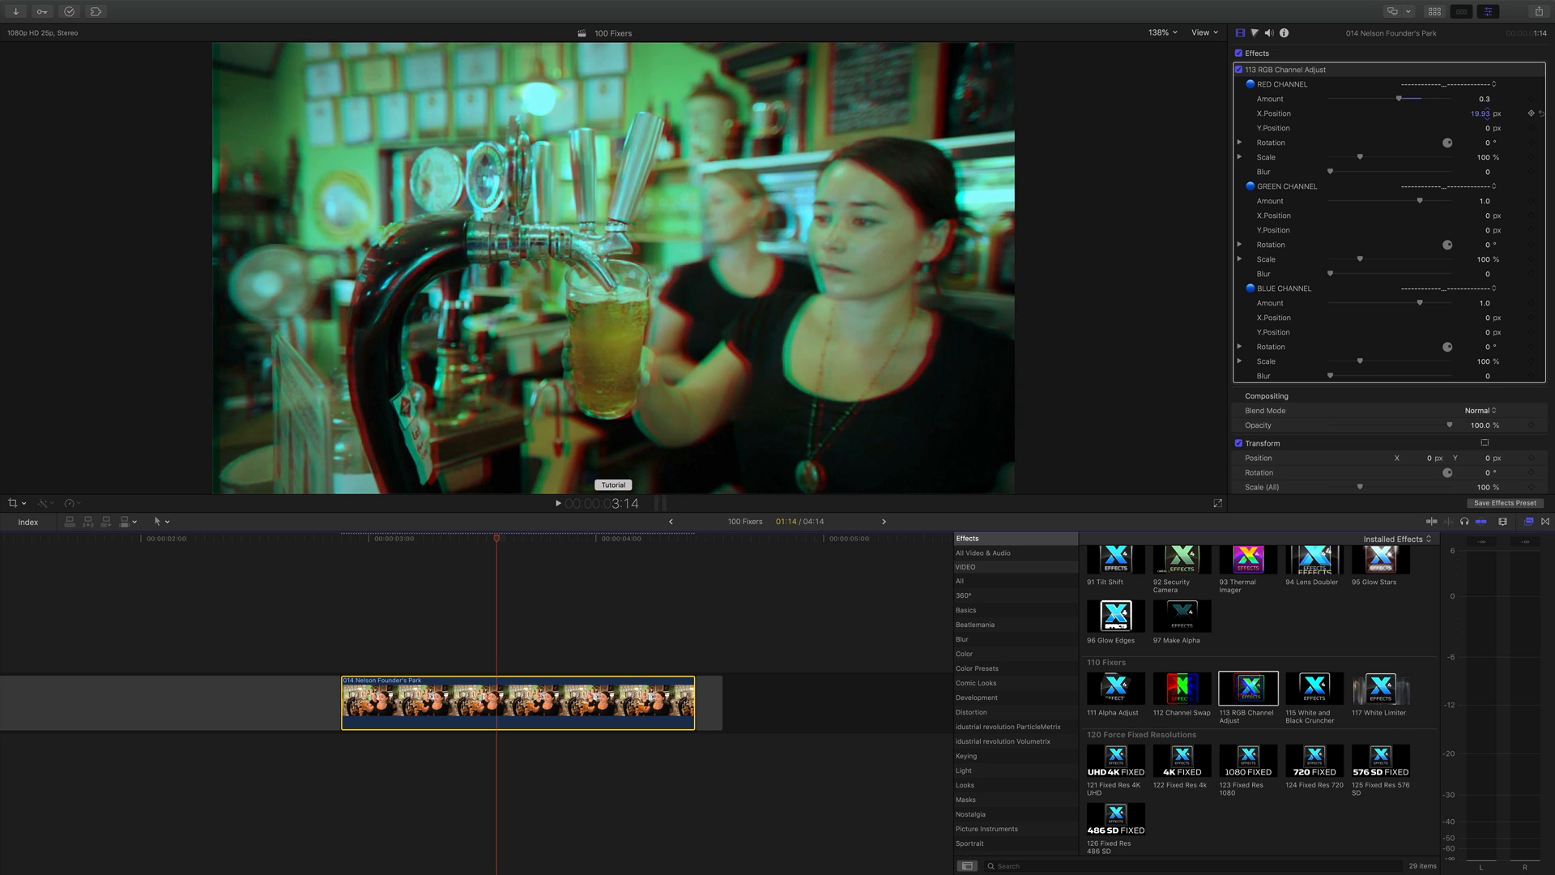
{"action": "left_click_drag", "start_coordinate": [1481, 113], "coordinate": [1503, 114]}
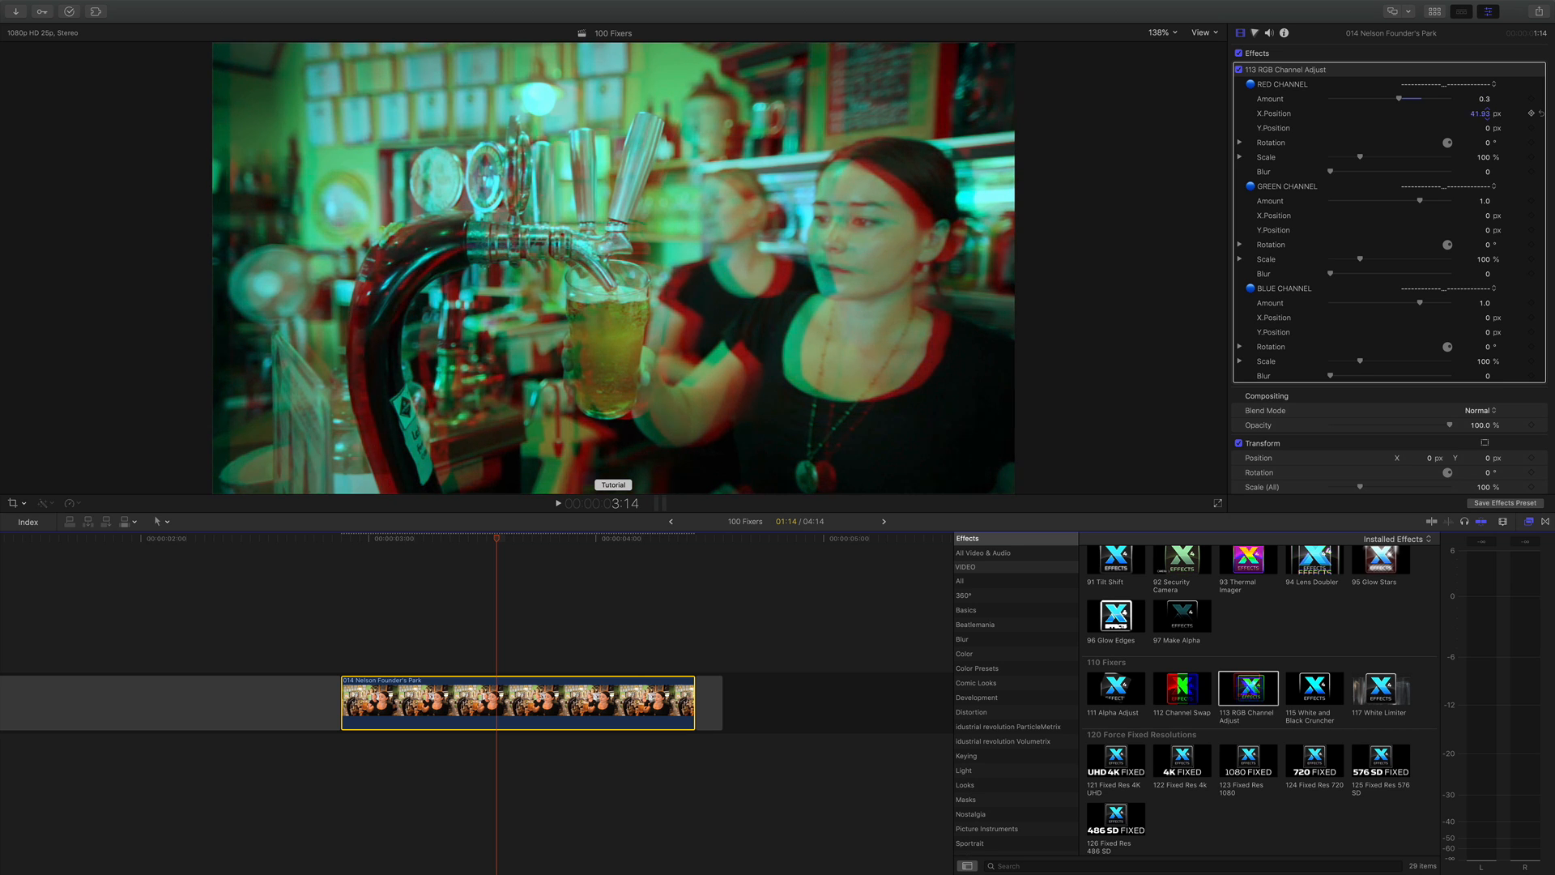
{"action": "left_click_drag", "start_coordinate": [1477, 113], "coordinate": [1448, 113]}
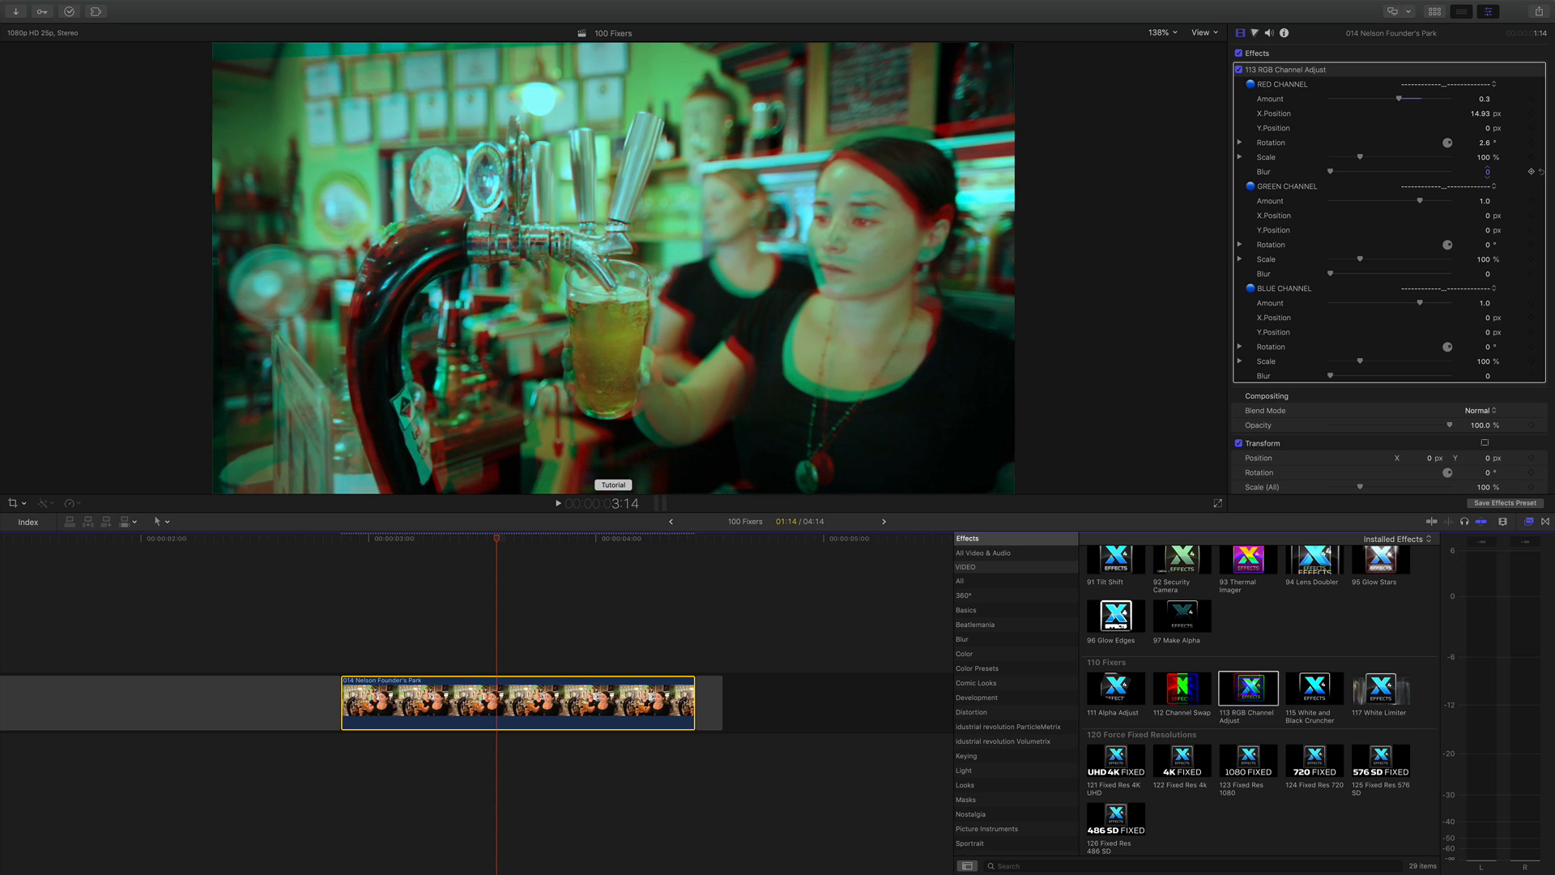
{"action": "left_click_drag", "start_coordinate": [1334, 171], "coordinate": [1388, 172]}
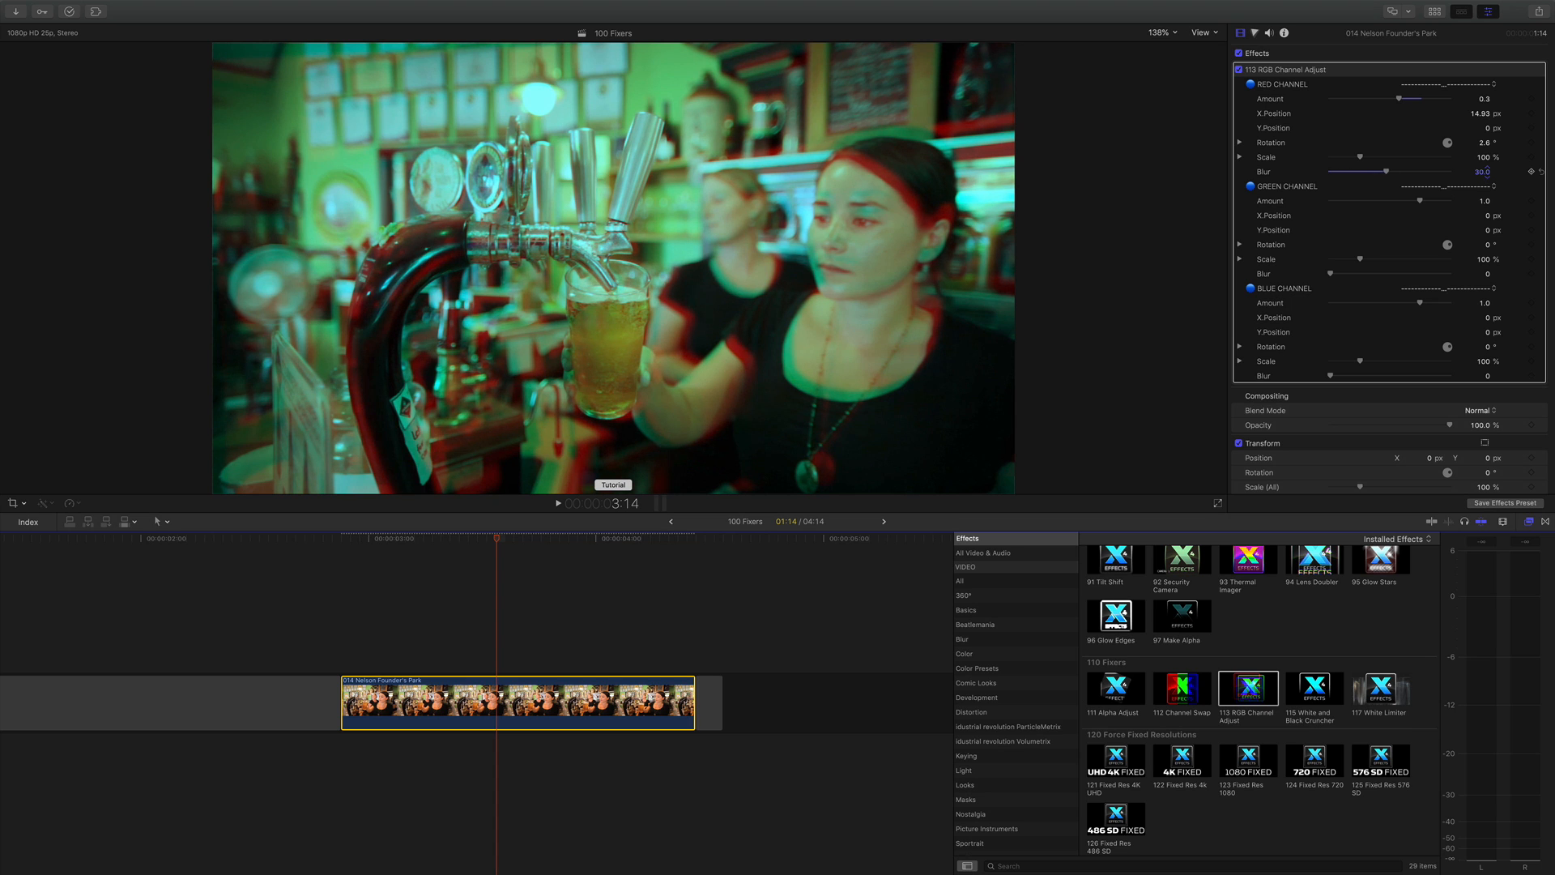
{"action": "left_click_drag", "start_coordinate": [1379, 171], "coordinate": [1387, 171]}
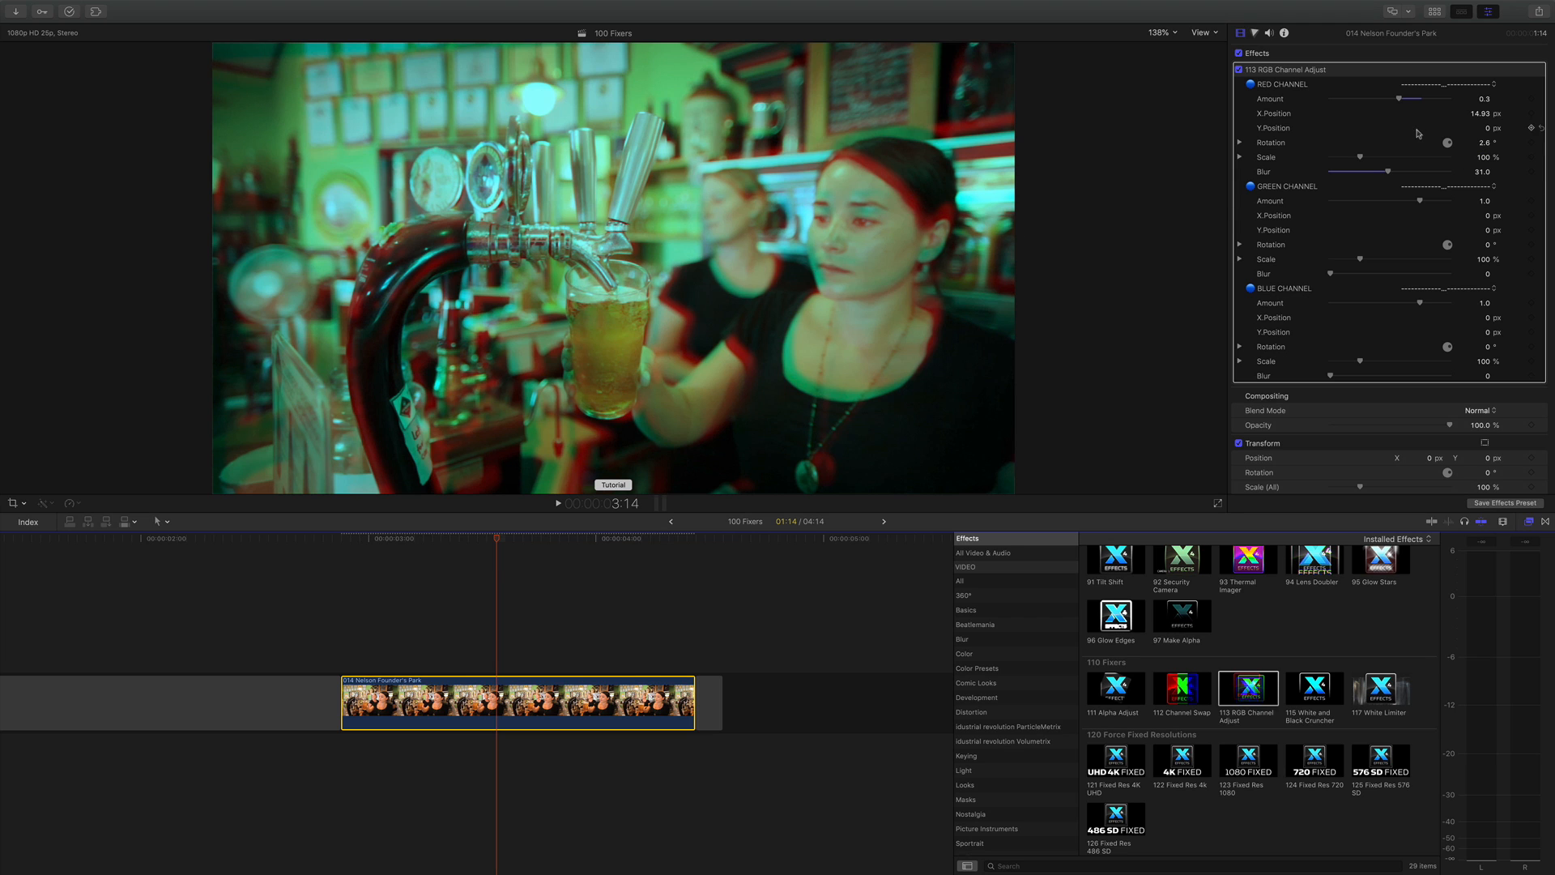
{"action": "mouse_move", "coordinate": [1294, 296]}
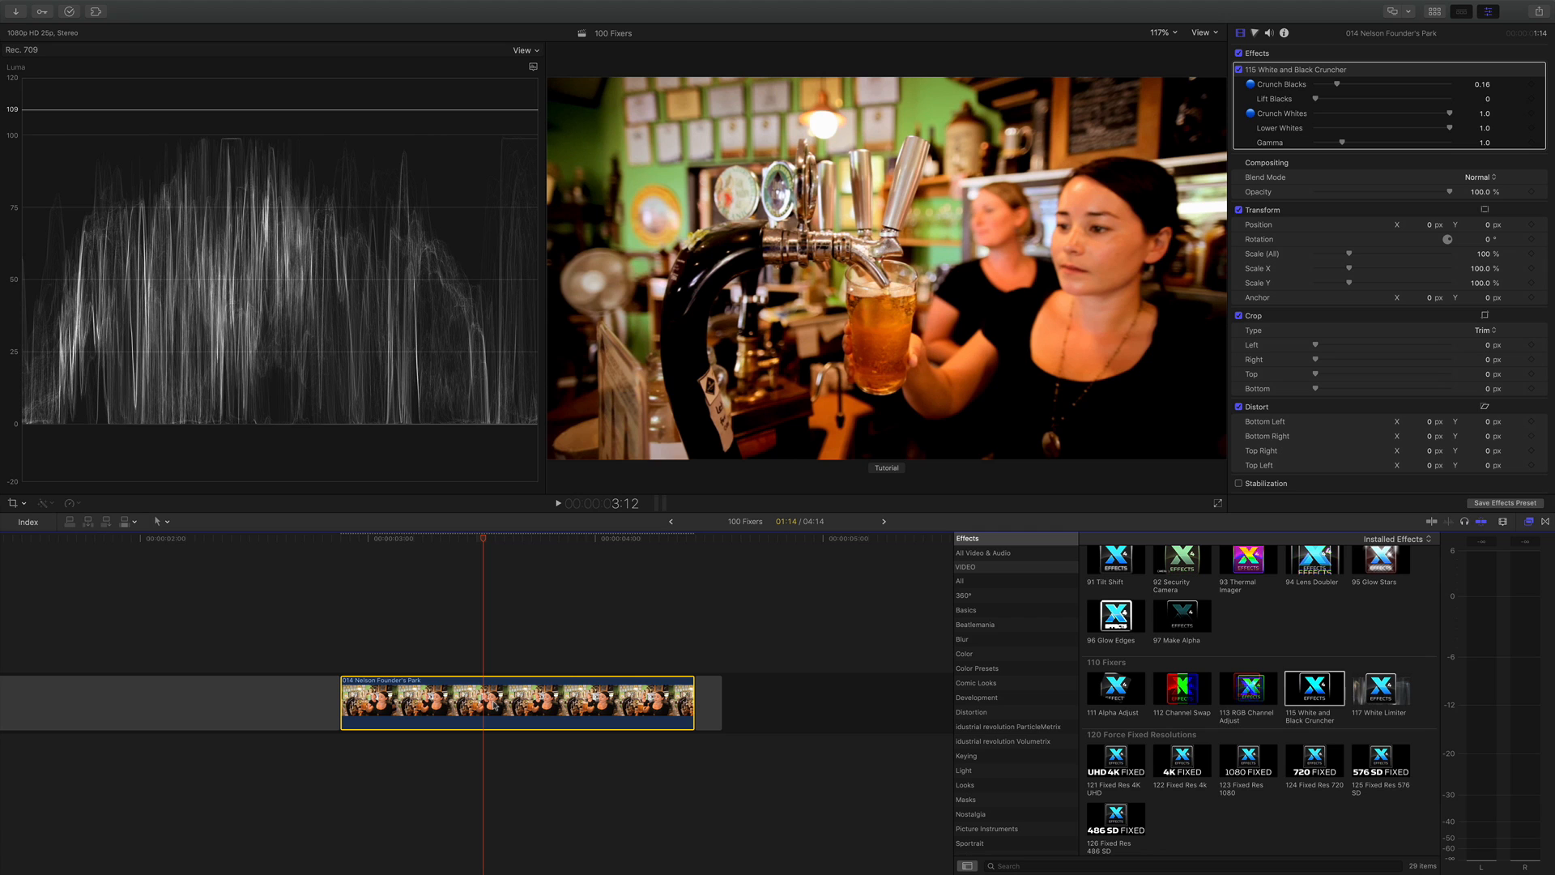
{"action": "mouse_move", "coordinate": [253, 220]}
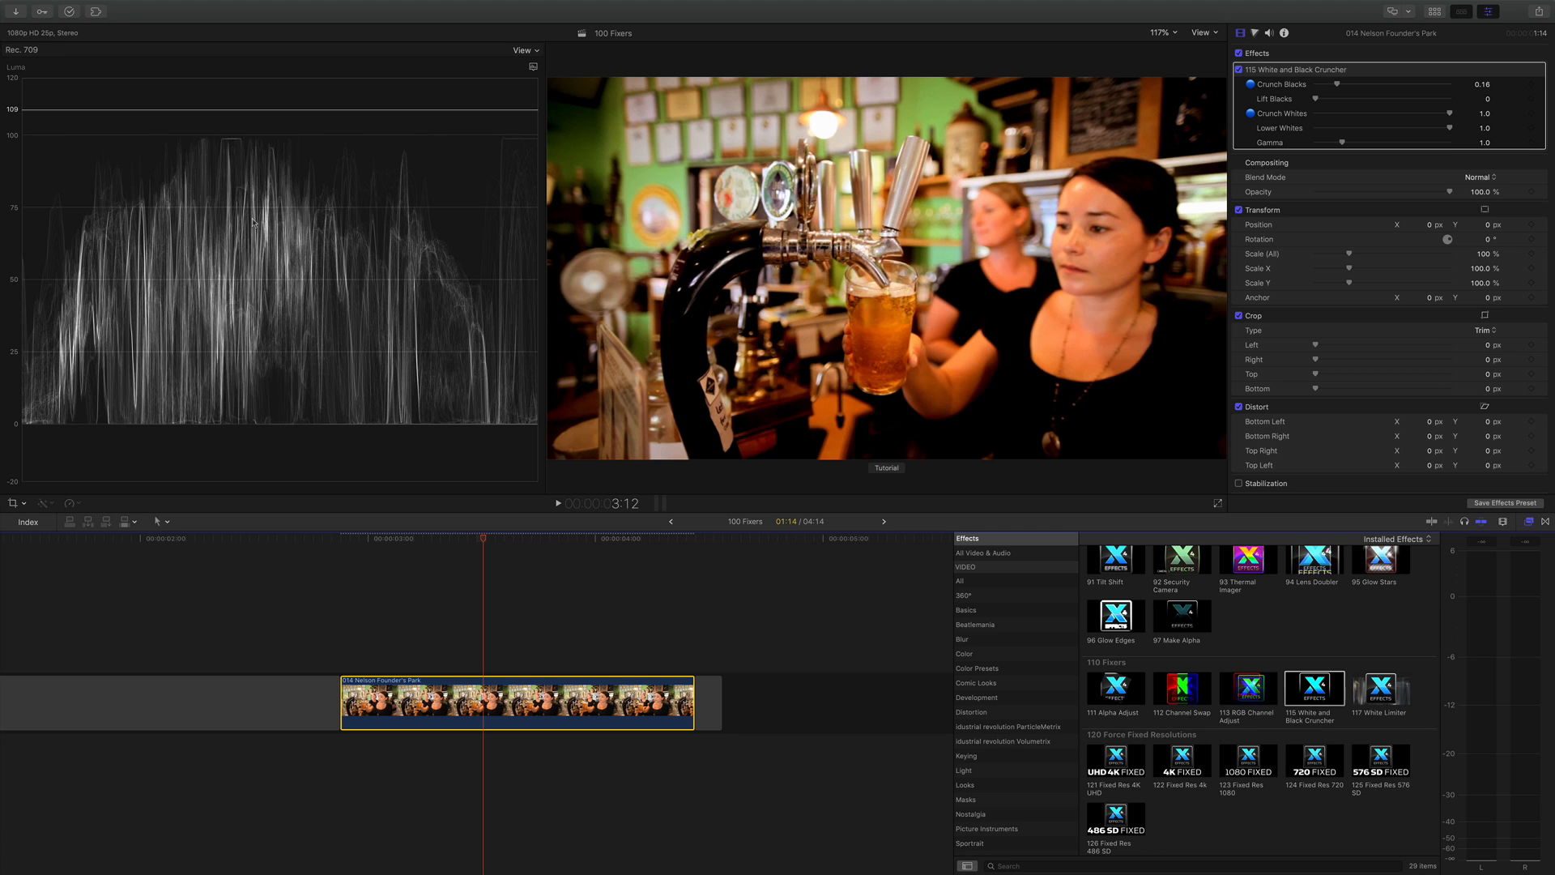
{"action": "mouse_move", "coordinate": [428, 418]}
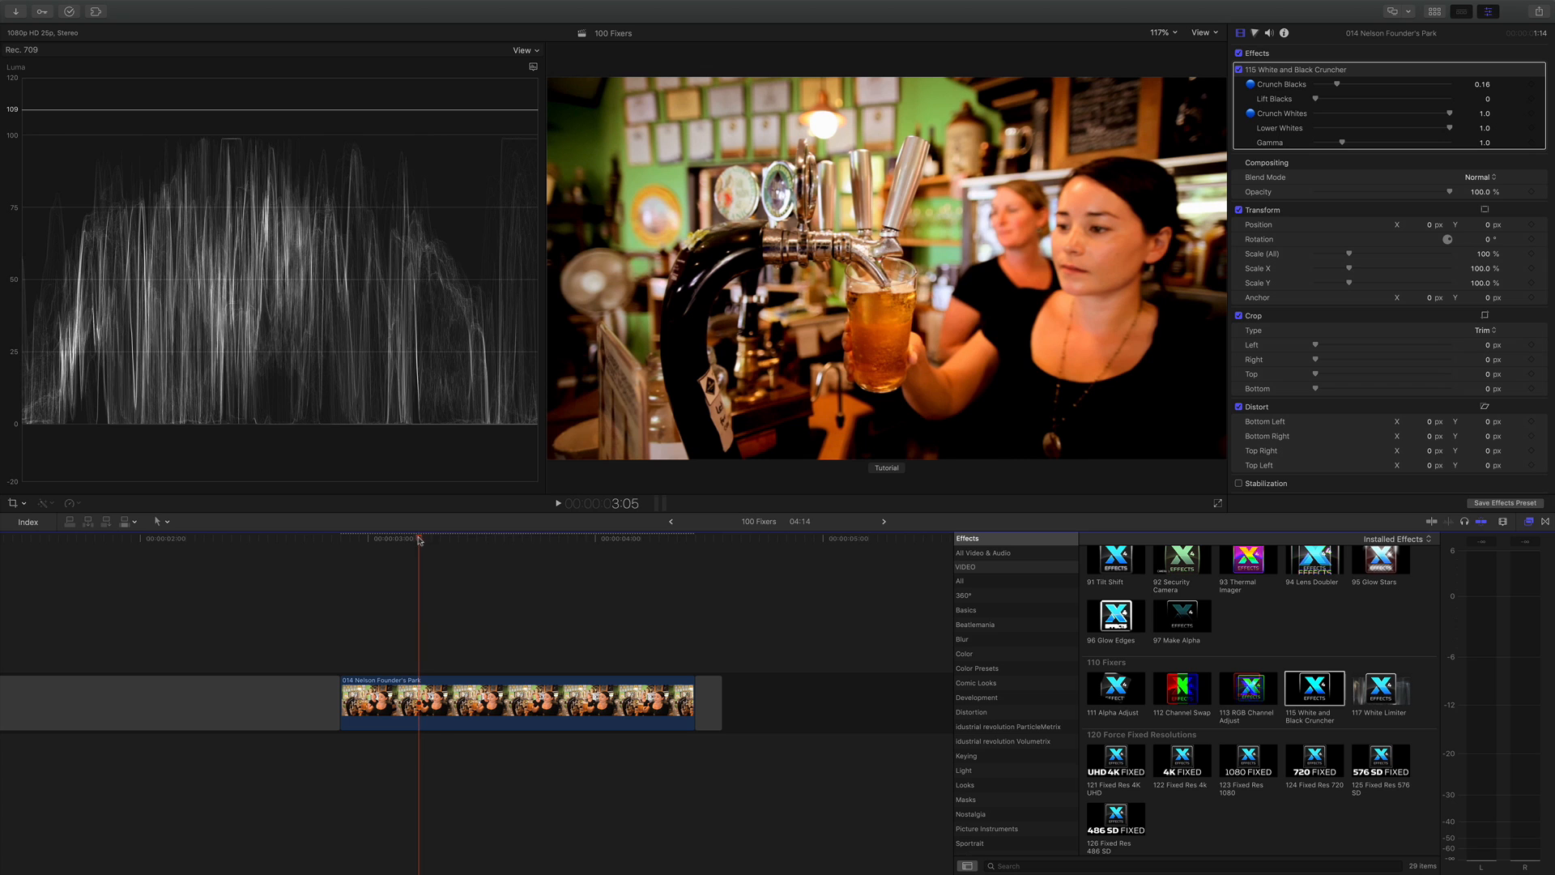
Step: Preview the clip and adjust the cruncher's Crunch Blacks and Lift Blacks sliders
{"action": "left_click", "coordinate": [556, 536]}
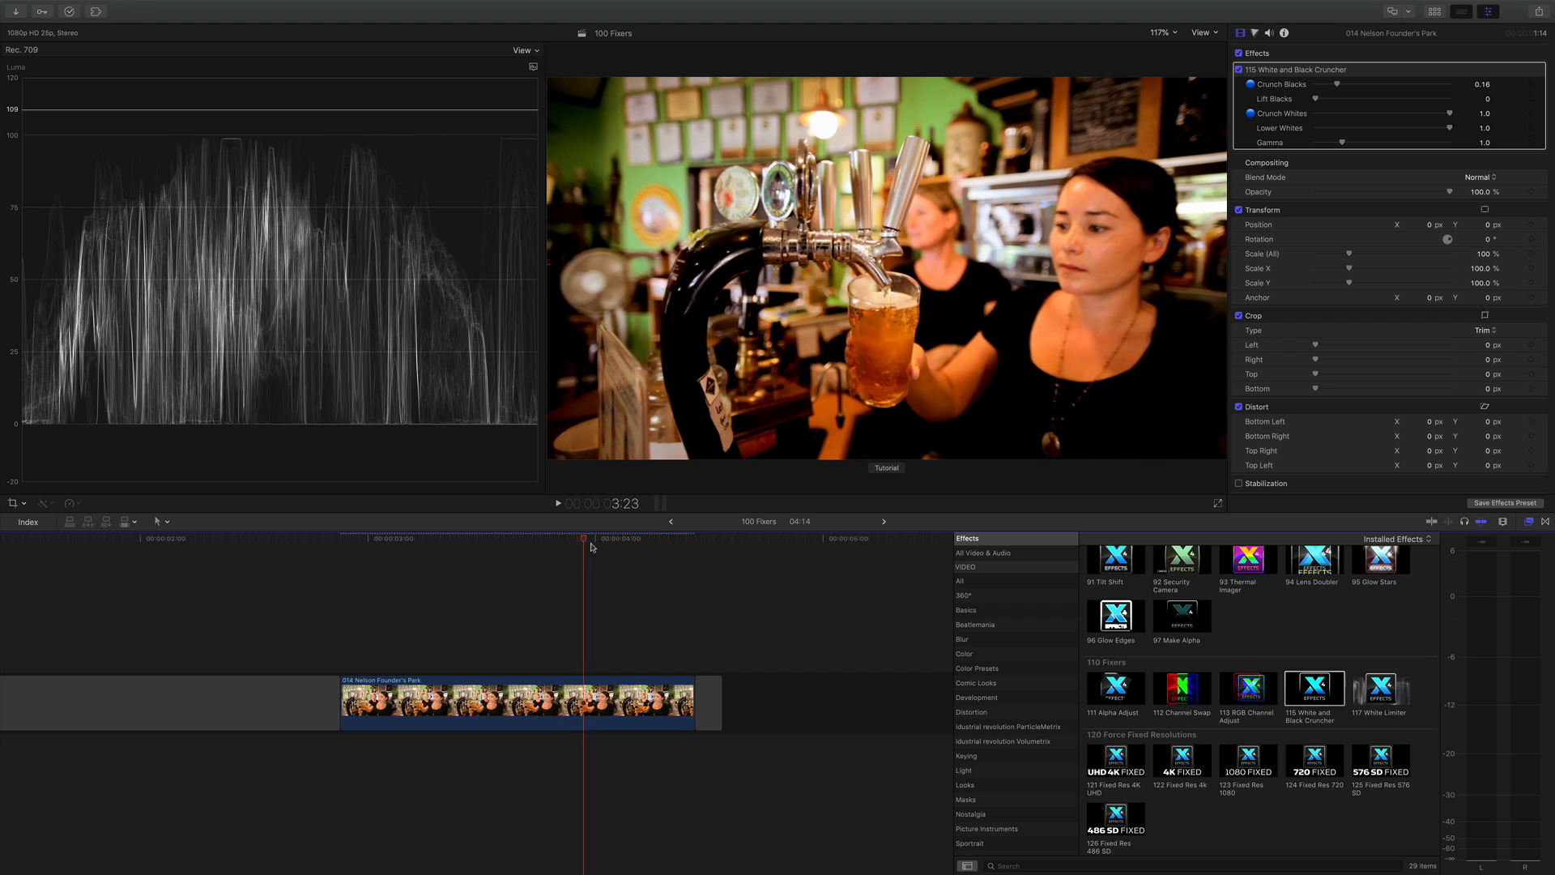
{"action": "left_click", "coordinate": [480, 541]}
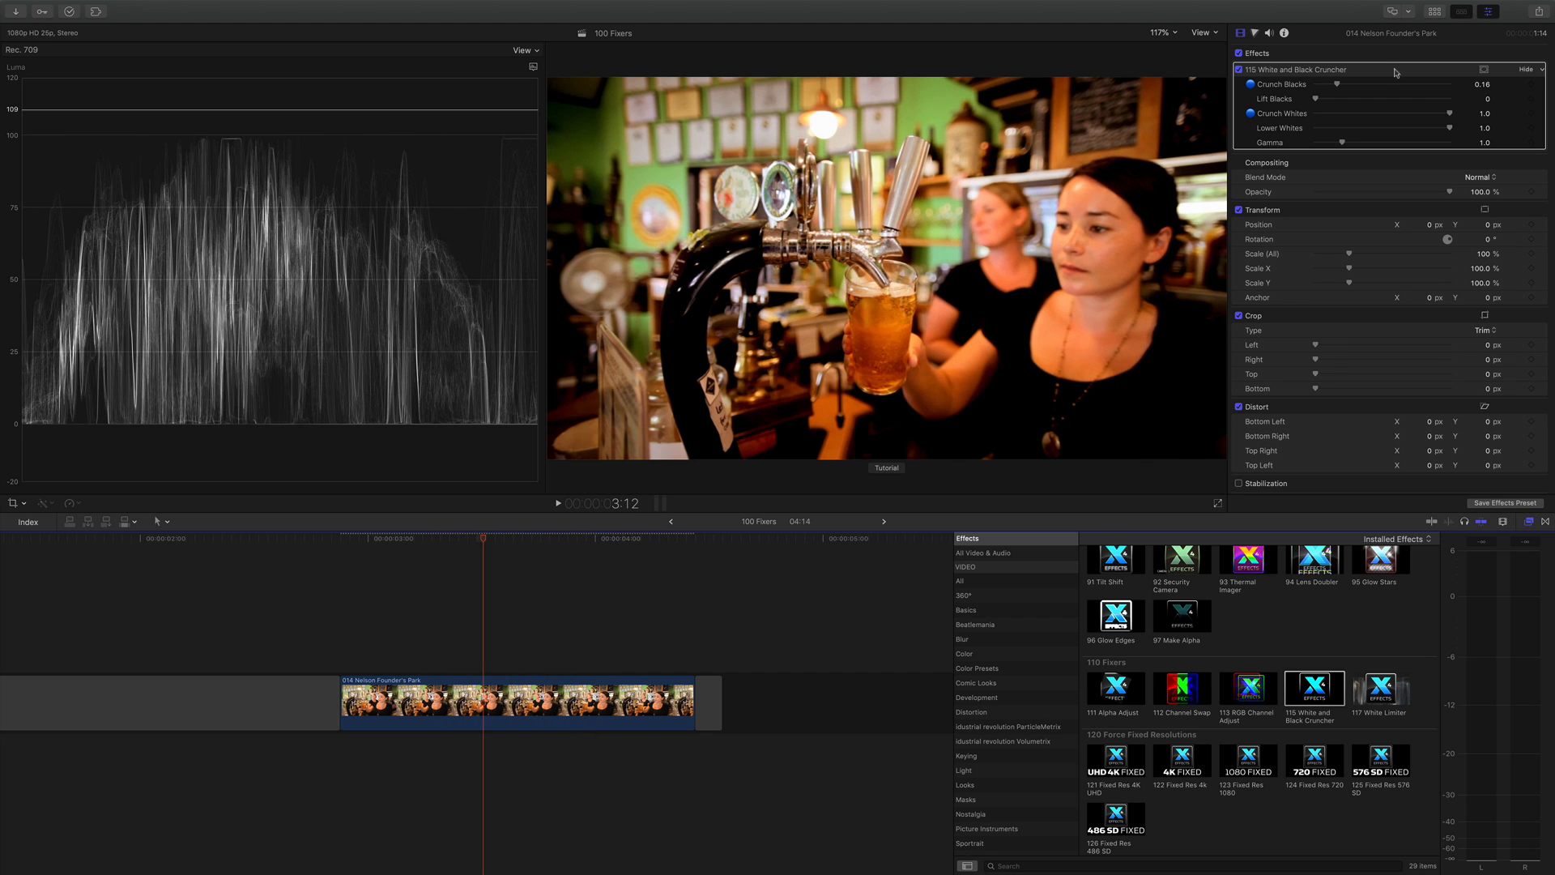
{"action": "left_click_drag", "start_coordinate": [1335, 85], "coordinate": [1354, 85]}
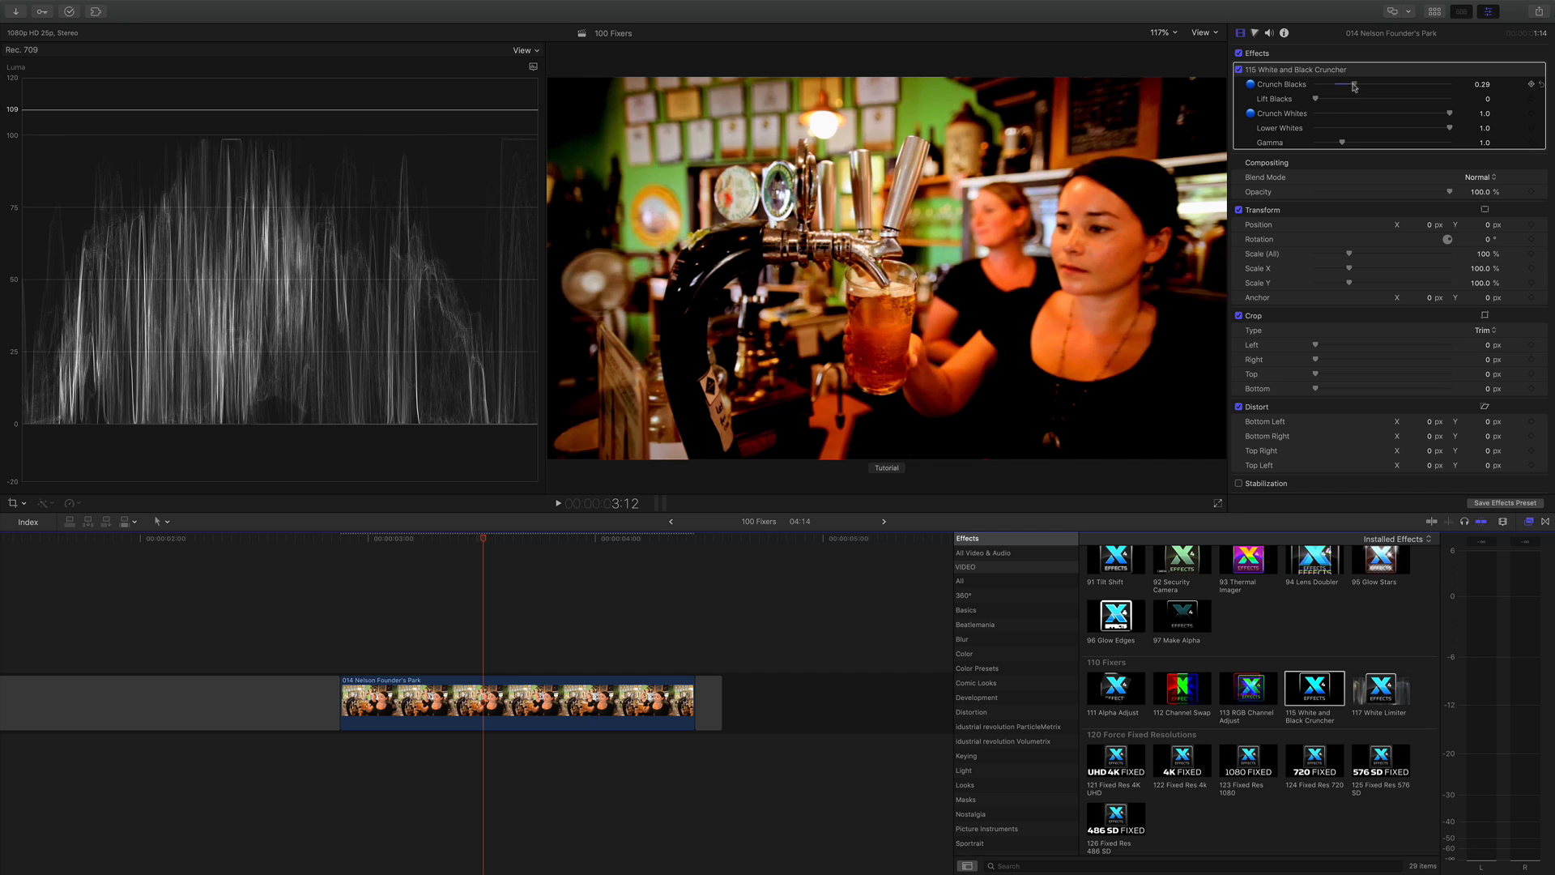
{"action": "left_click_drag", "start_coordinate": [1354, 84], "coordinate": [1334, 84]}
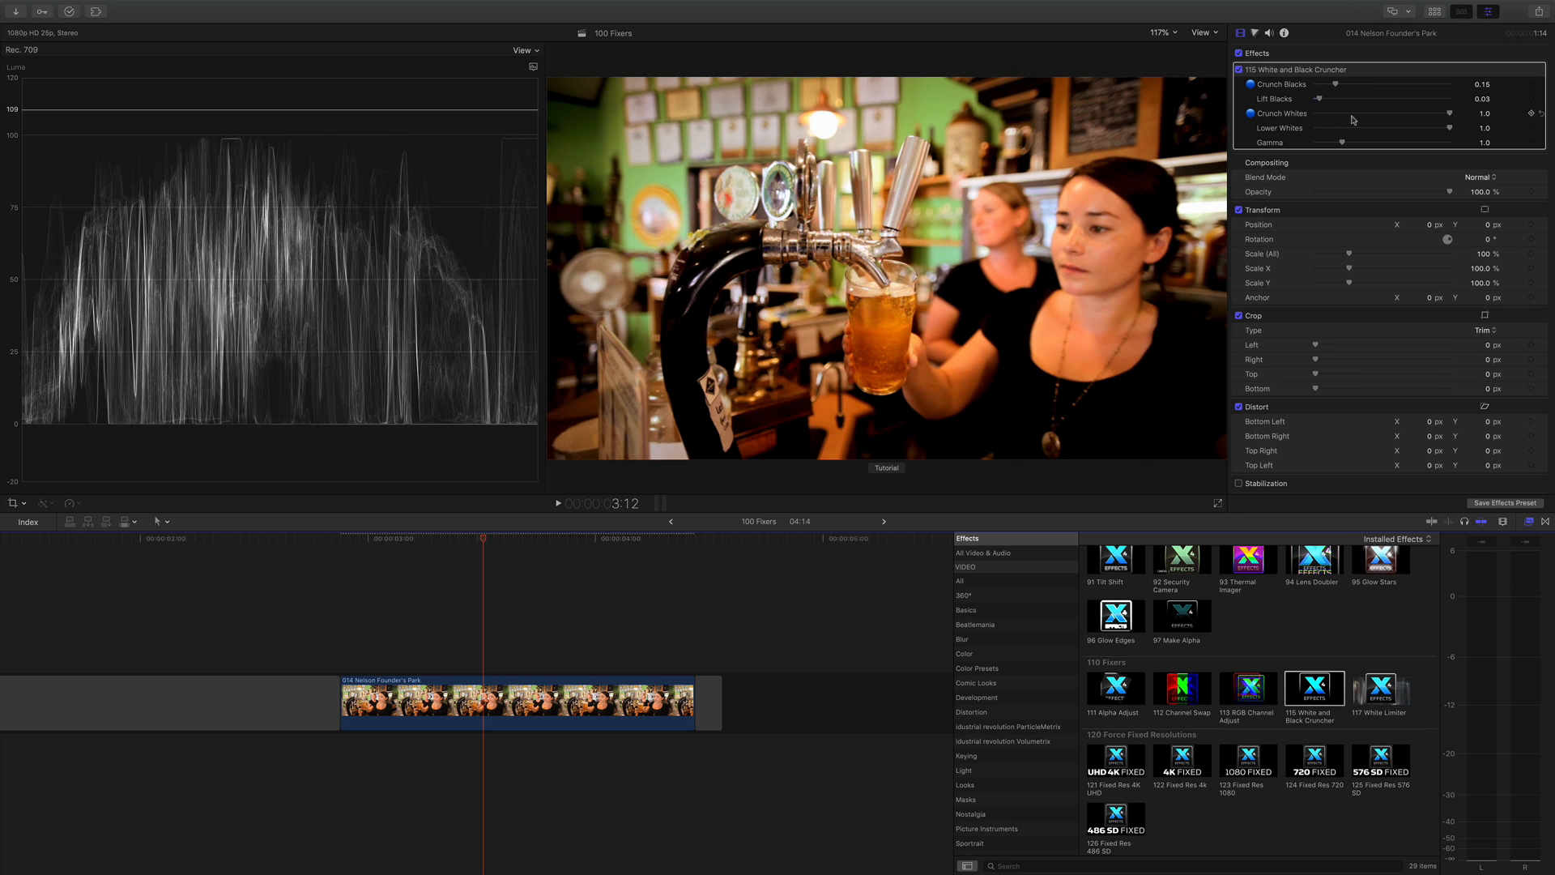
Step: Adjust the Crunch Whites and Lower Whites sliders to tame the highlights
{"action": "left_click_drag", "start_coordinate": [1449, 112], "coordinate": [1433, 112]}
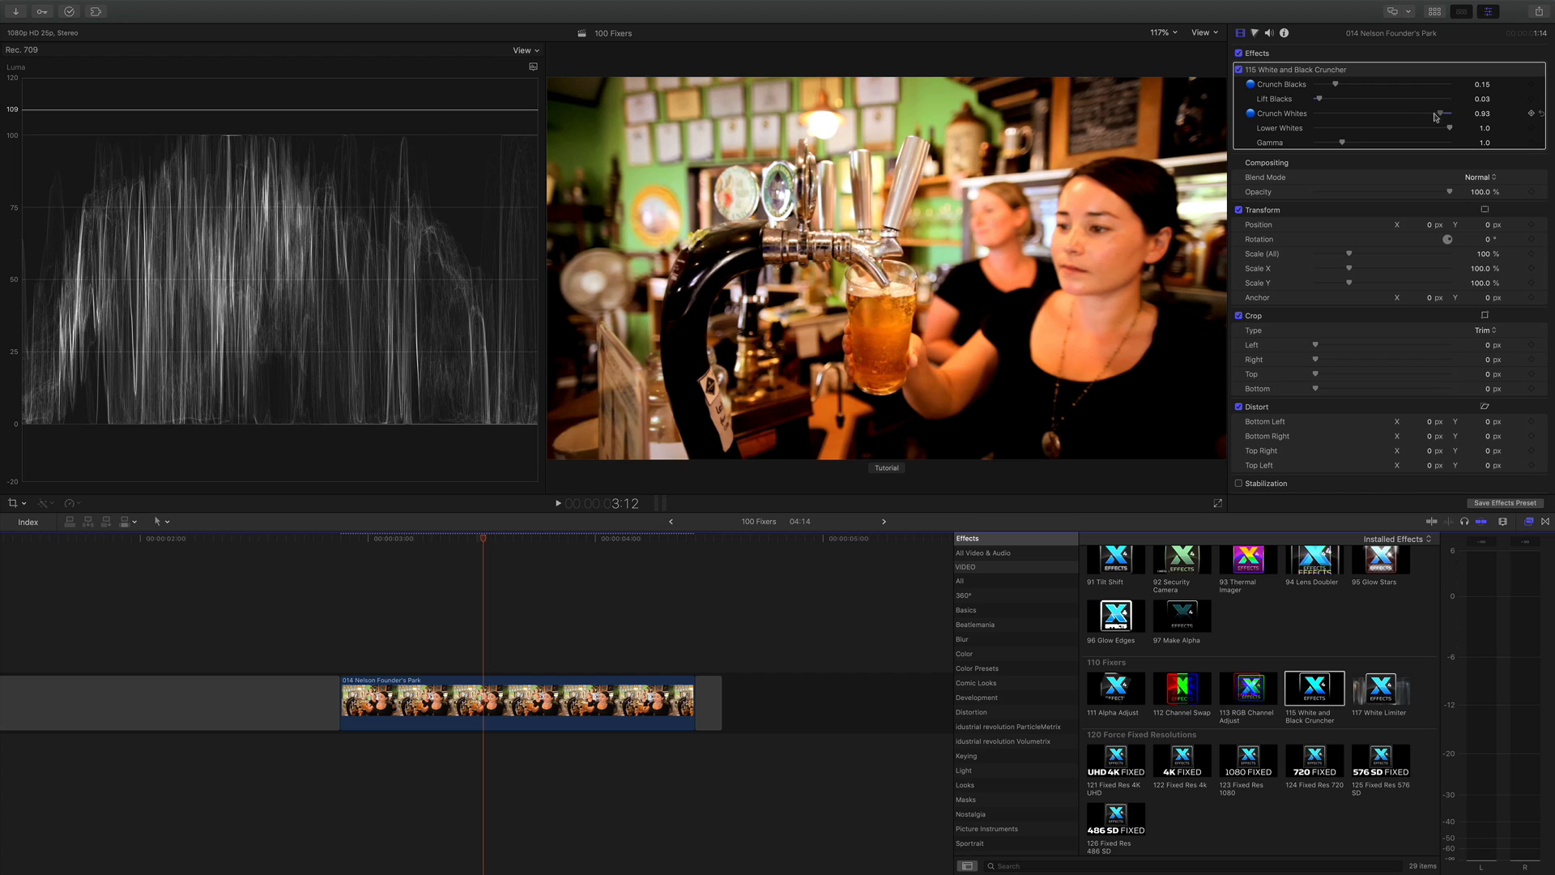
{"action": "left_click_drag", "start_coordinate": [1439, 113], "coordinate": [1430, 114]}
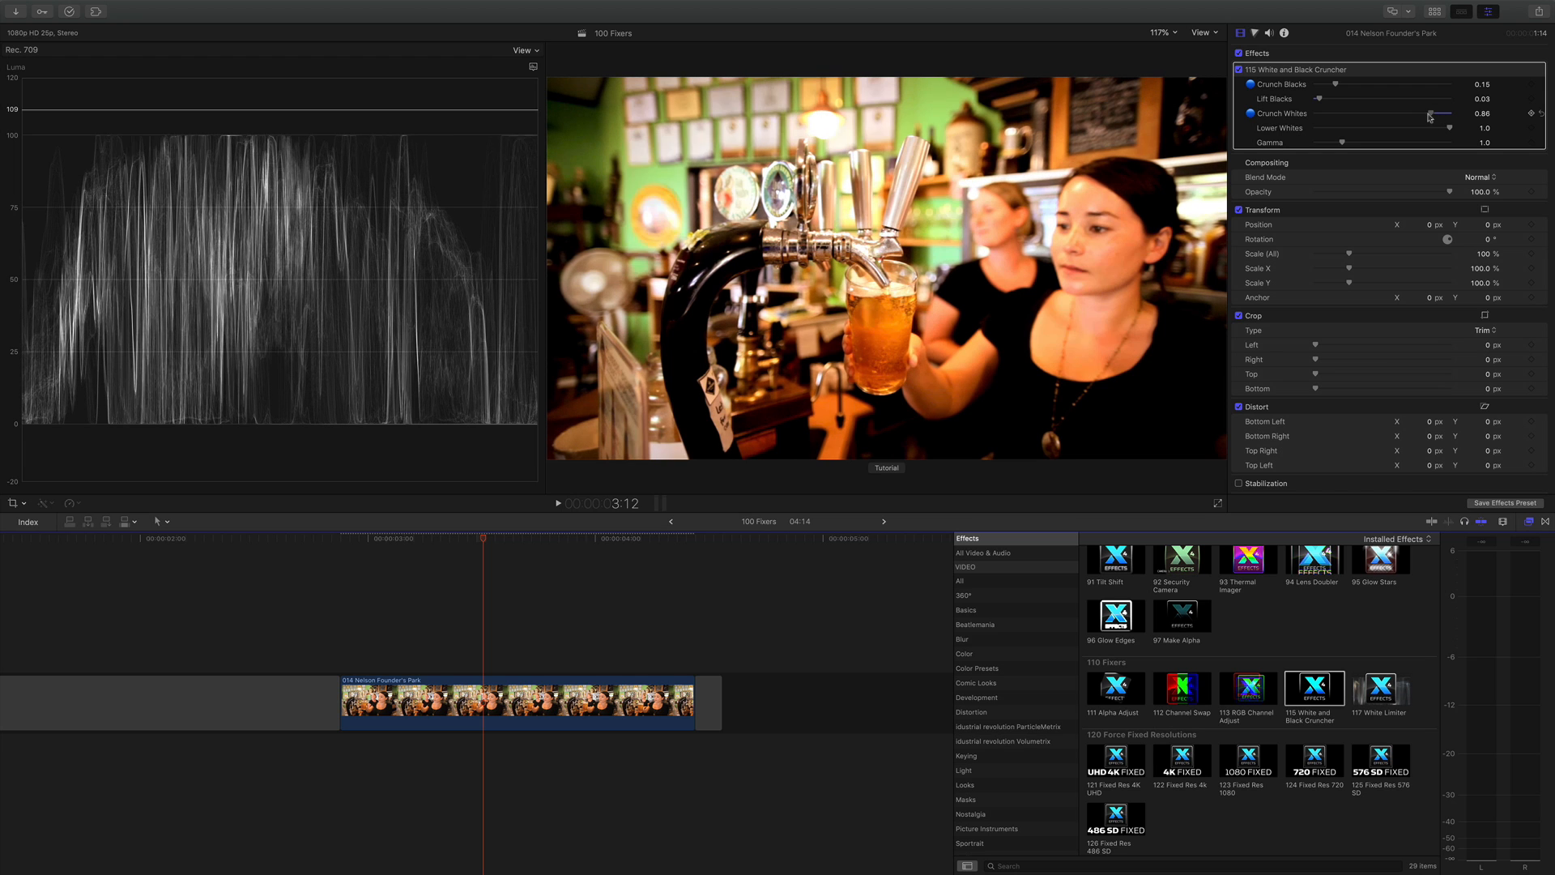
{"action": "left_click_drag", "start_coordinate": [1419, 127], "coordinate": [1436, 127]}
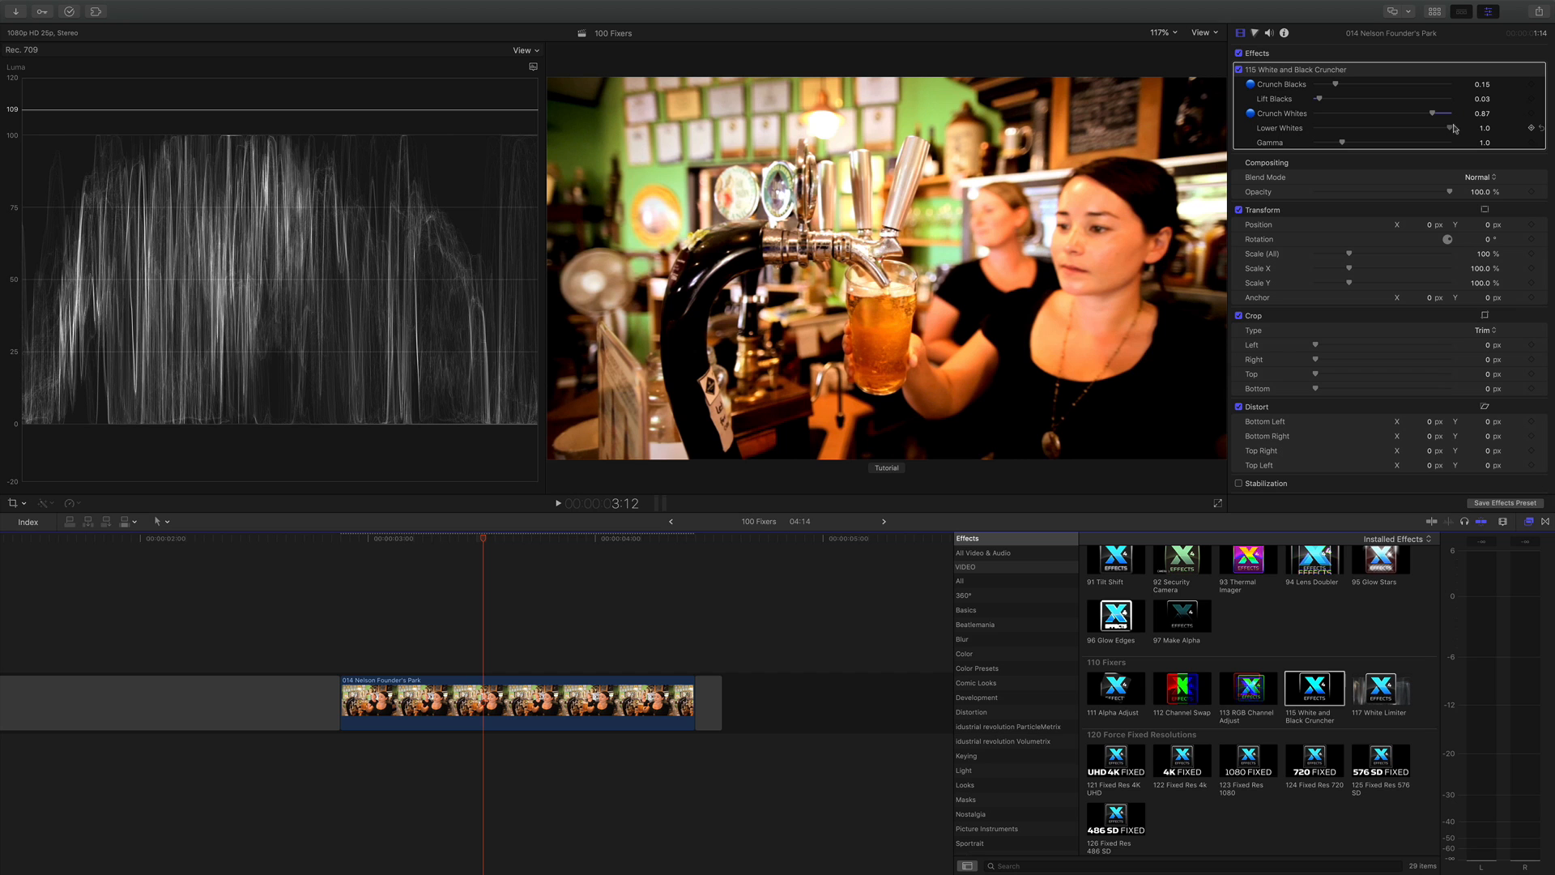
{"action": "left_click_drag", "start_coordinate": [1468, 127], "coordinate": [1439, 127]}
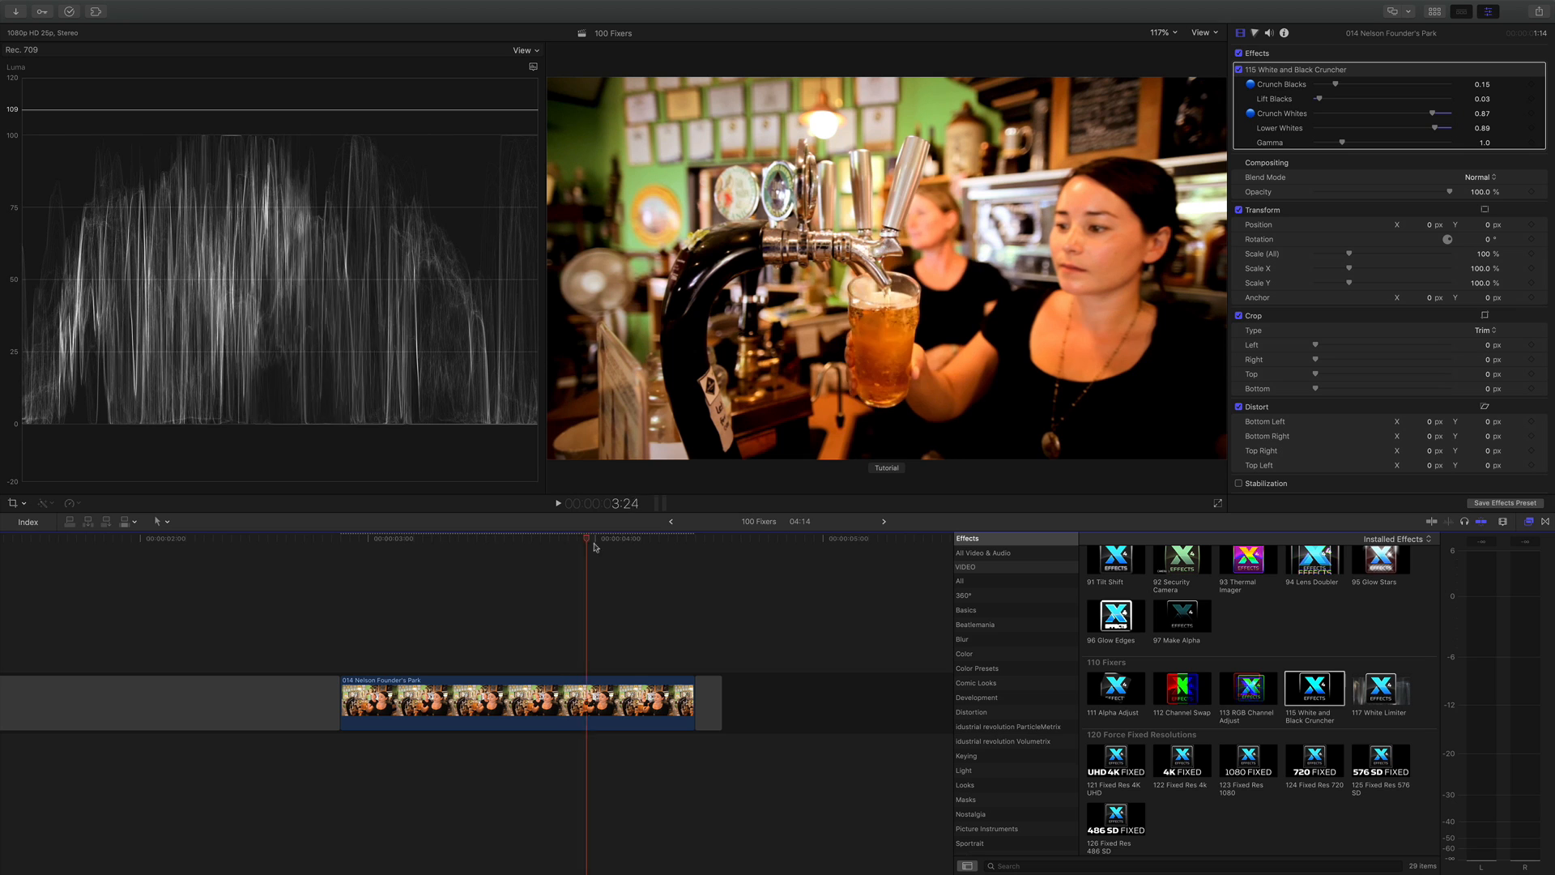
{"action": "left_click", "coordinate": [453, 551]}
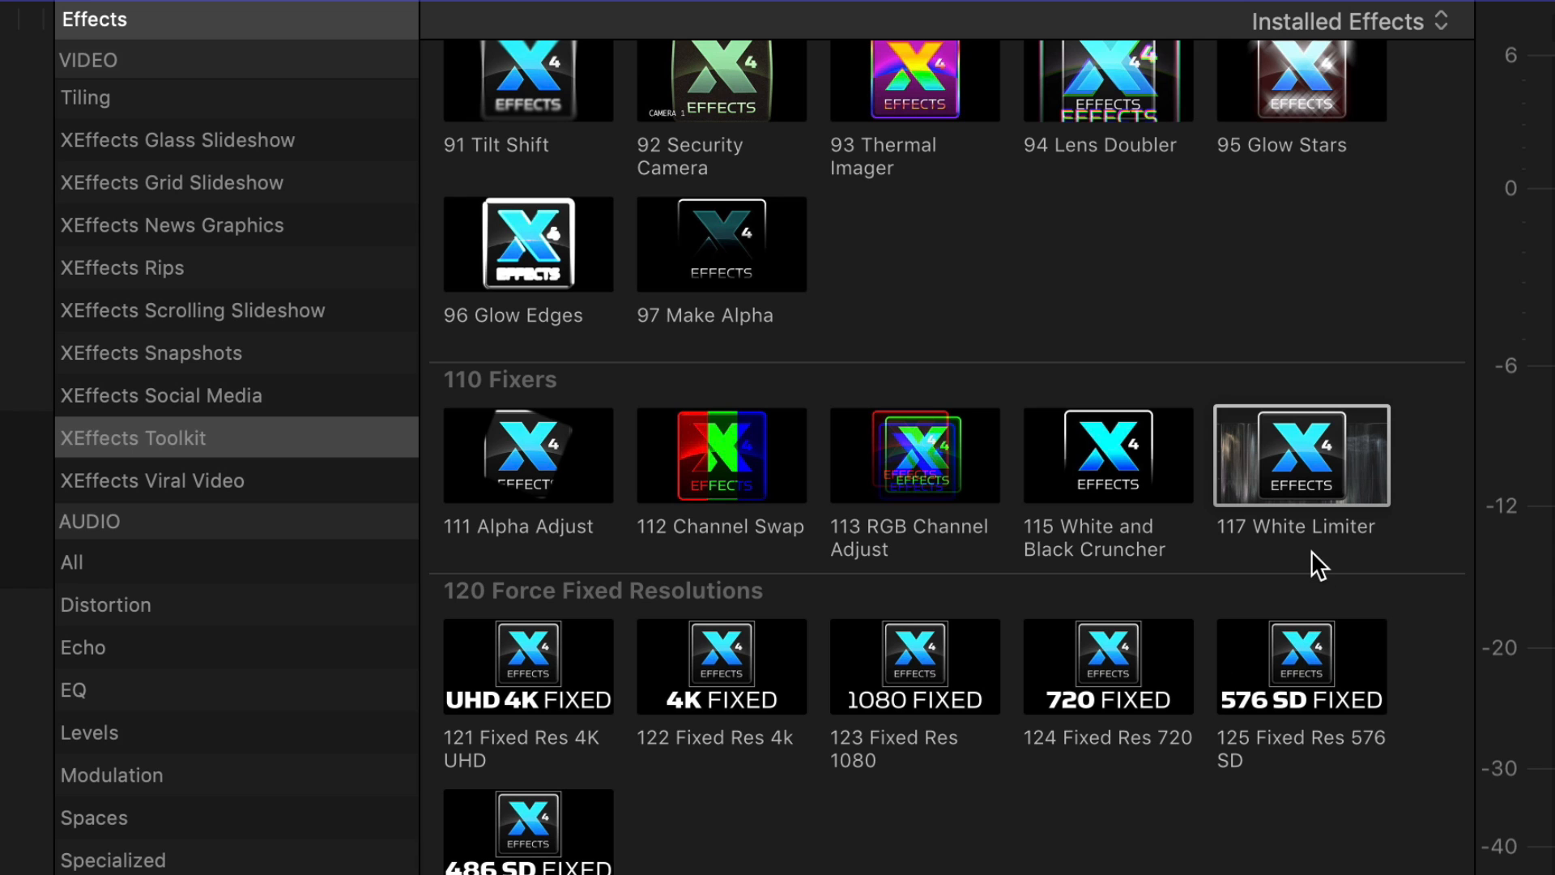
{"action": "mouse_move", "coordinate": [1127, 579]}
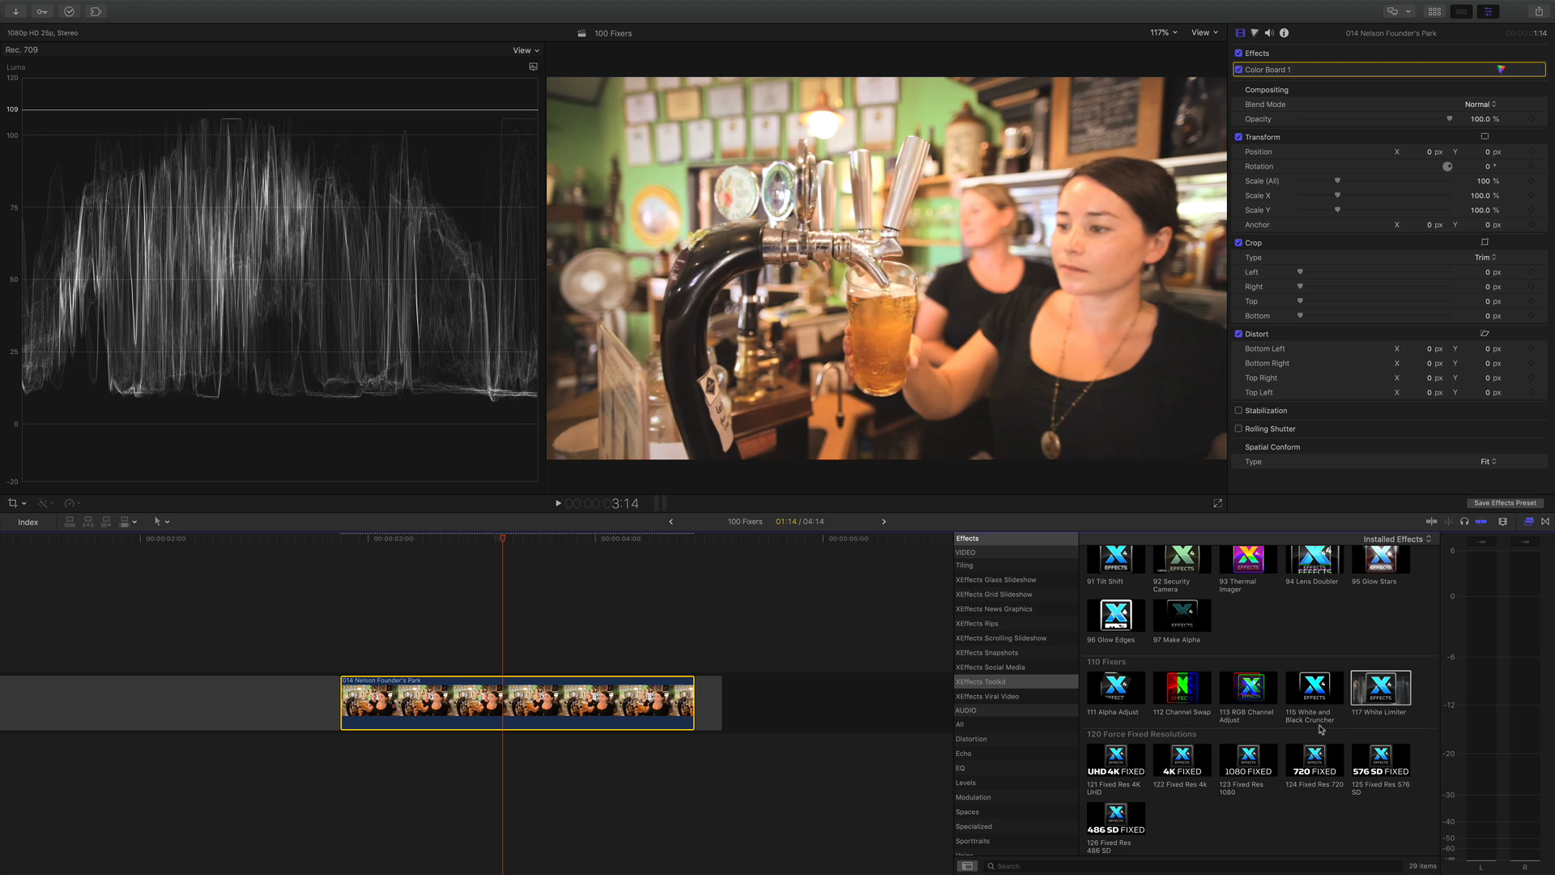
Step: Scrub through the clip to compare the waveform with White Limiter applied
{"action": "left_click", "coordinate": [404, 543]}
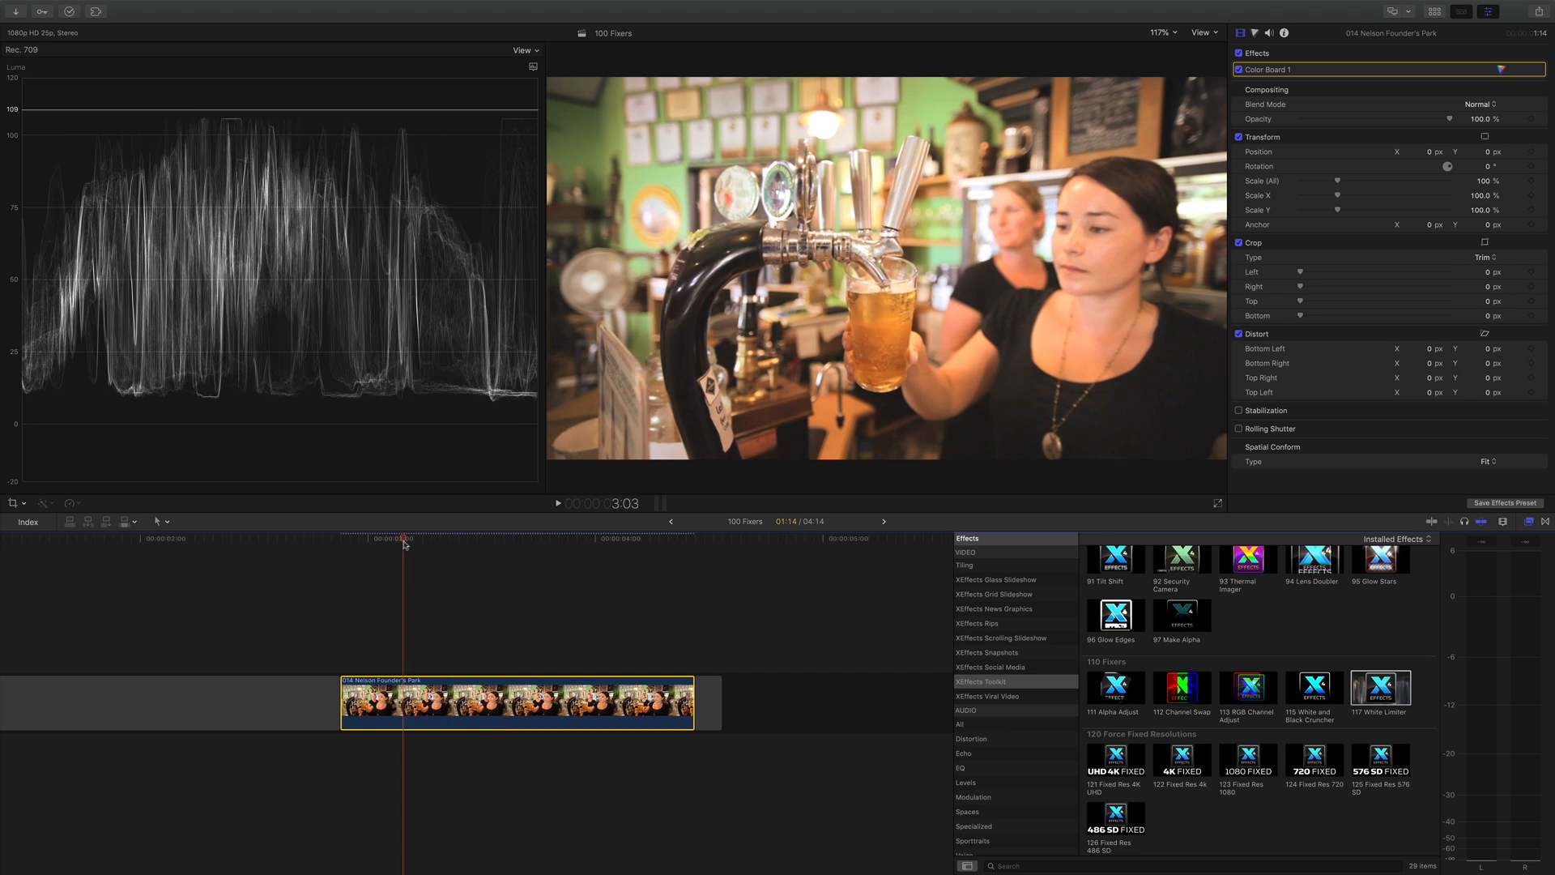
{"action": "left_click", "coordinate": [509, 554]}
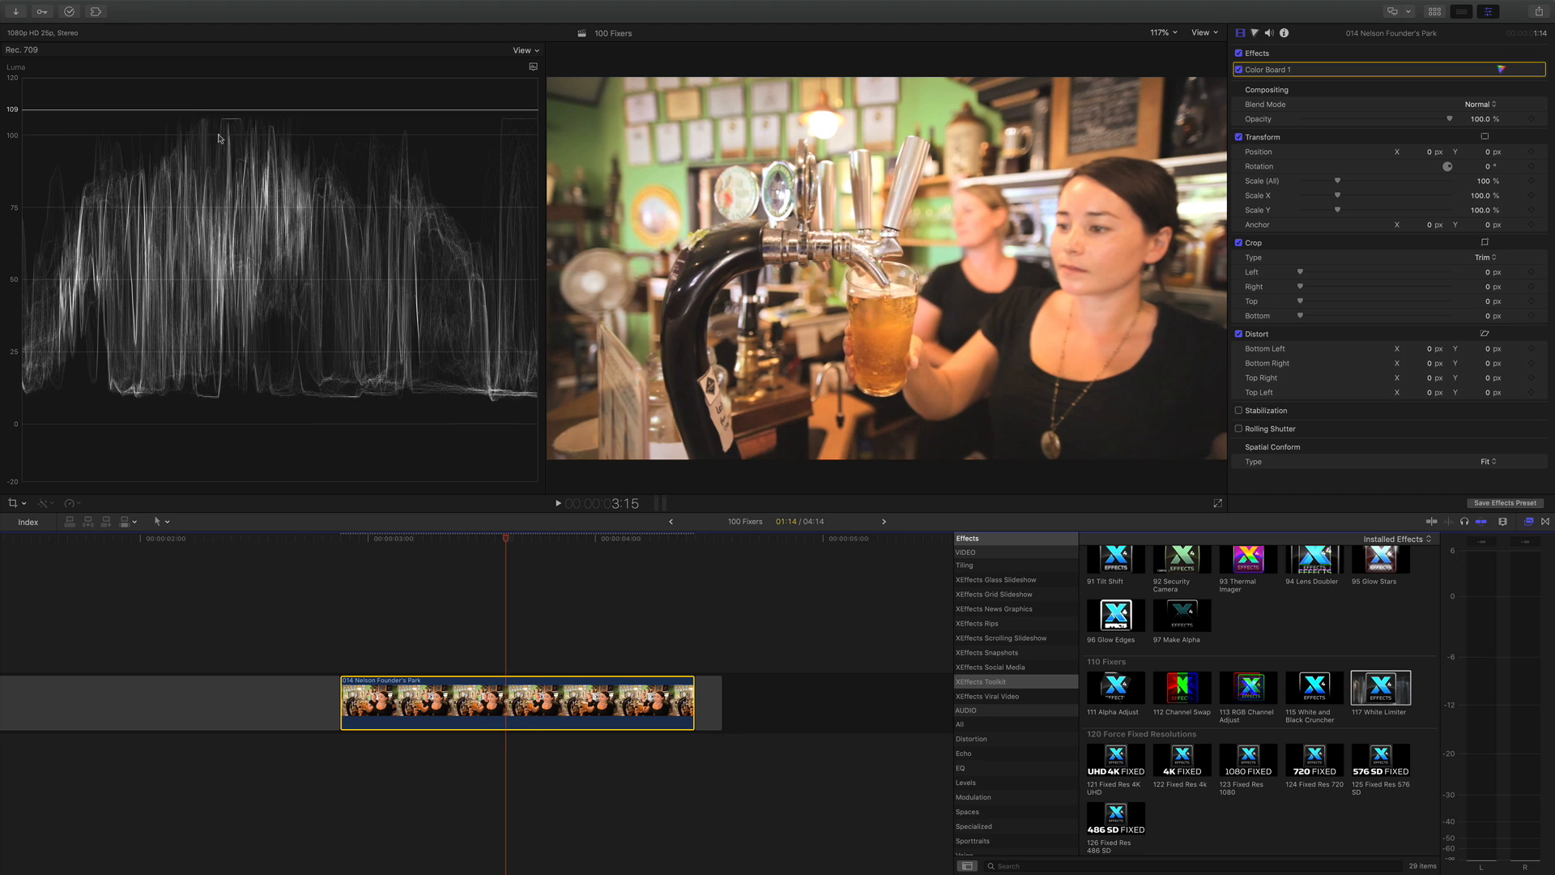
{"action": "mouse_move", "coordinate": [237, 221]}
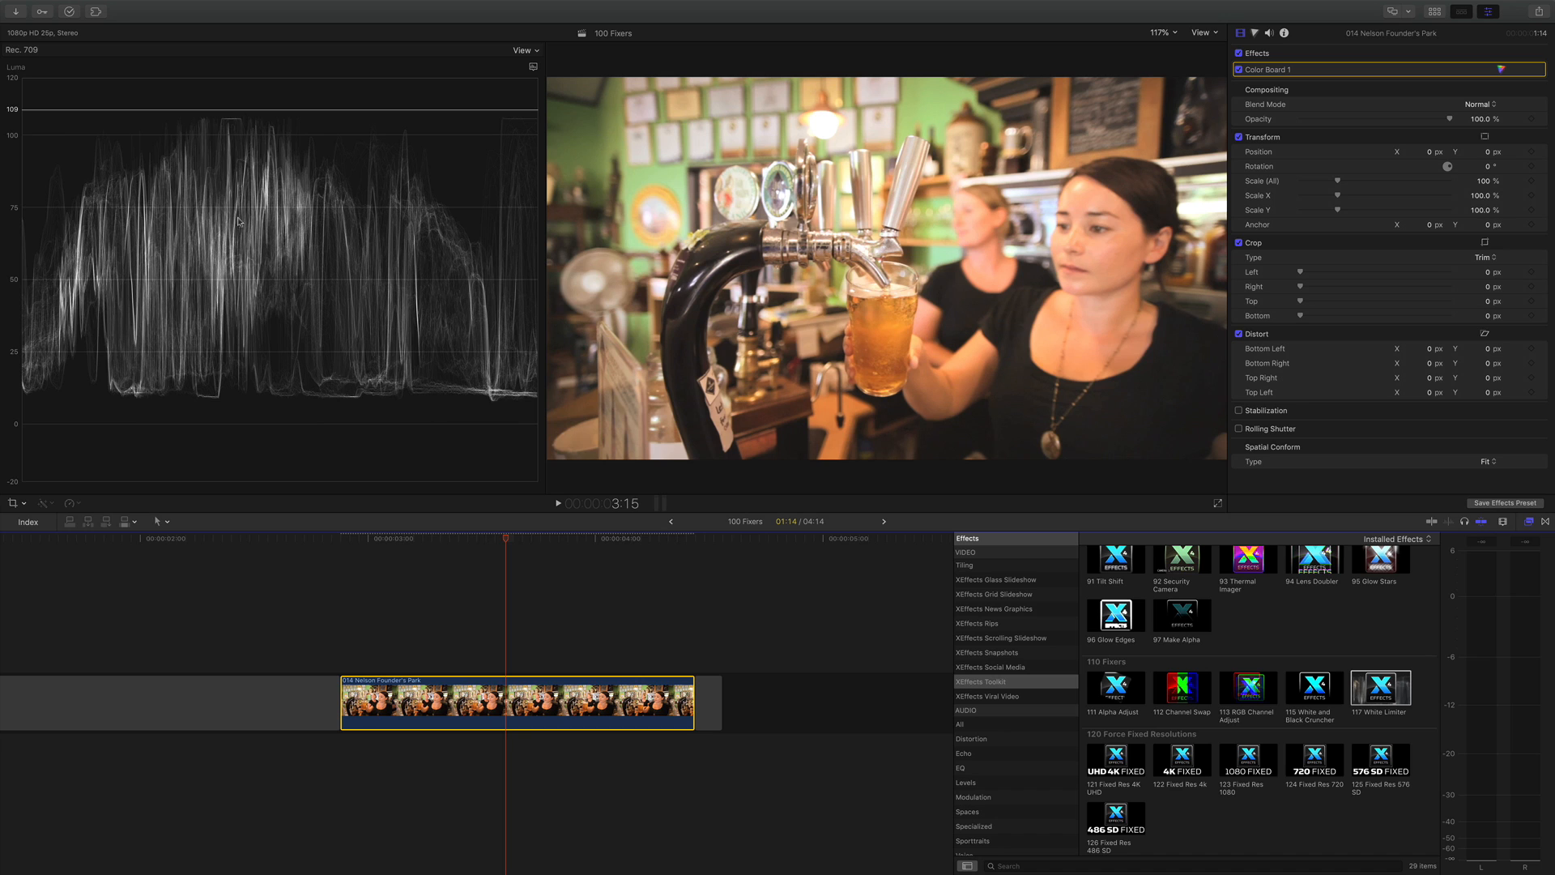
{"action": "mouse_move", "coordinate": [244, 145]}
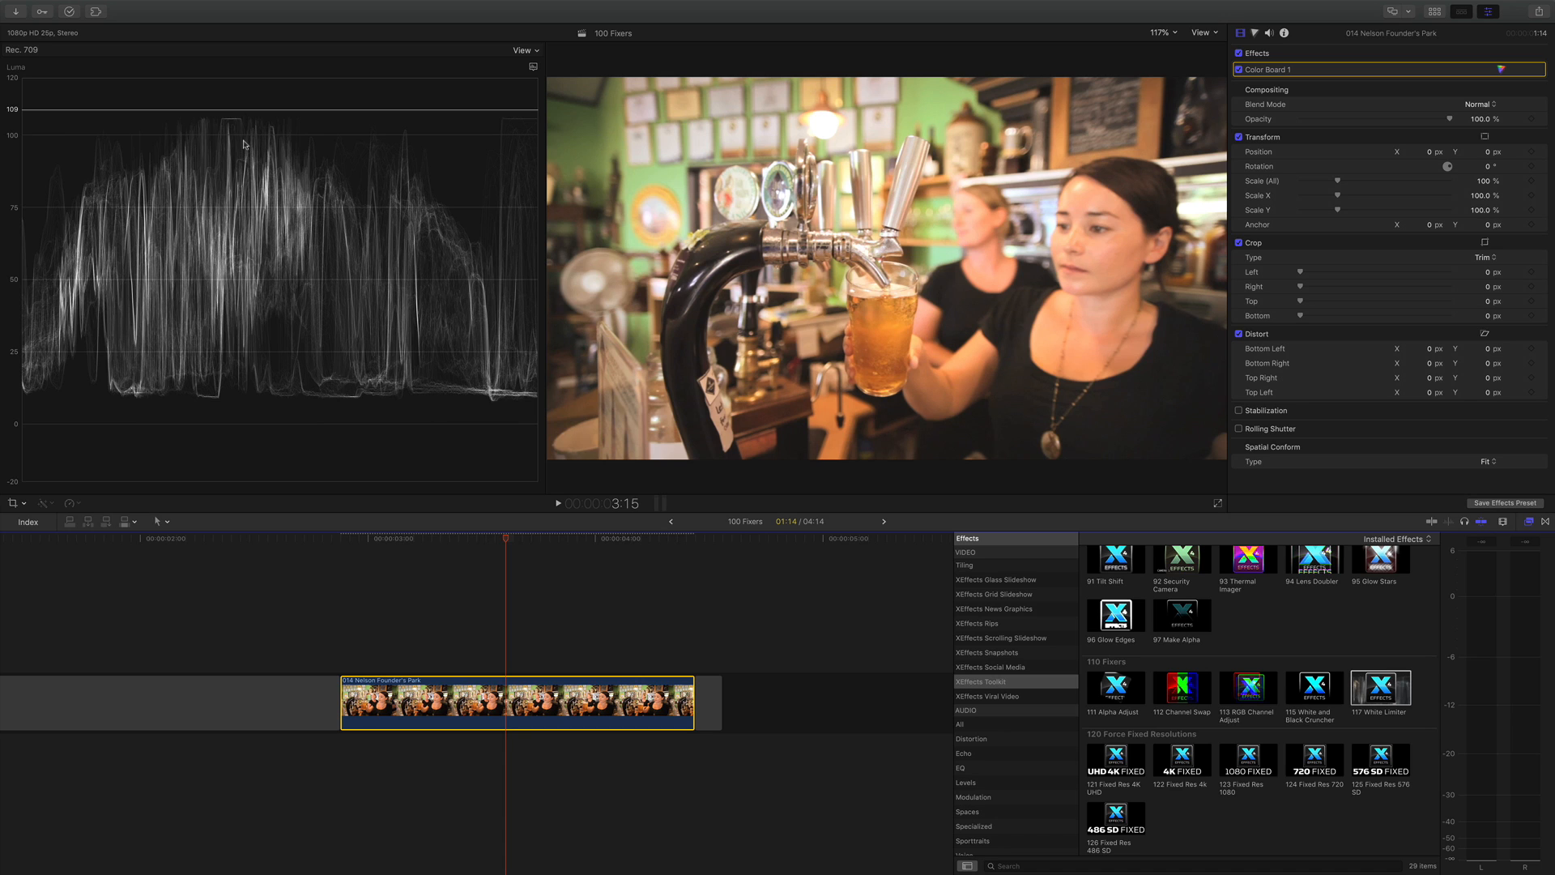
{"action": "mouse_move", "coordinate": [266, 244]}
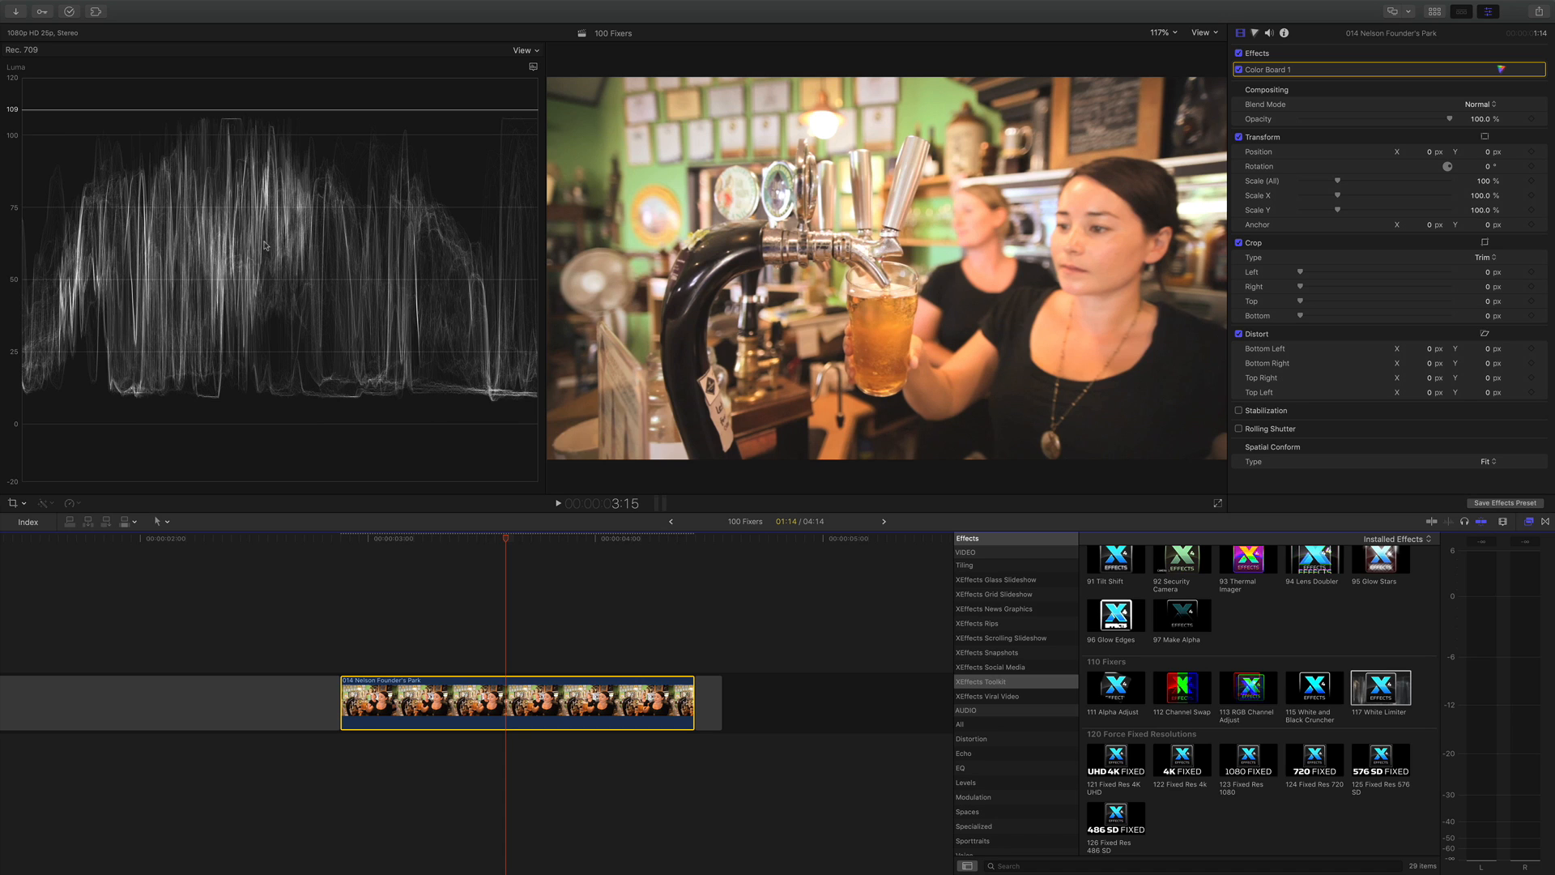
{"action": "mouse_move", "coordinate": [1312, 721]}
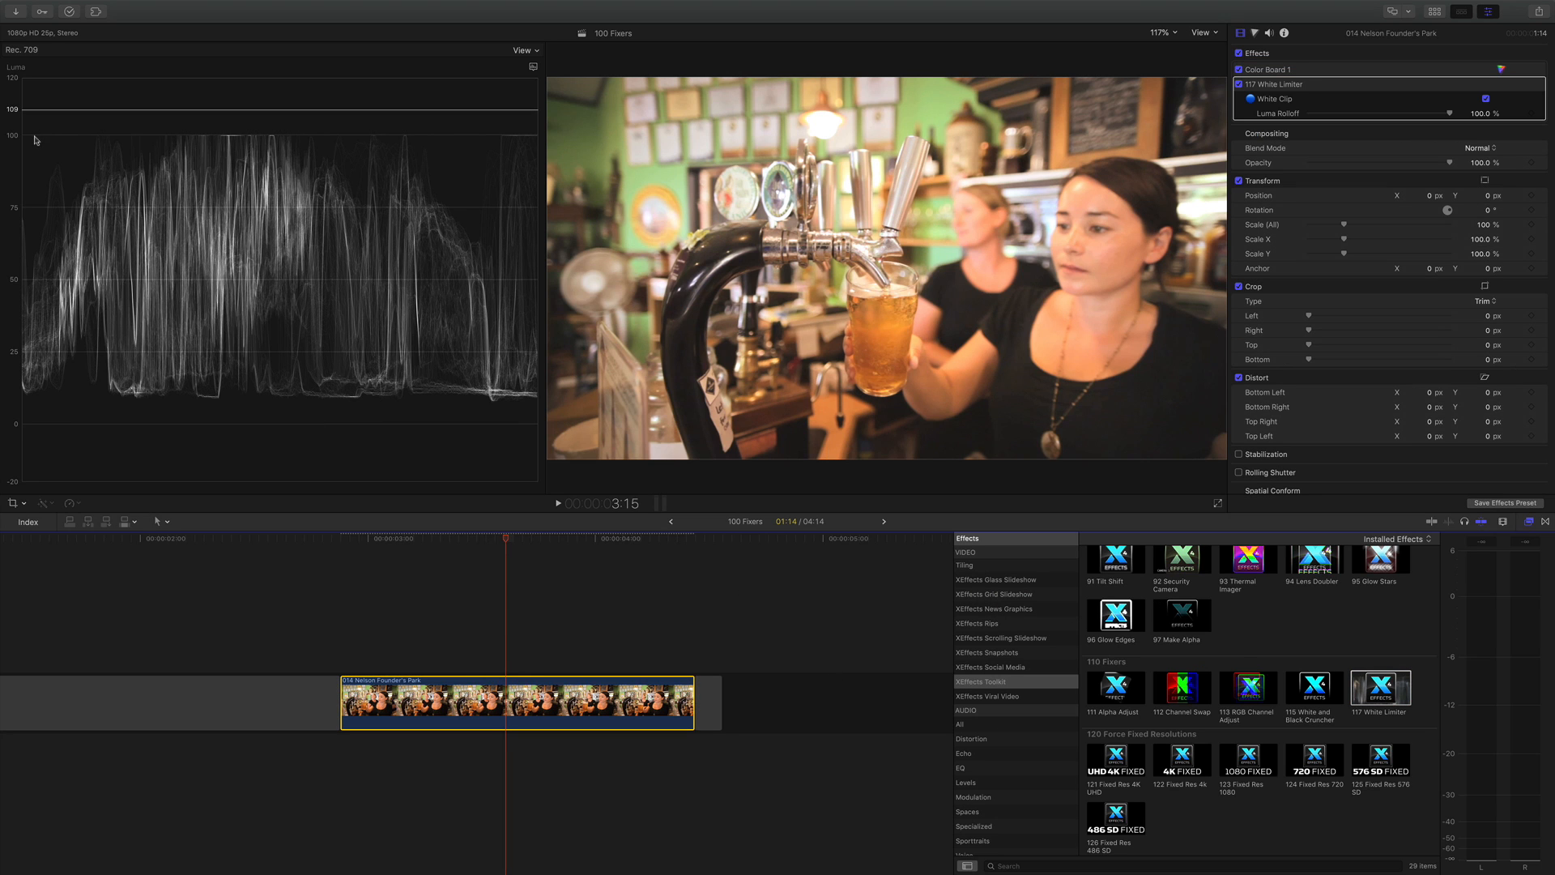
{"action": "mouse_move", "coordinate": [442, 146]}
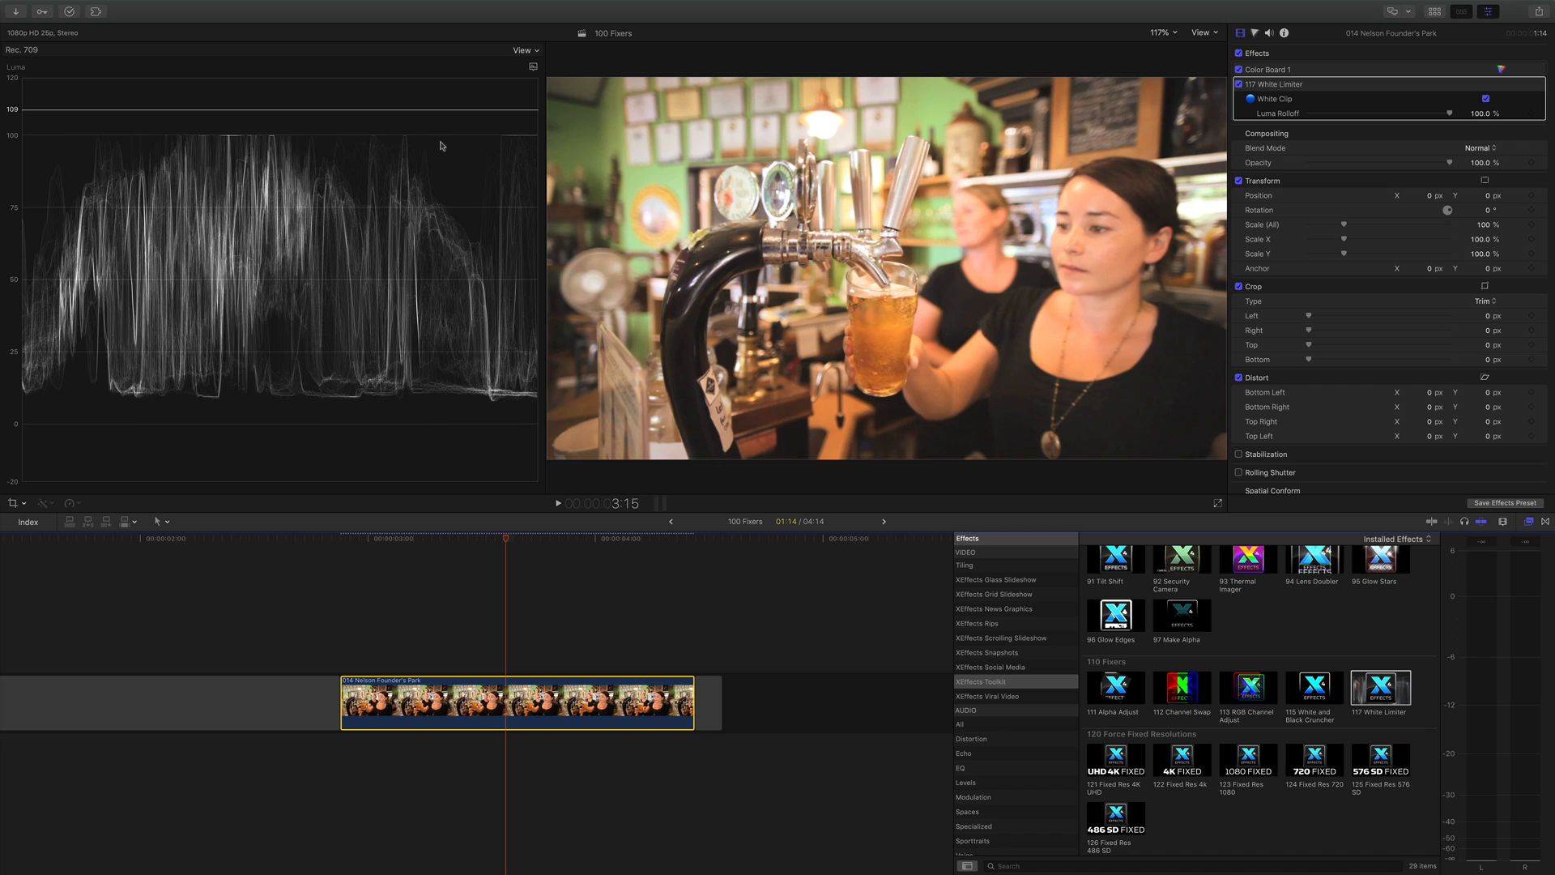
{"action": "mouse_move", "coordinate": [713, 278]}
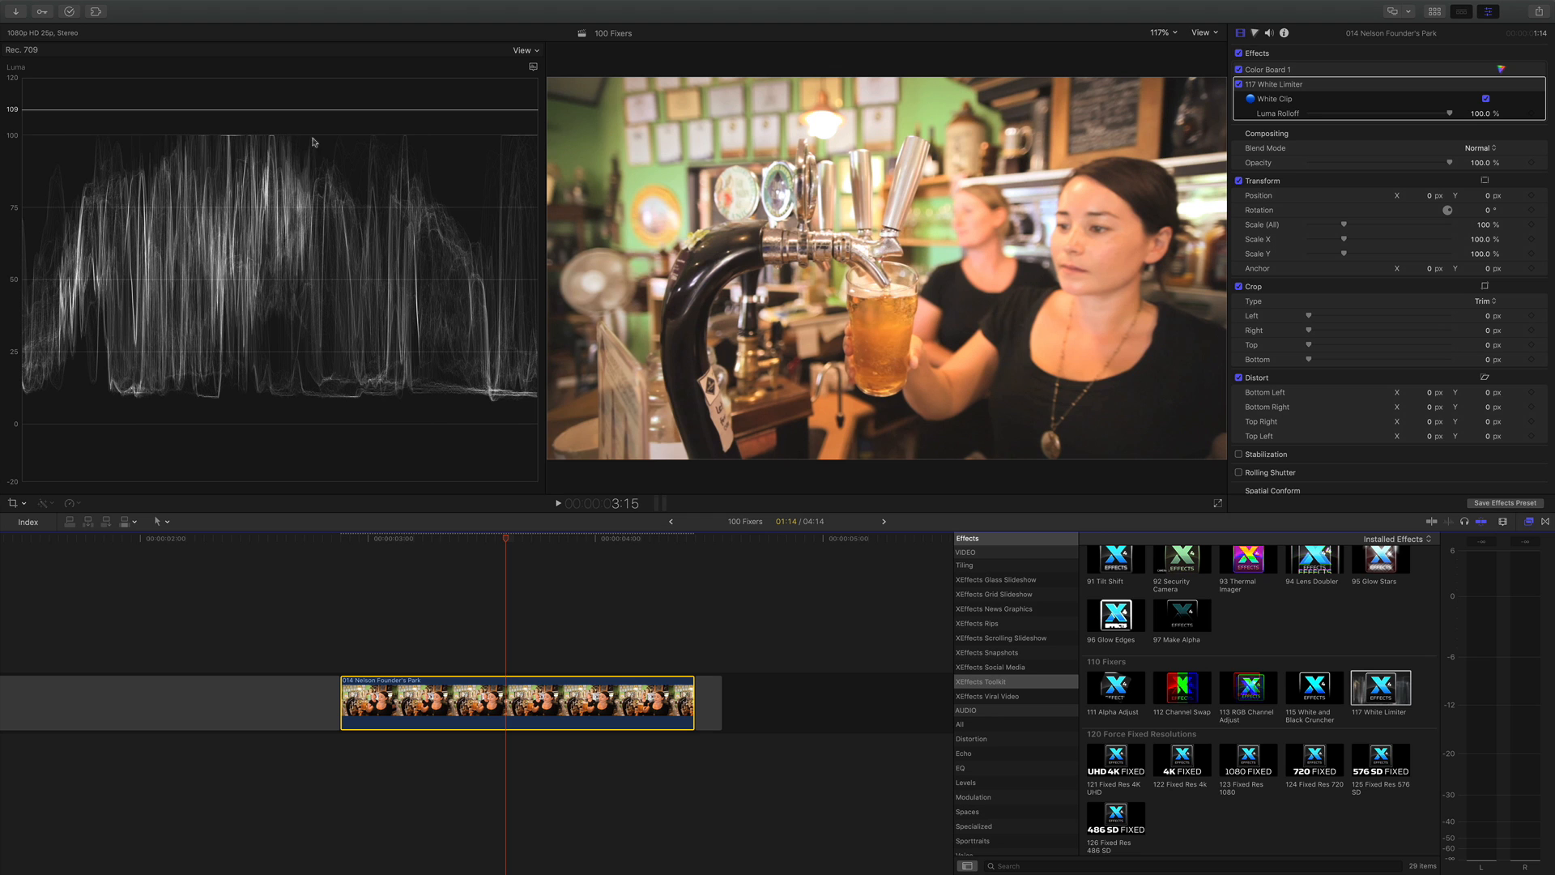
{"action": "left_click", "coordinate": [428, 539]}
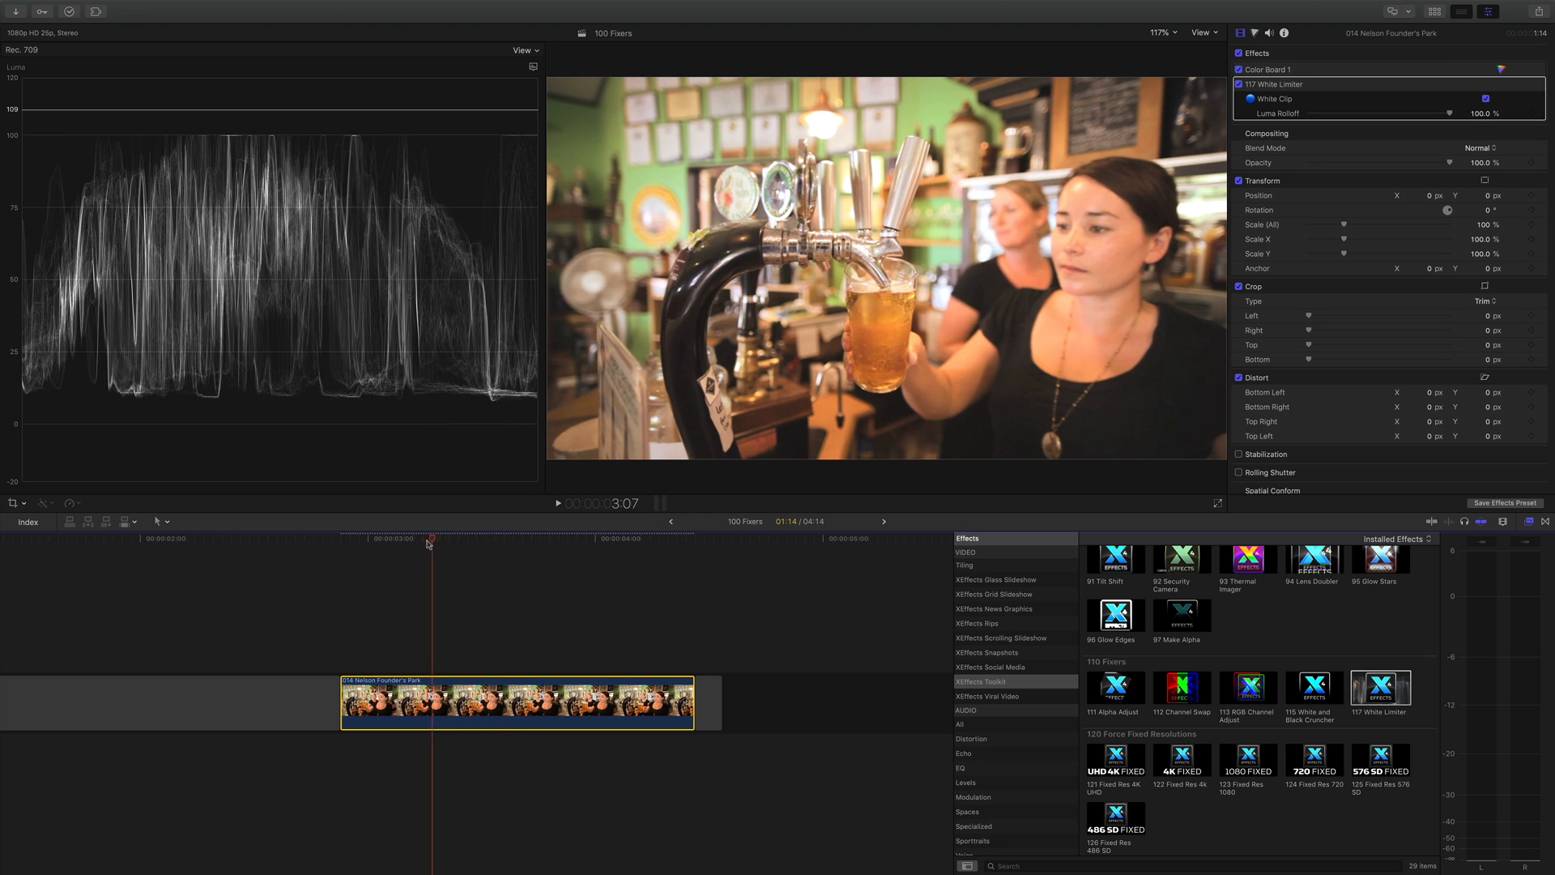
{"action": "left_click", "coordinate": [486, 546]}
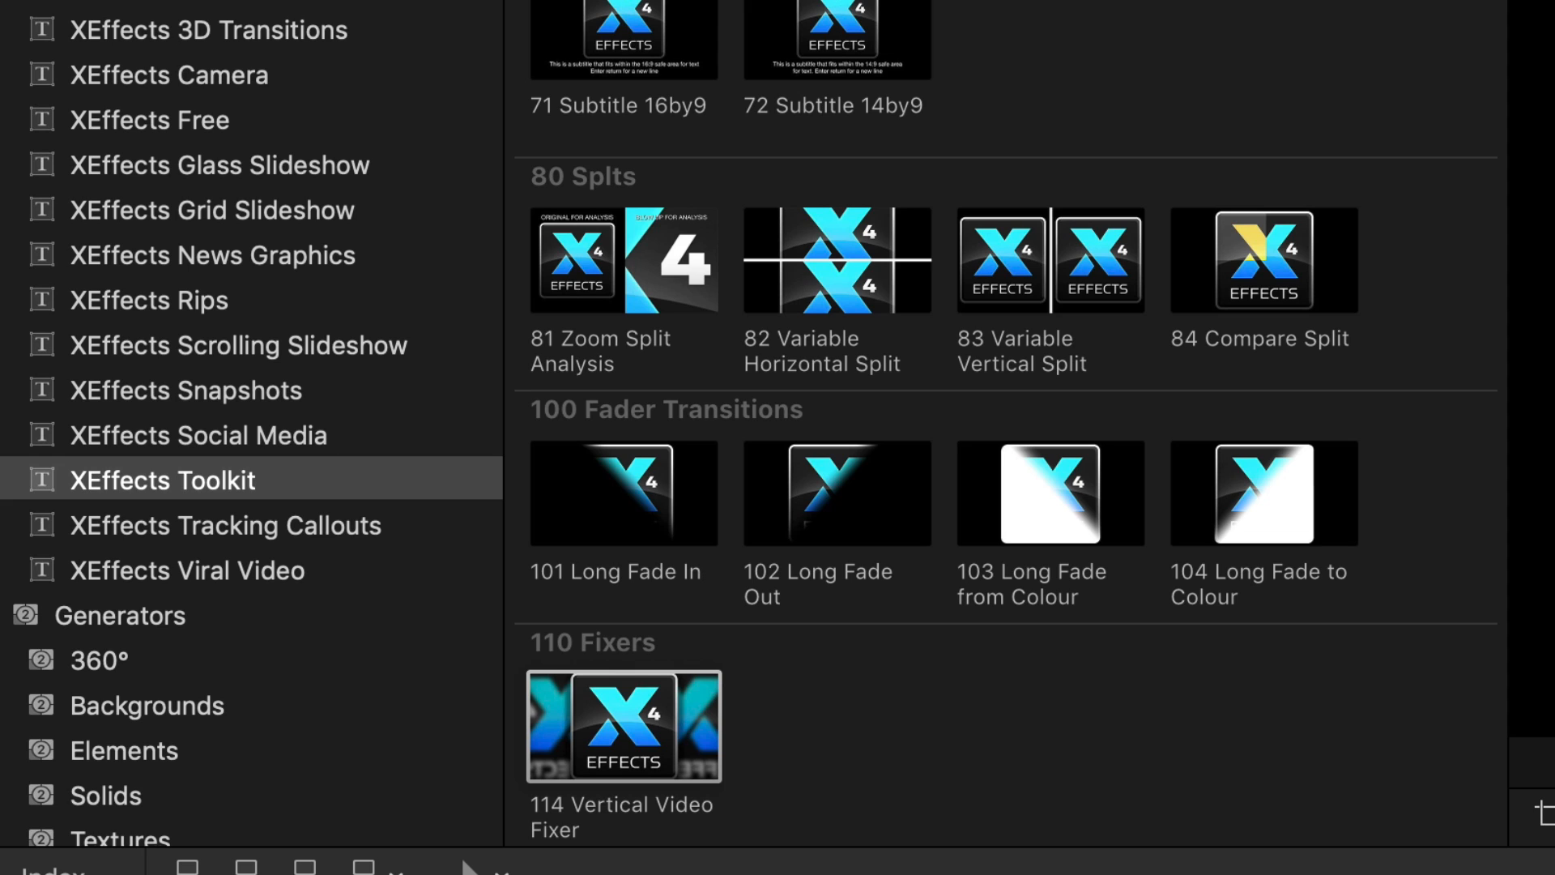
{"action": "mouse_move", "coordinate": [822, 734]}
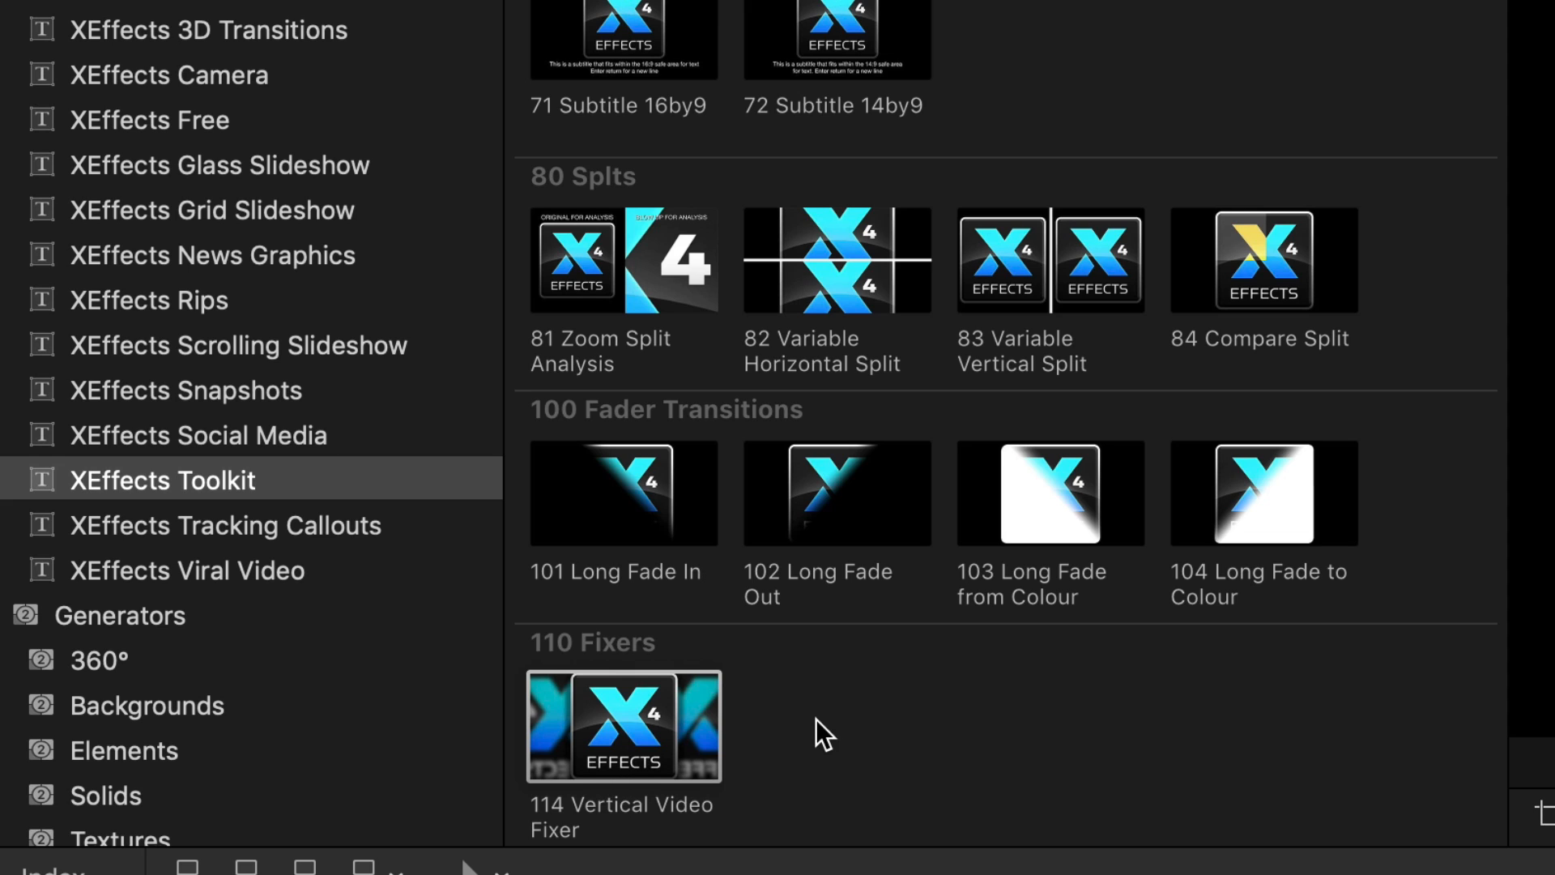
{"action": "mouse_move", "coordinate": [815, 751]}
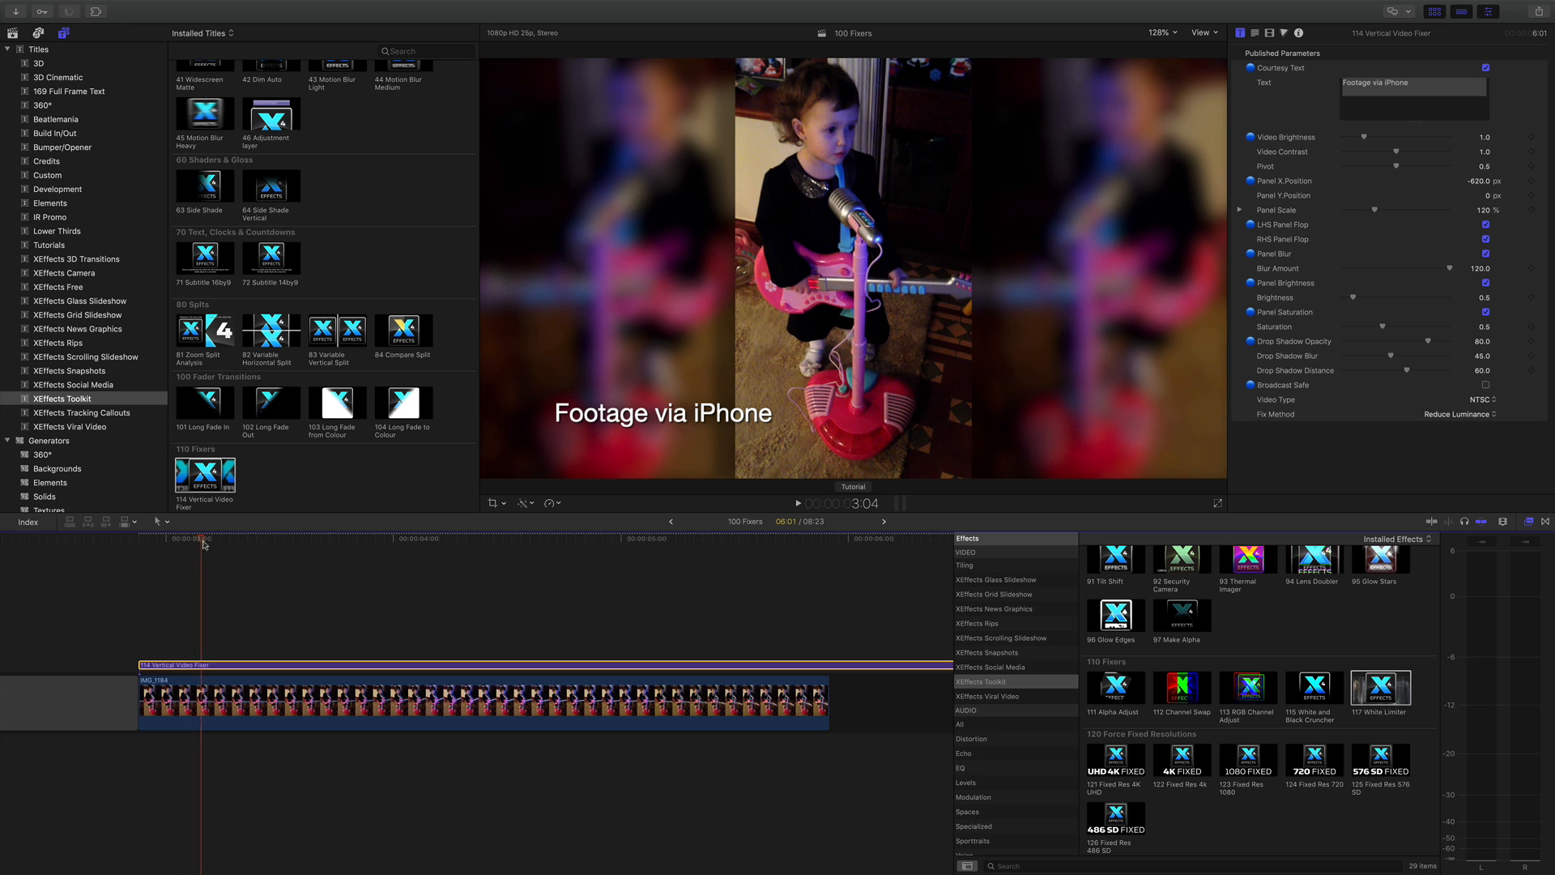
Step: Select the Footage via iPhone clip and nudge the side panels' X position
{"action": "left_click", "coordinate": [494, 563]}
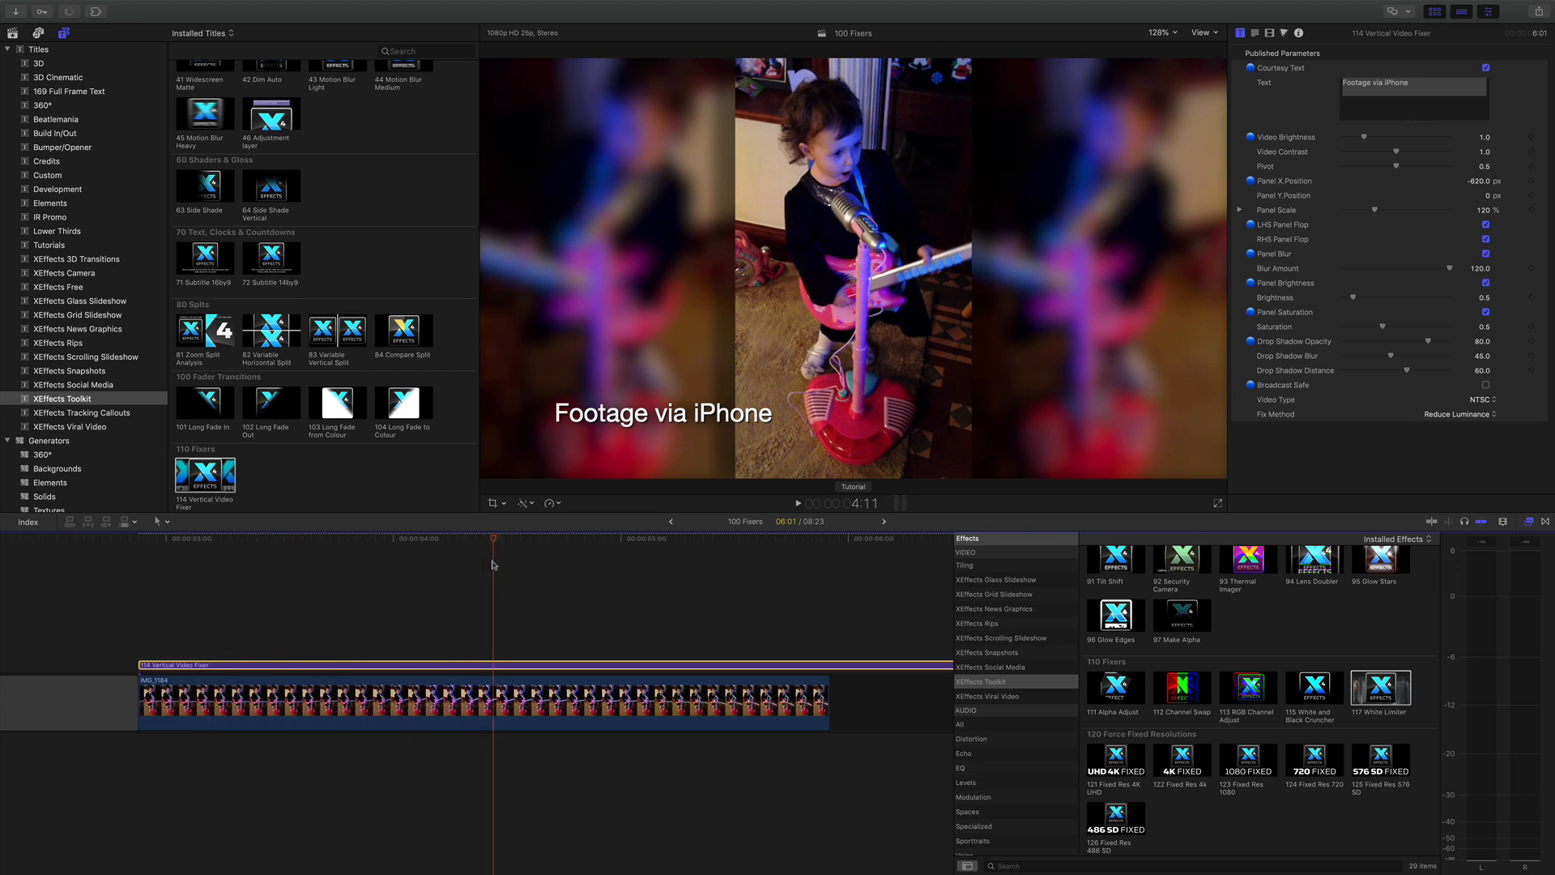
{"action": "left_click", "coordinate": [337, 549]}
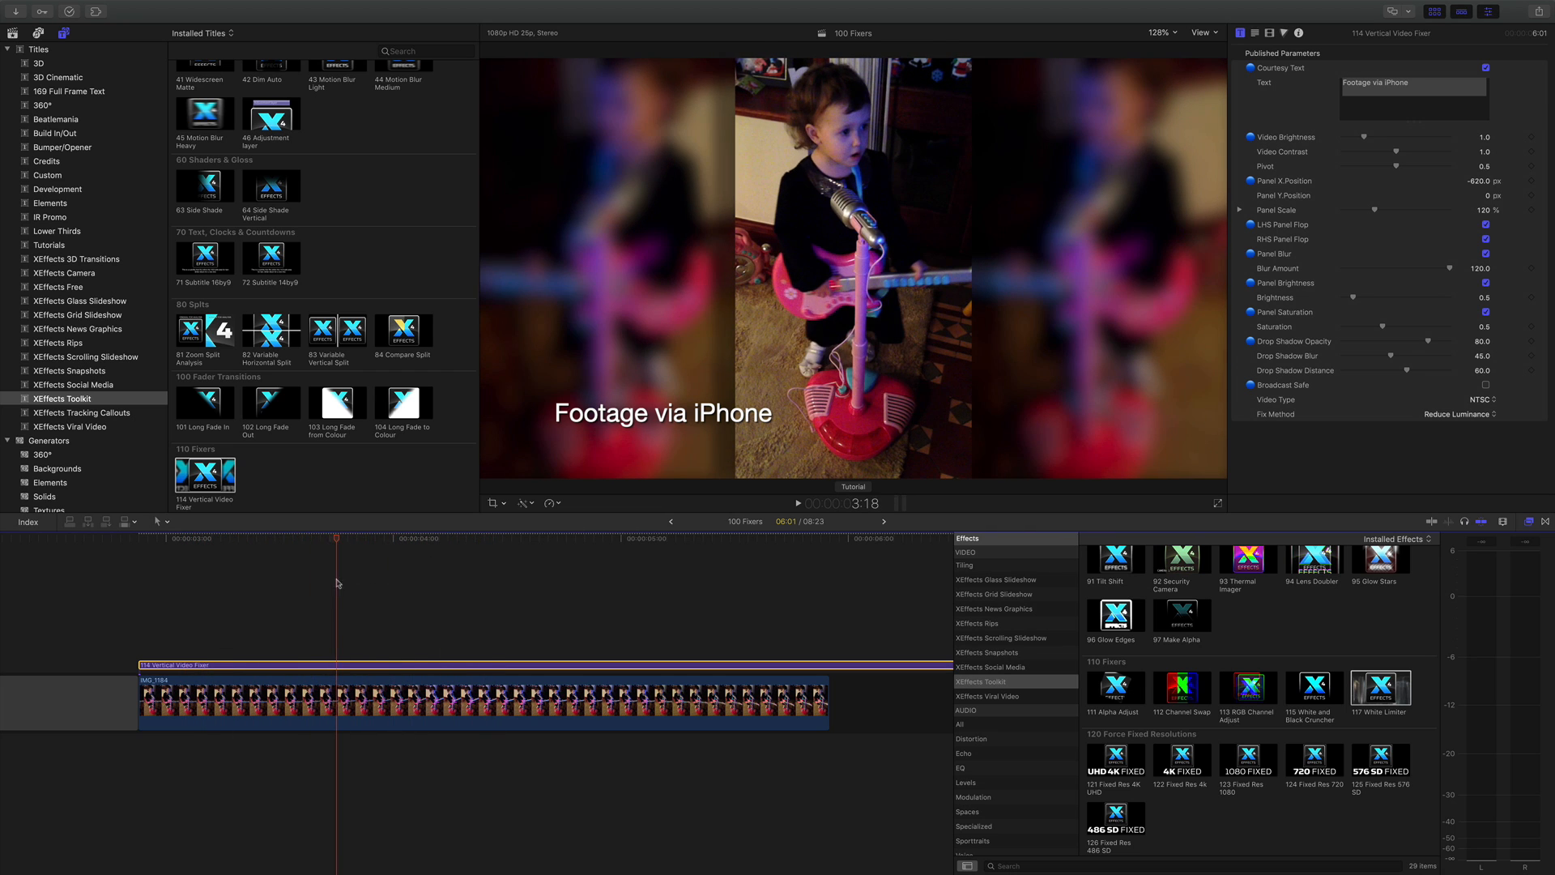
{"action": "left_click", "coordinate": [662, 414]}
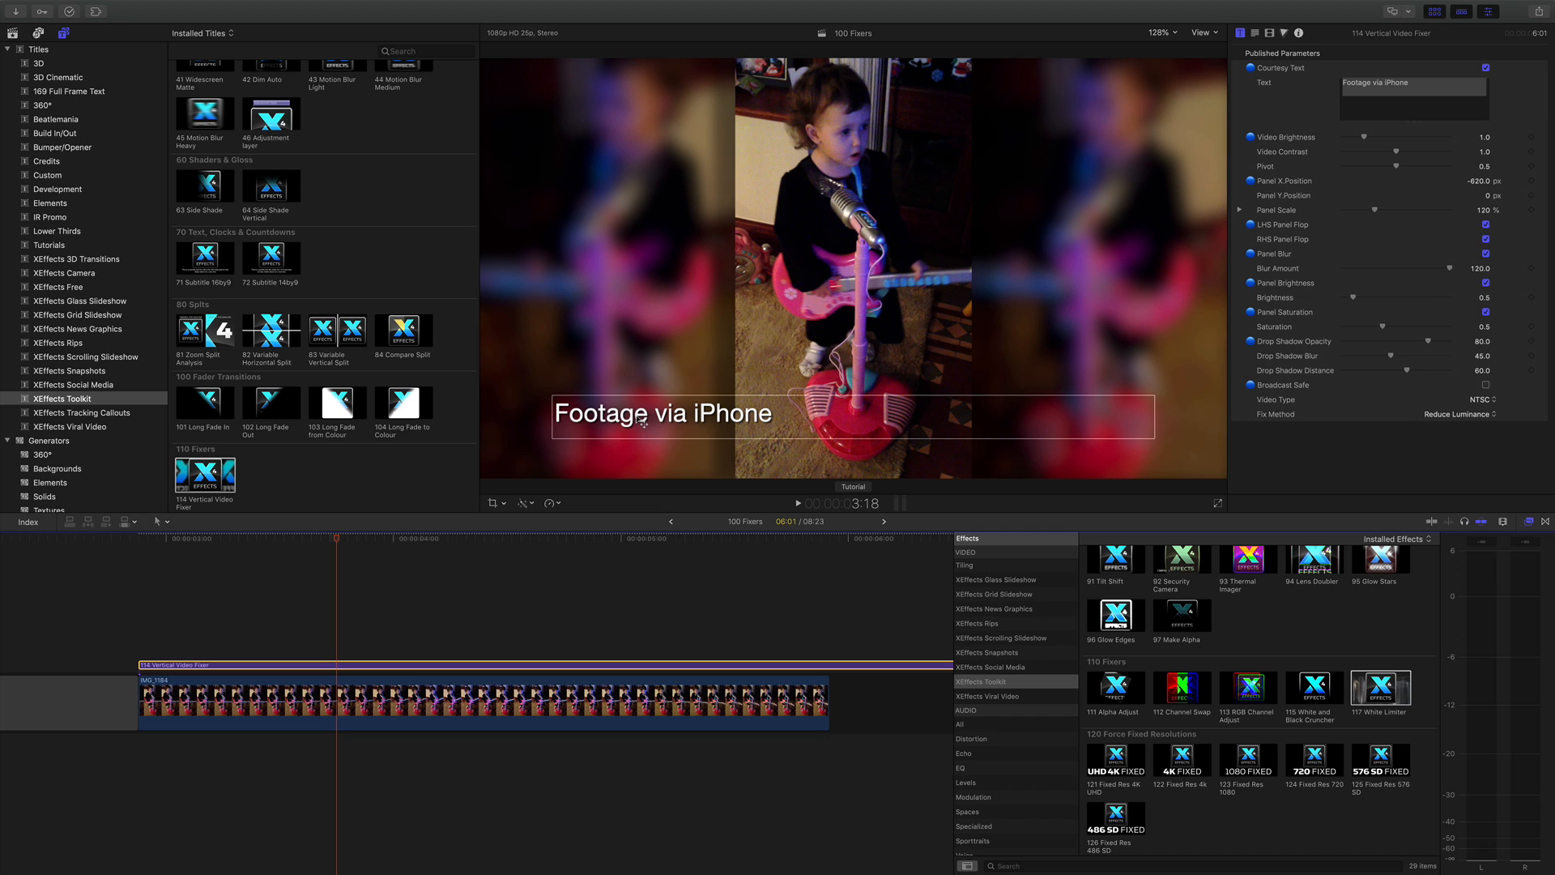
{"action": "mouse_move", "coordinate": [684, 429]}
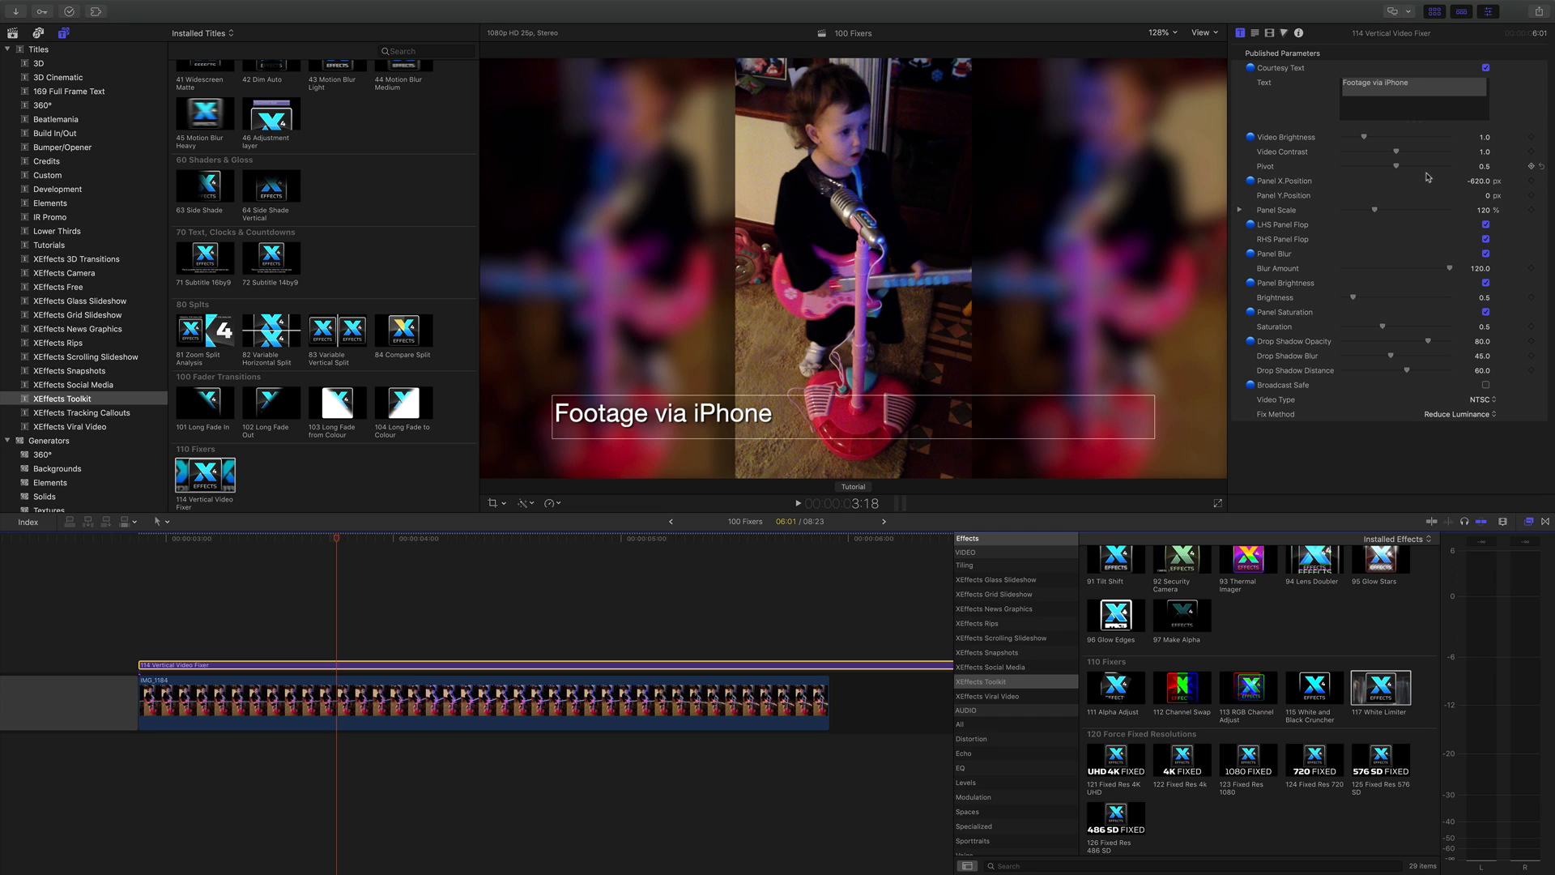
{"action": "left_click_drag", "start_coordinate": [1433, 180], "coordinate": [1419, 181]}
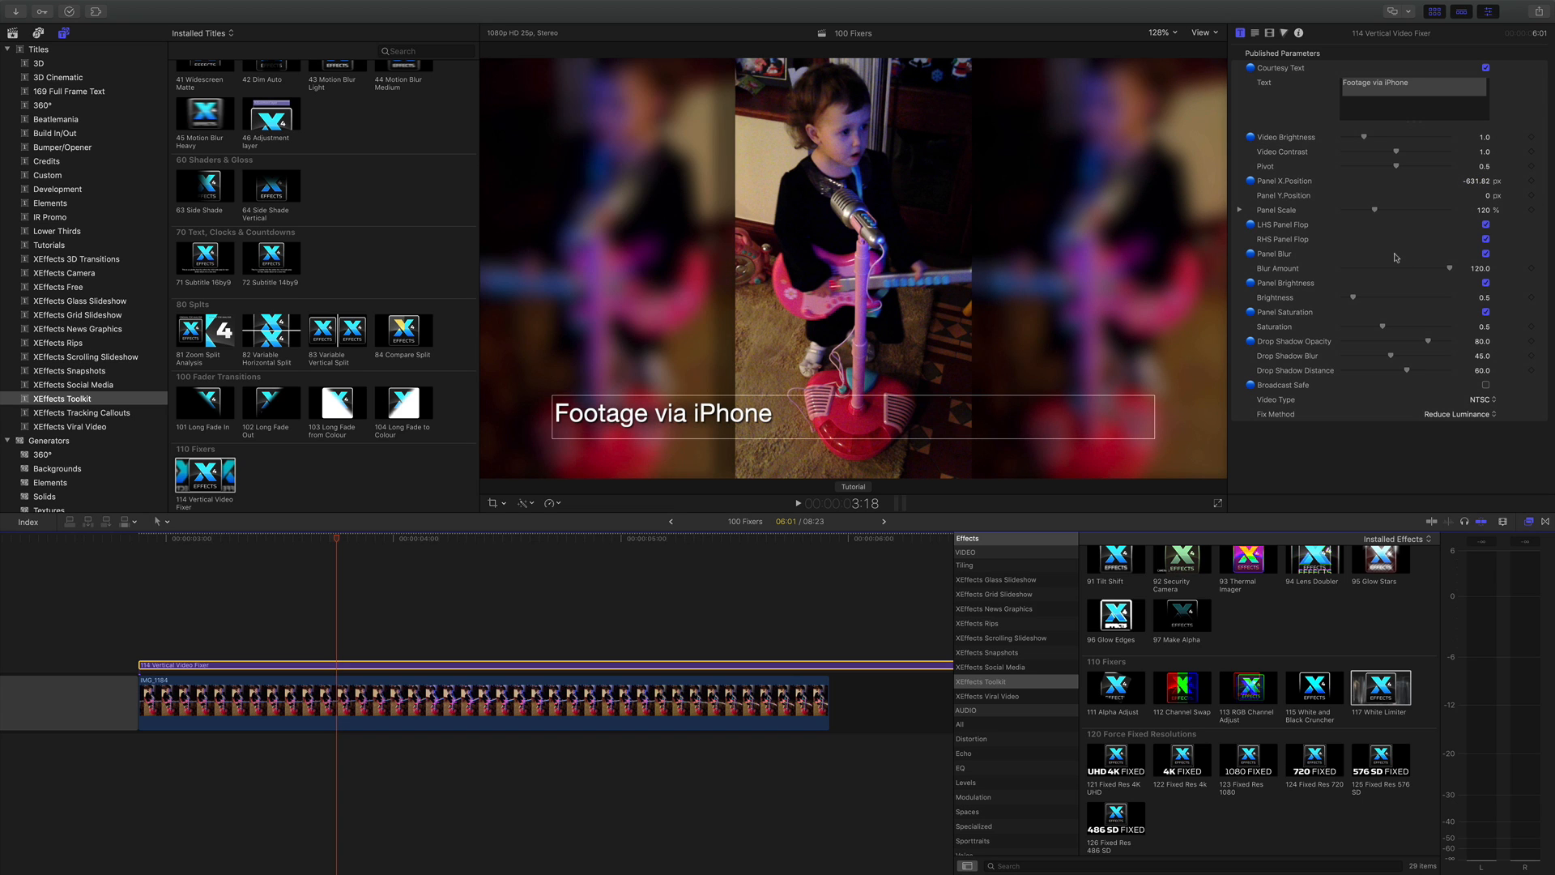
Step: Raise the side panels' Blur Amount to about 163 and toggle Broadcast Safe
{"action": "left_click_drag", "start_coordinate": [1450, 269], "coordinate": [1399, 269]}
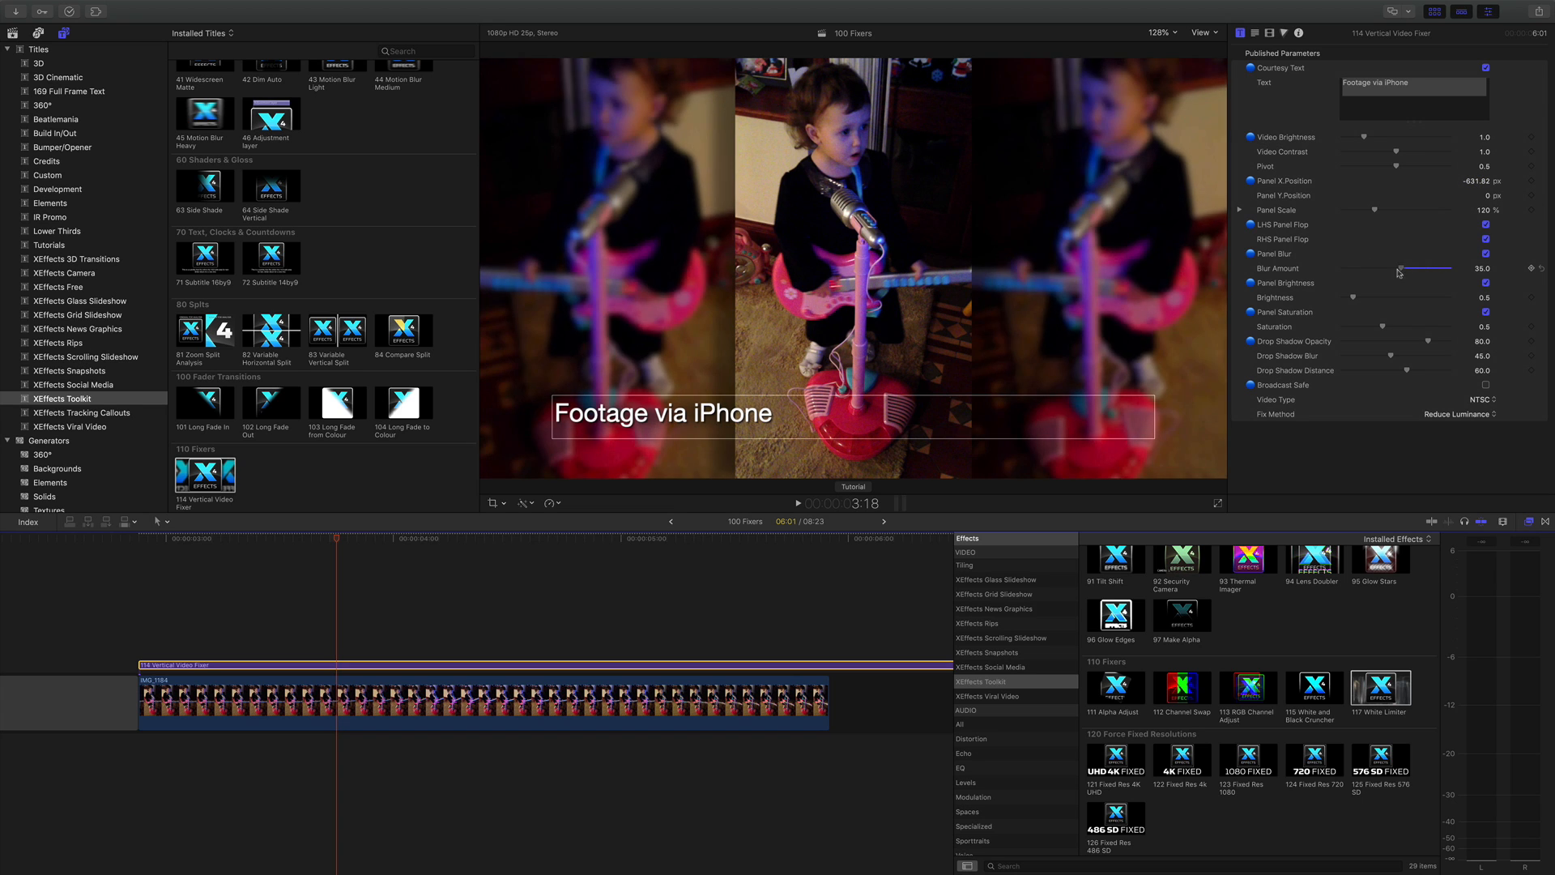
{"action": "left_click_drag", "start_coordinate": [1399, 269], "coordinate": [1454, 269]}
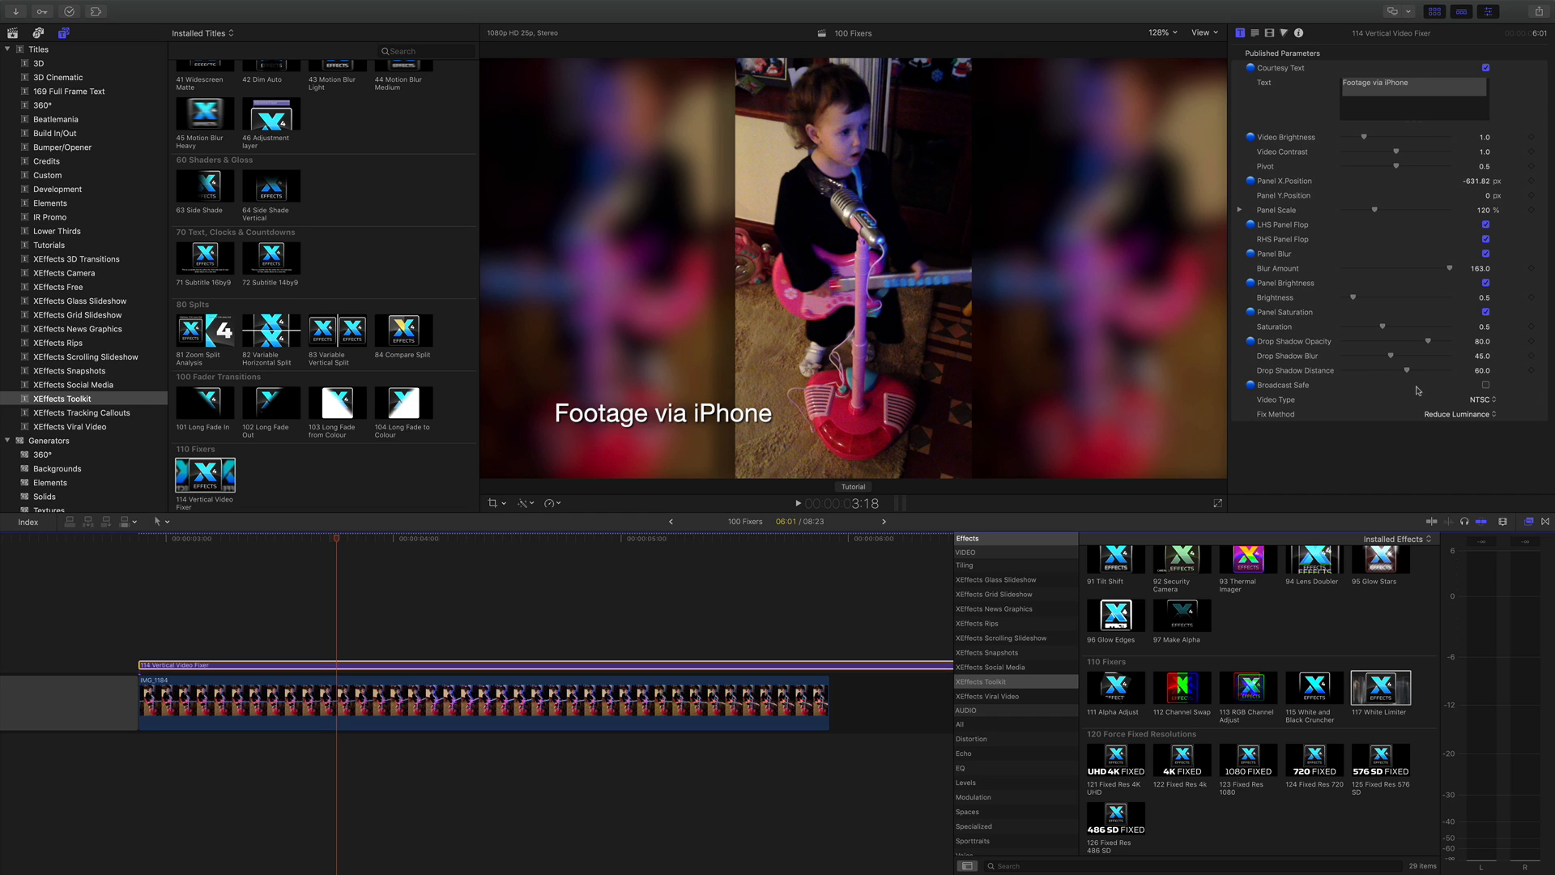
{"action": "left_click", "coordinate": [1485, 385]}
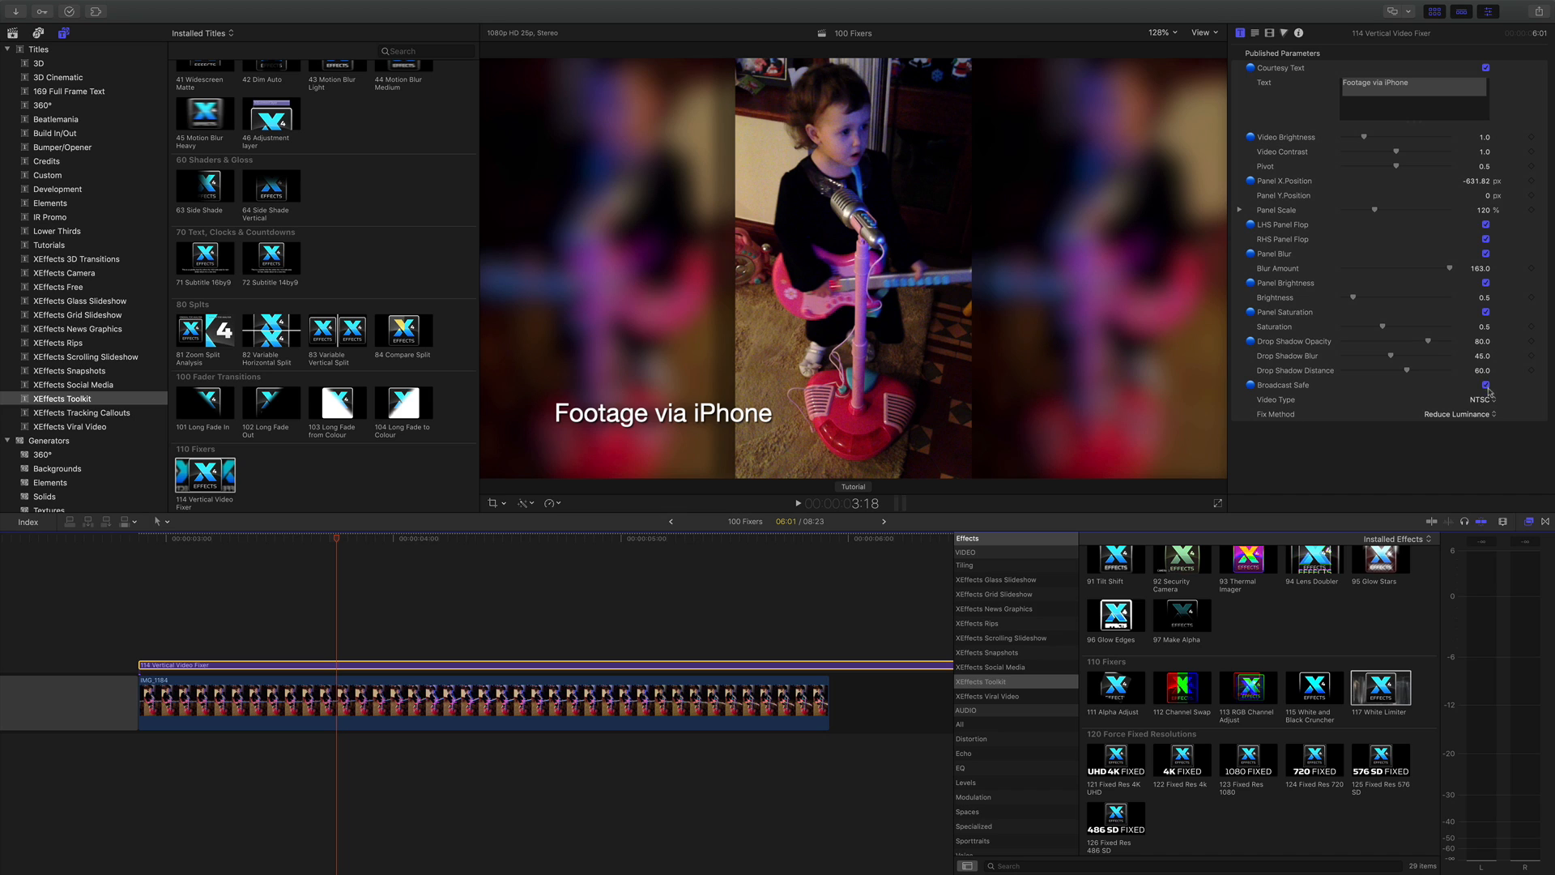
{"action": "left_click", "coordinate": [1484, 399]}
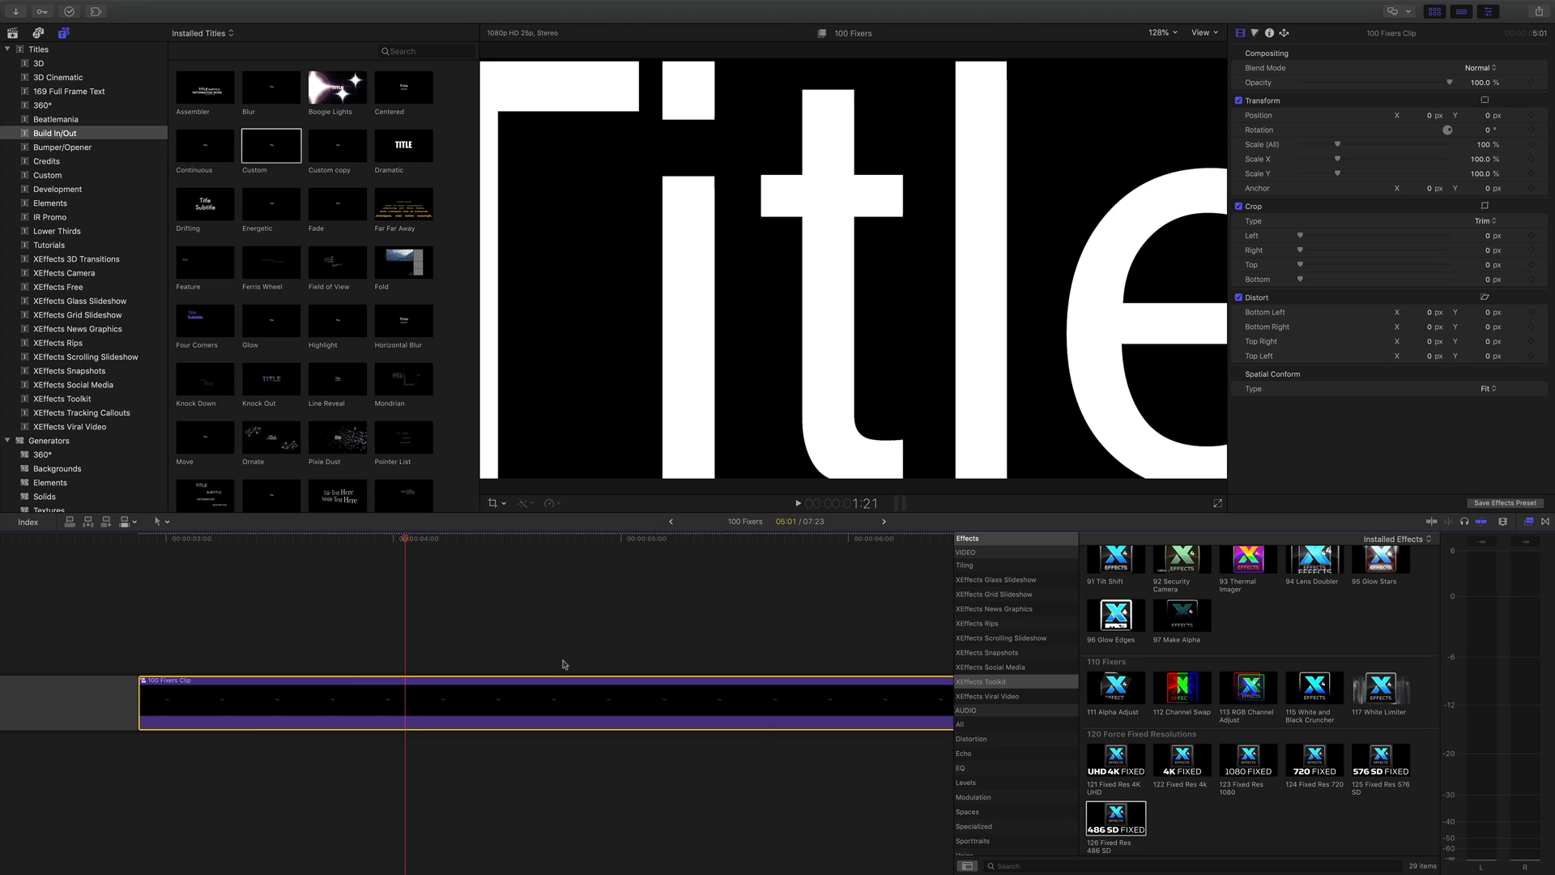
Step: Select the 100 Fixers clip and apply 126 Fixed Res 486 SD to it
{"action": "left_click", "coordinate": [412, 560]}
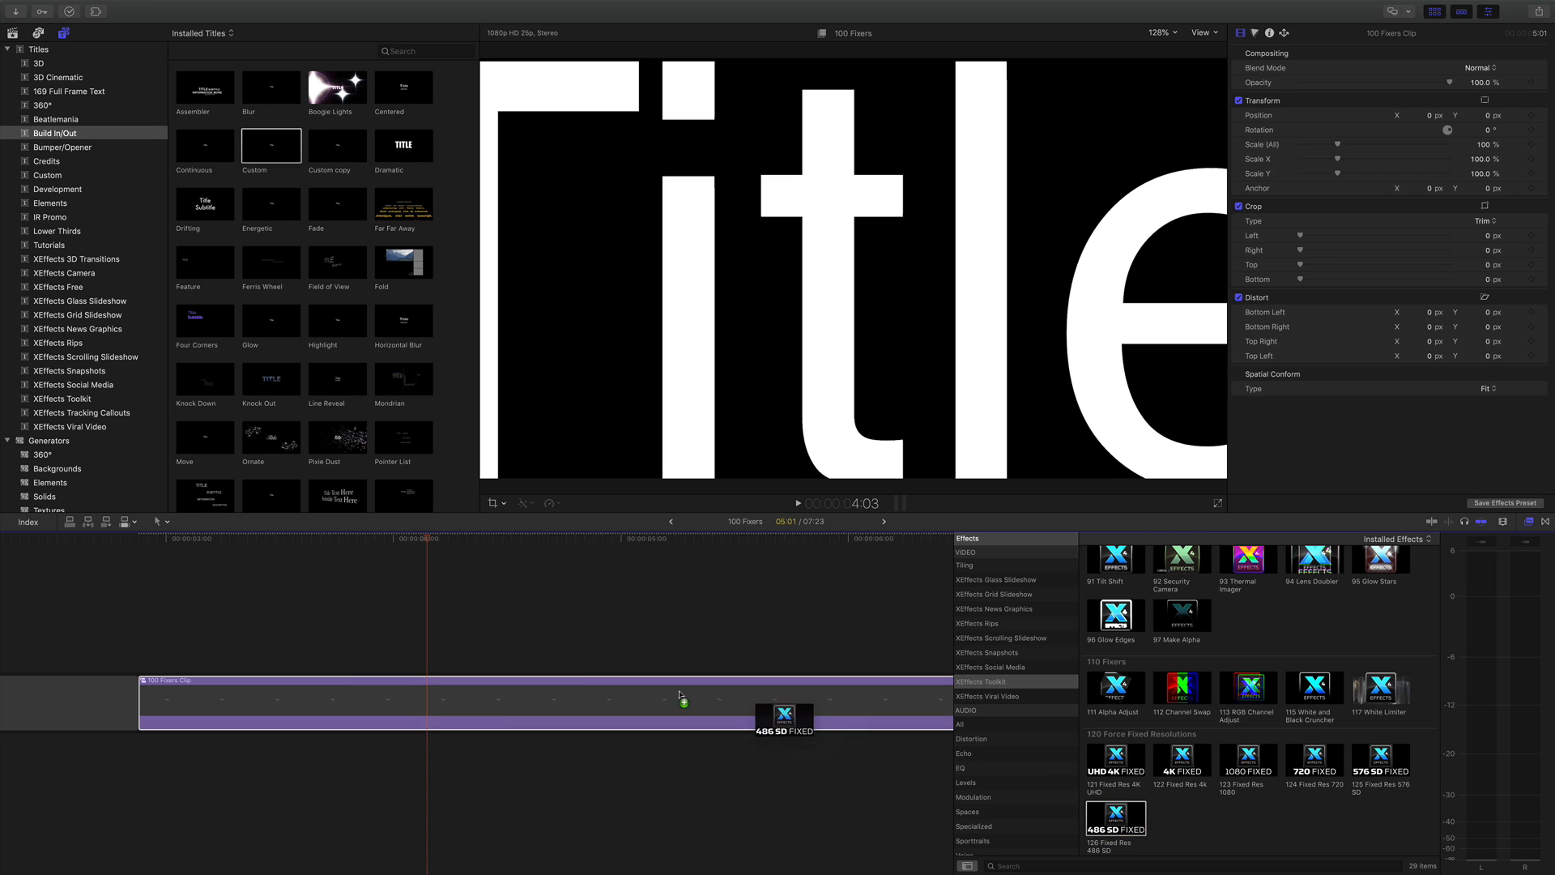
{"action": "left_click_drag", "start_coordinate": [1115, 817], "coordinate": [782, 712]}
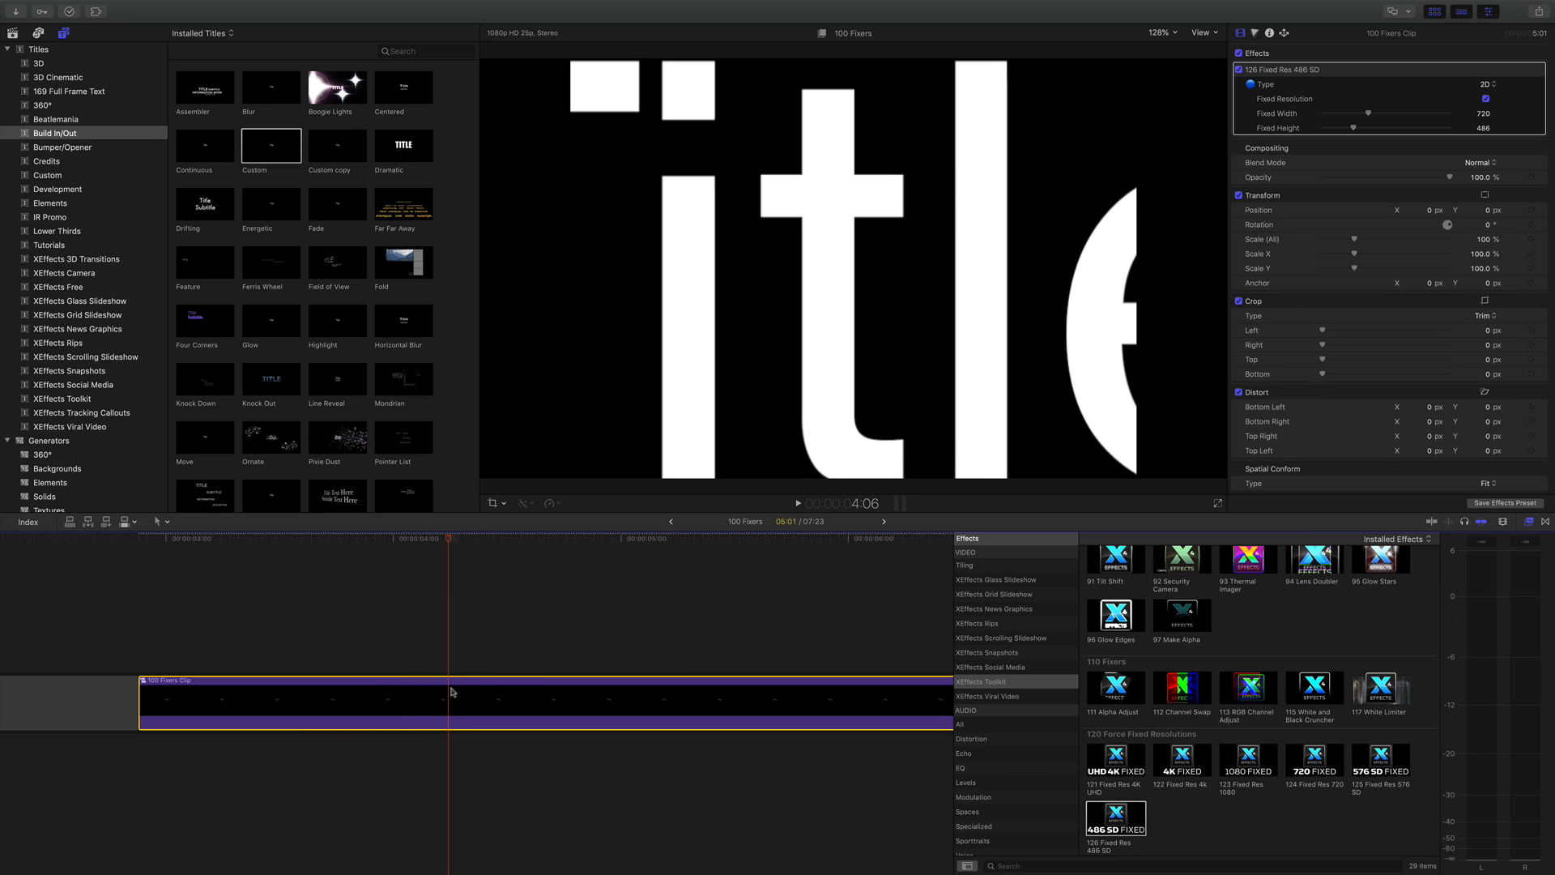
{"action": "mouse_move", "coordinate": [578, 575]}
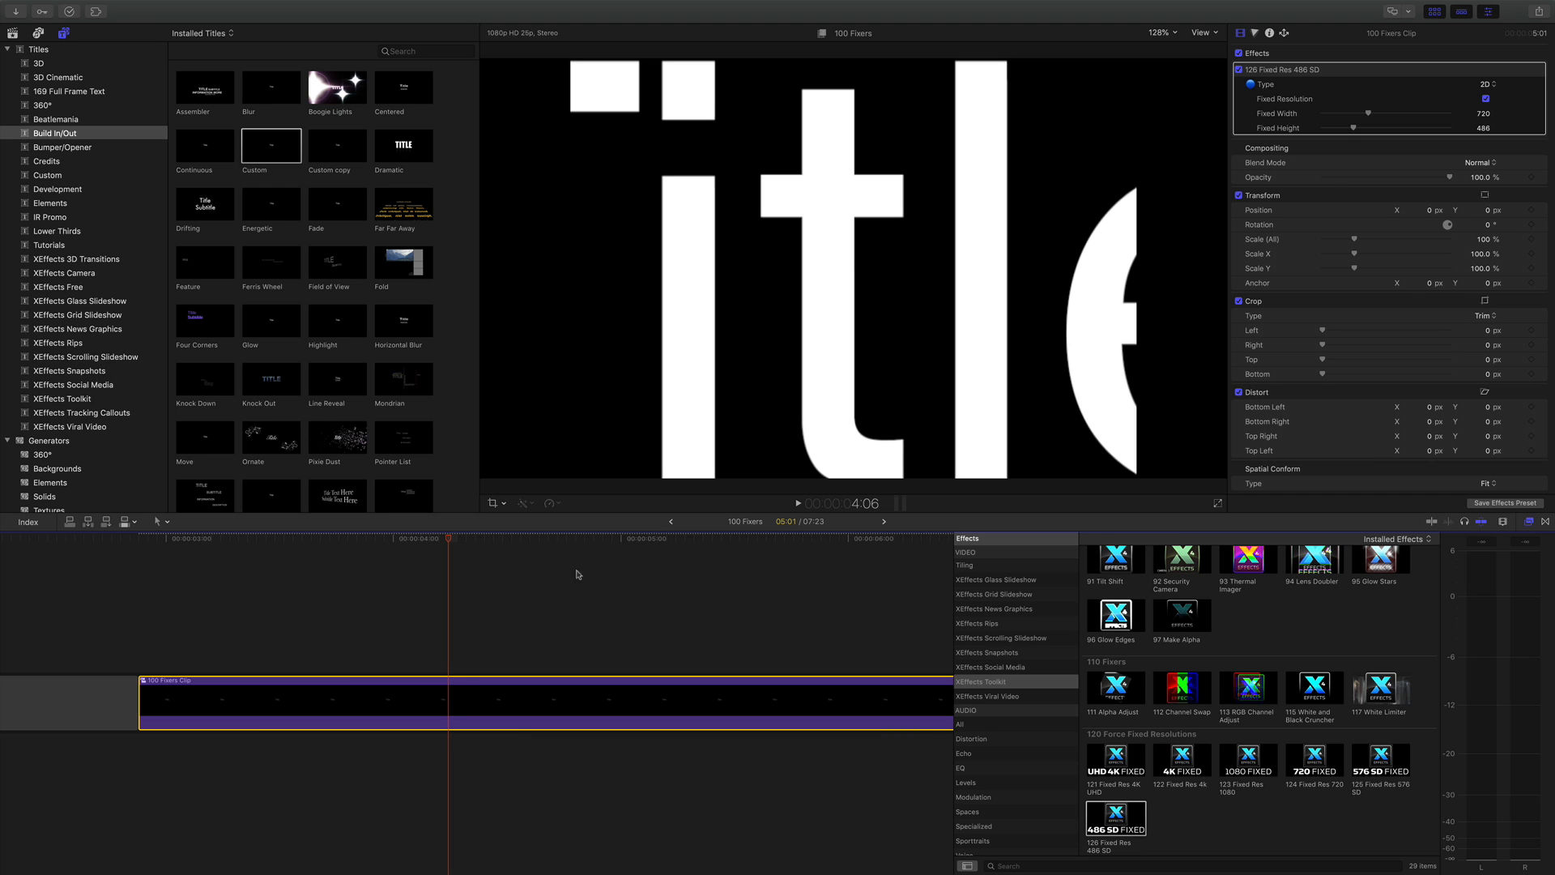
{"action": "mouse_move", "coordinate": [1142, 257]}
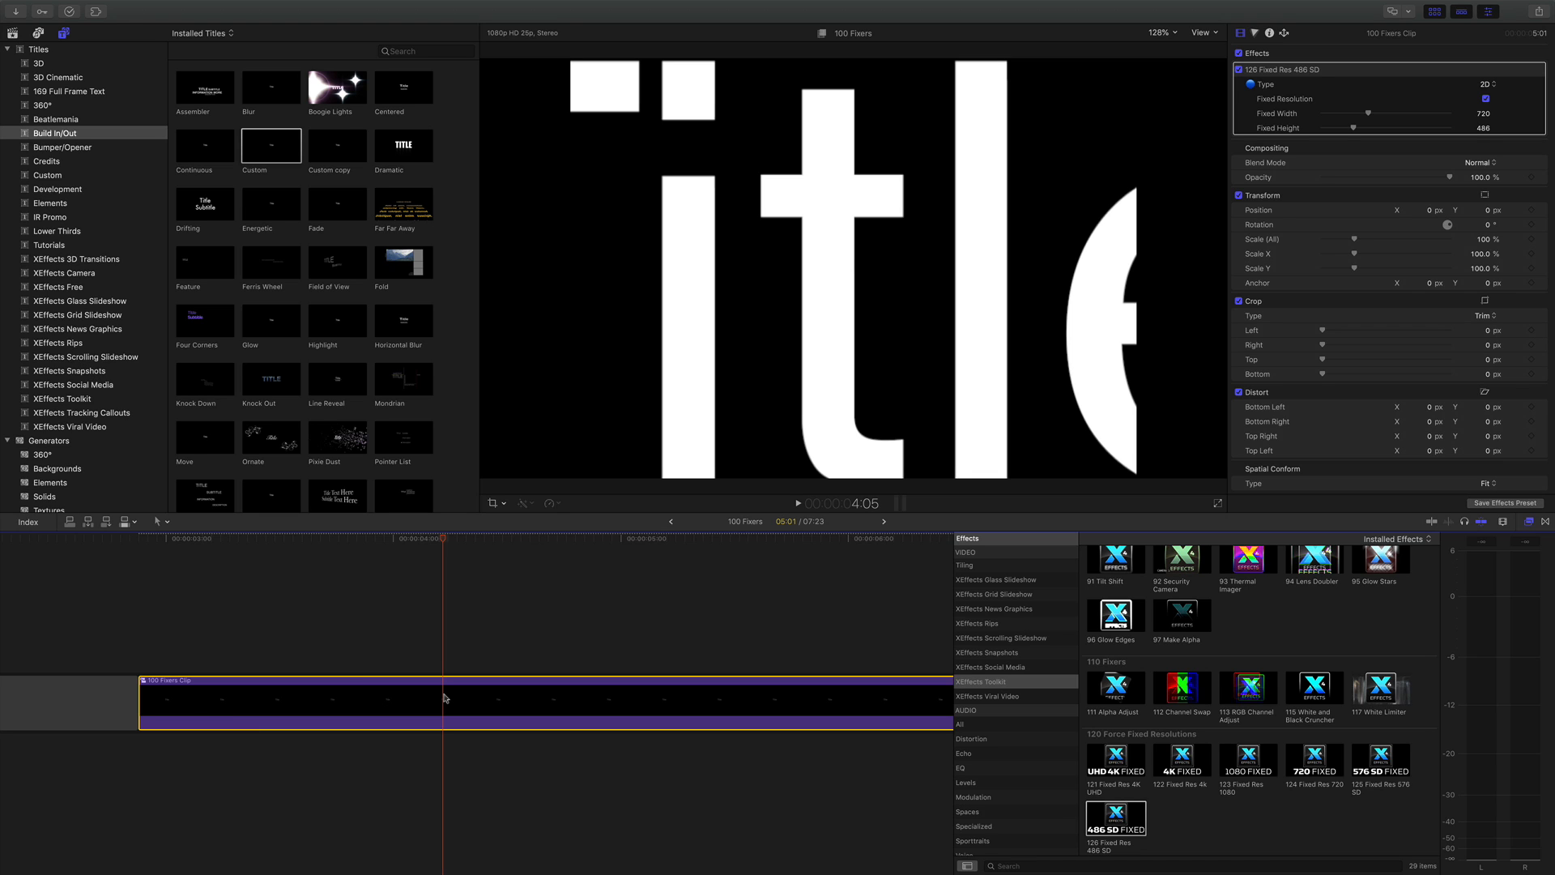
{"action": "mouse_move", "coordinate": [1329, 814]}
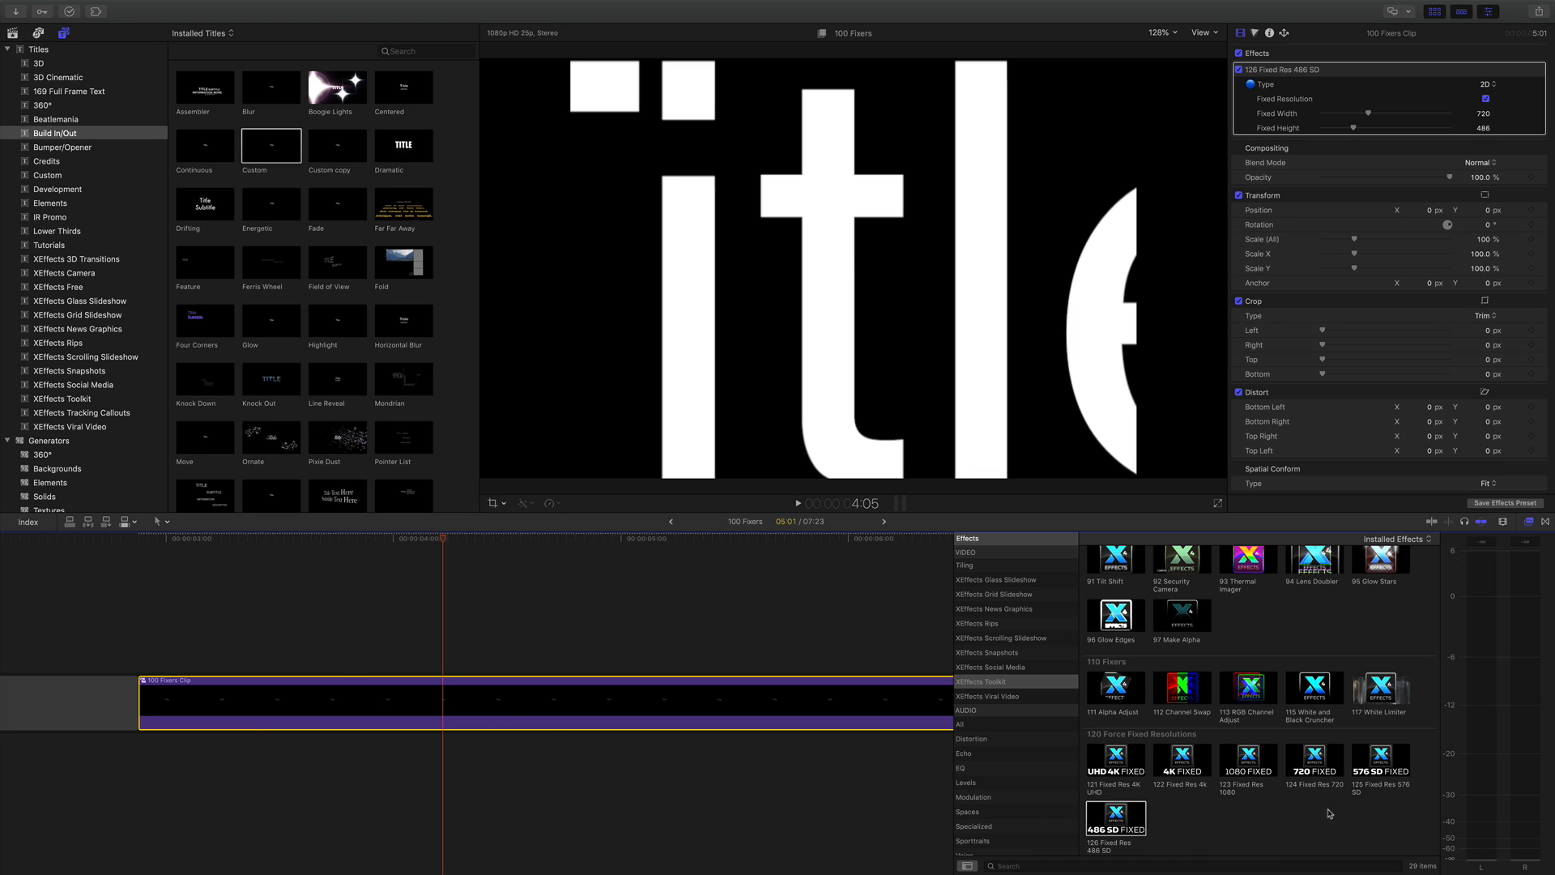
{"action": "mouse_move", "coordinate": [1183, 832]}
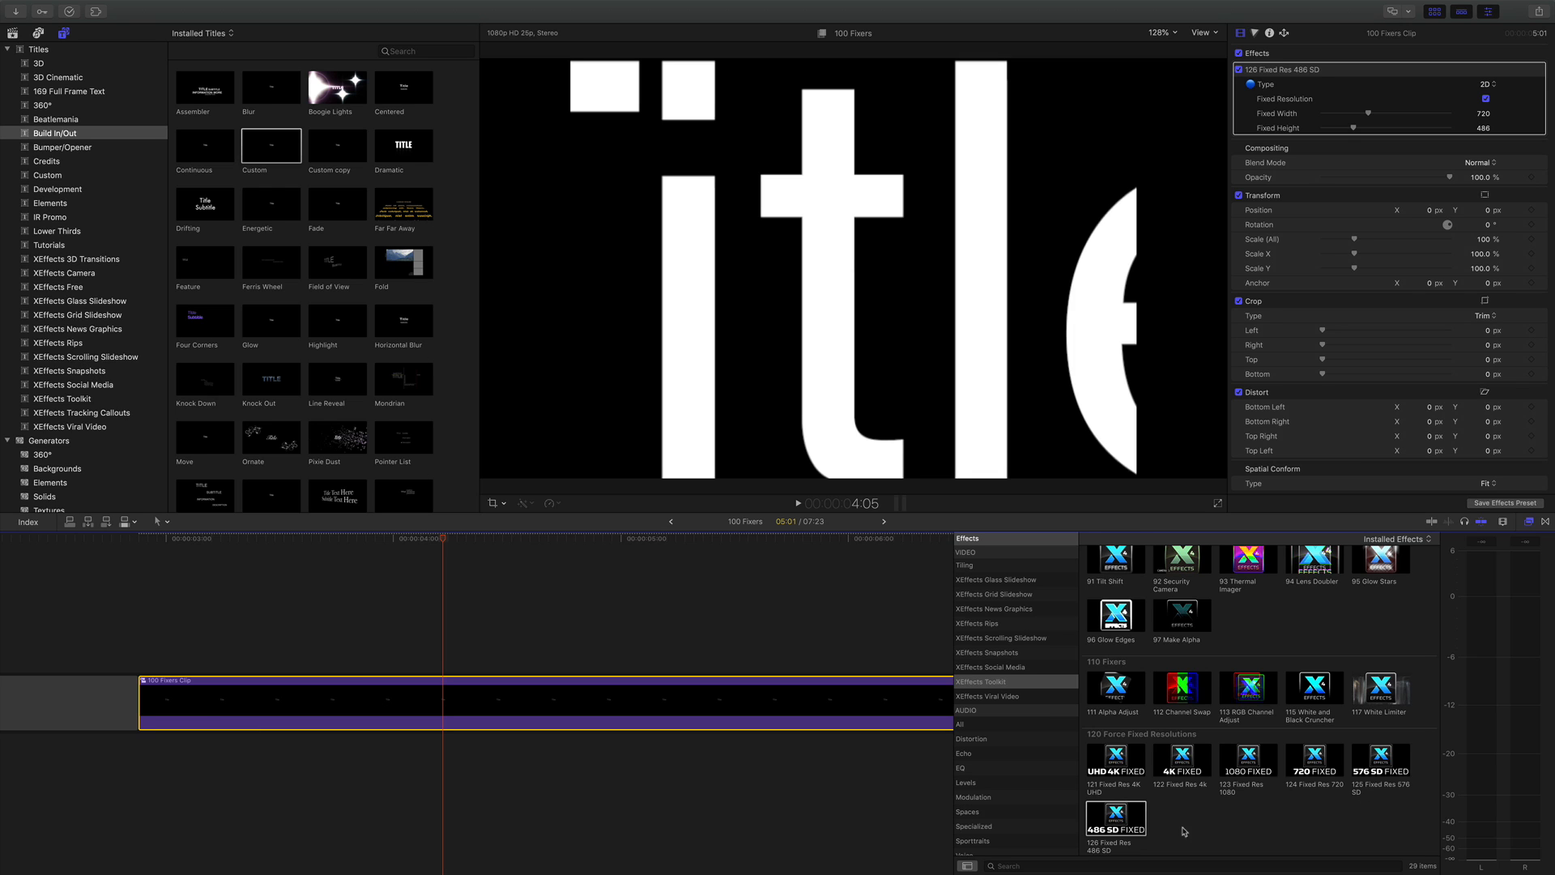
{"action": "mouse_move", "coordinate": [1203, 816]}
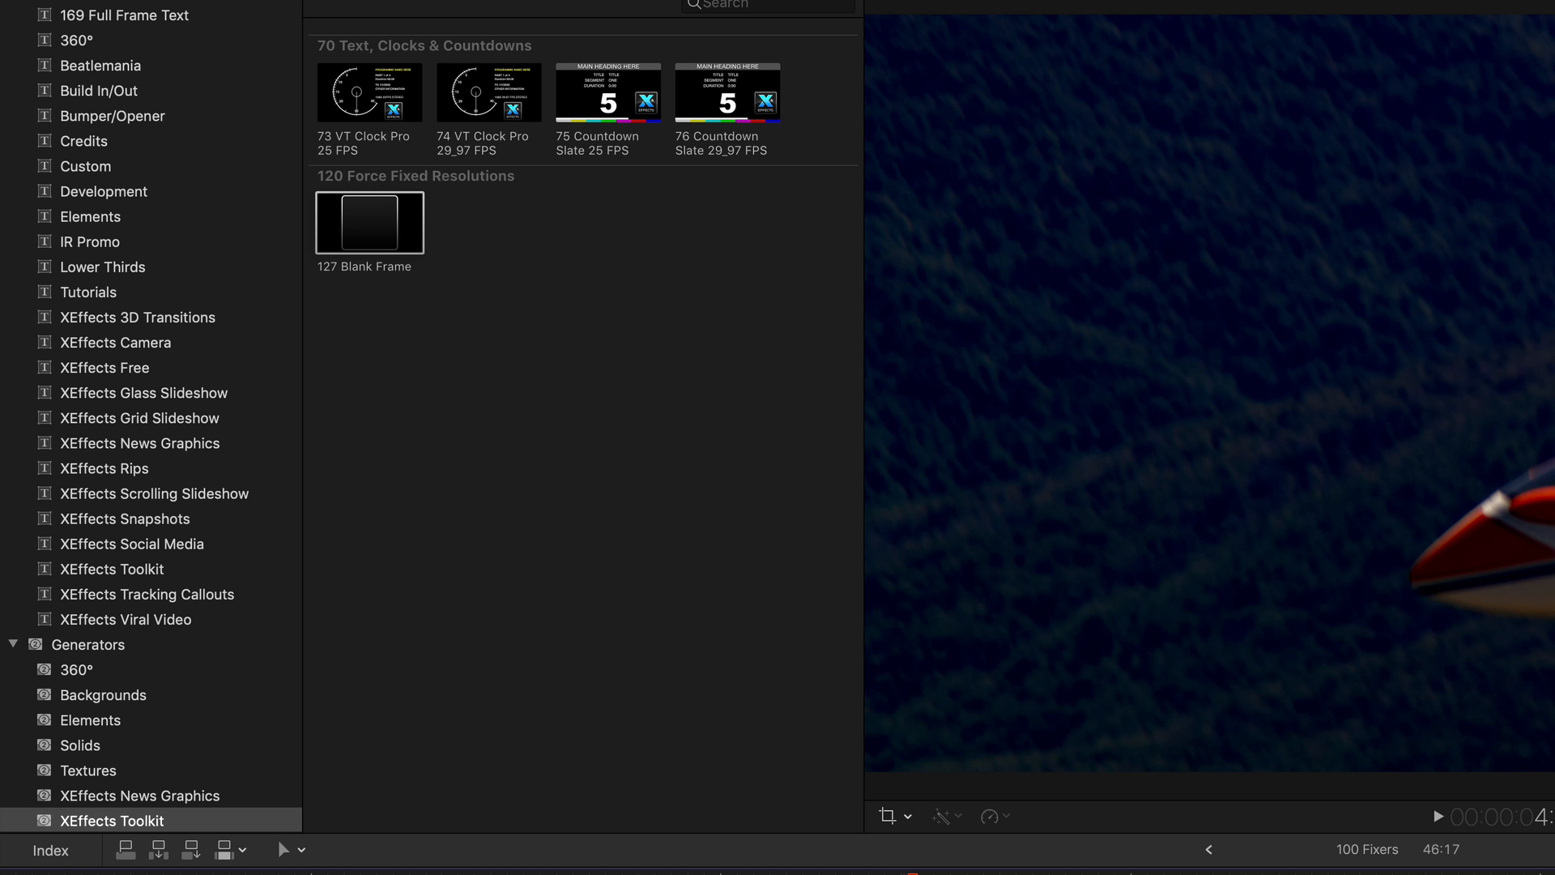
{"action": "mouse_move", "coordinate": [162, 650]}
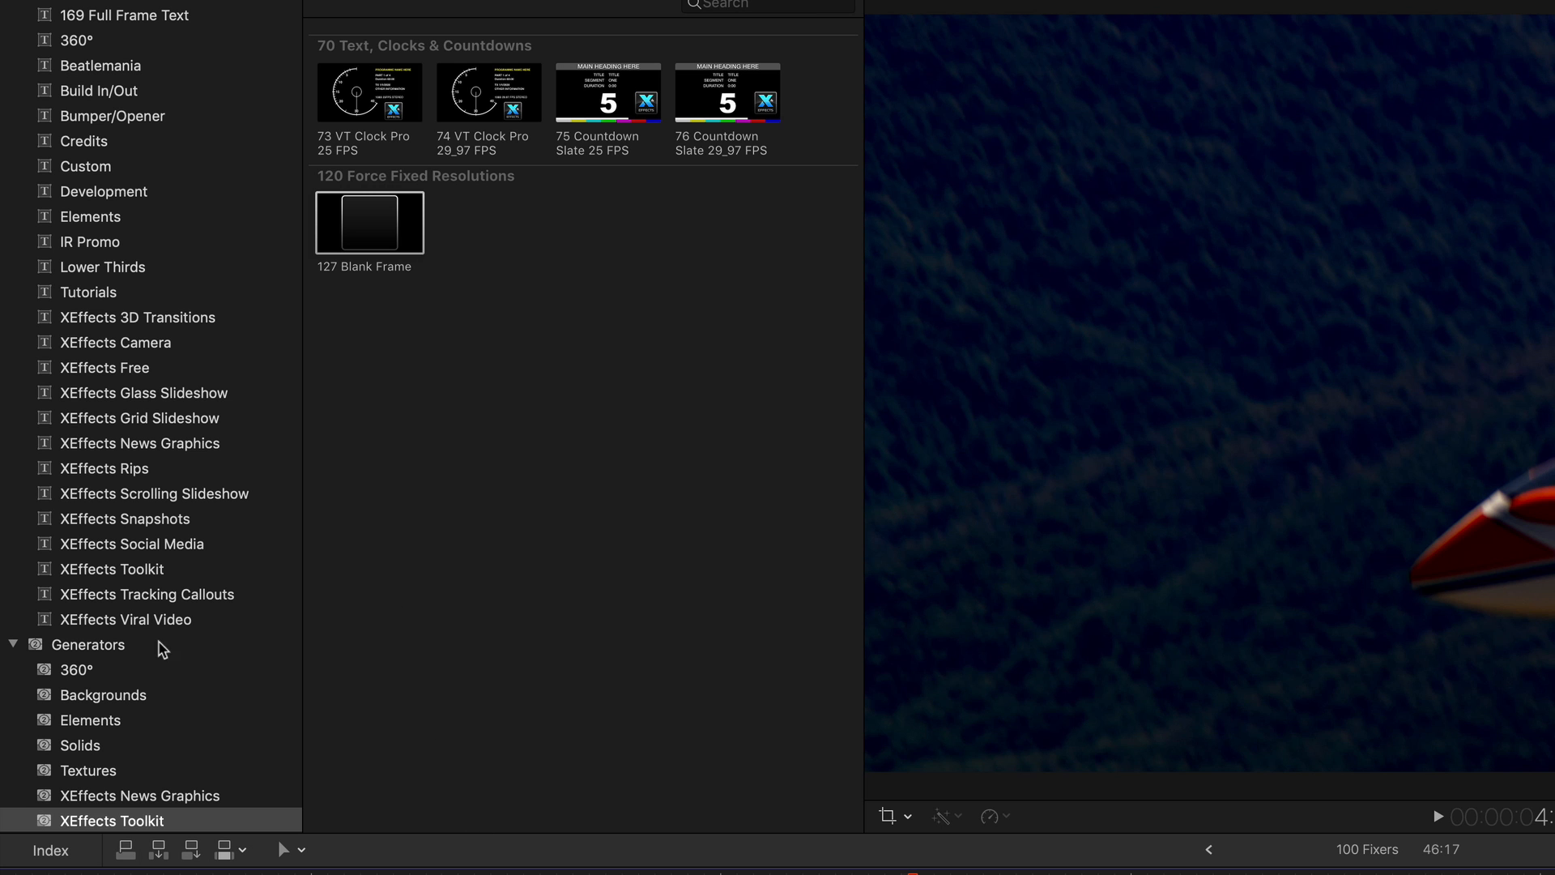
{"action": "mouse_move", "coordinate": [355, 474]}
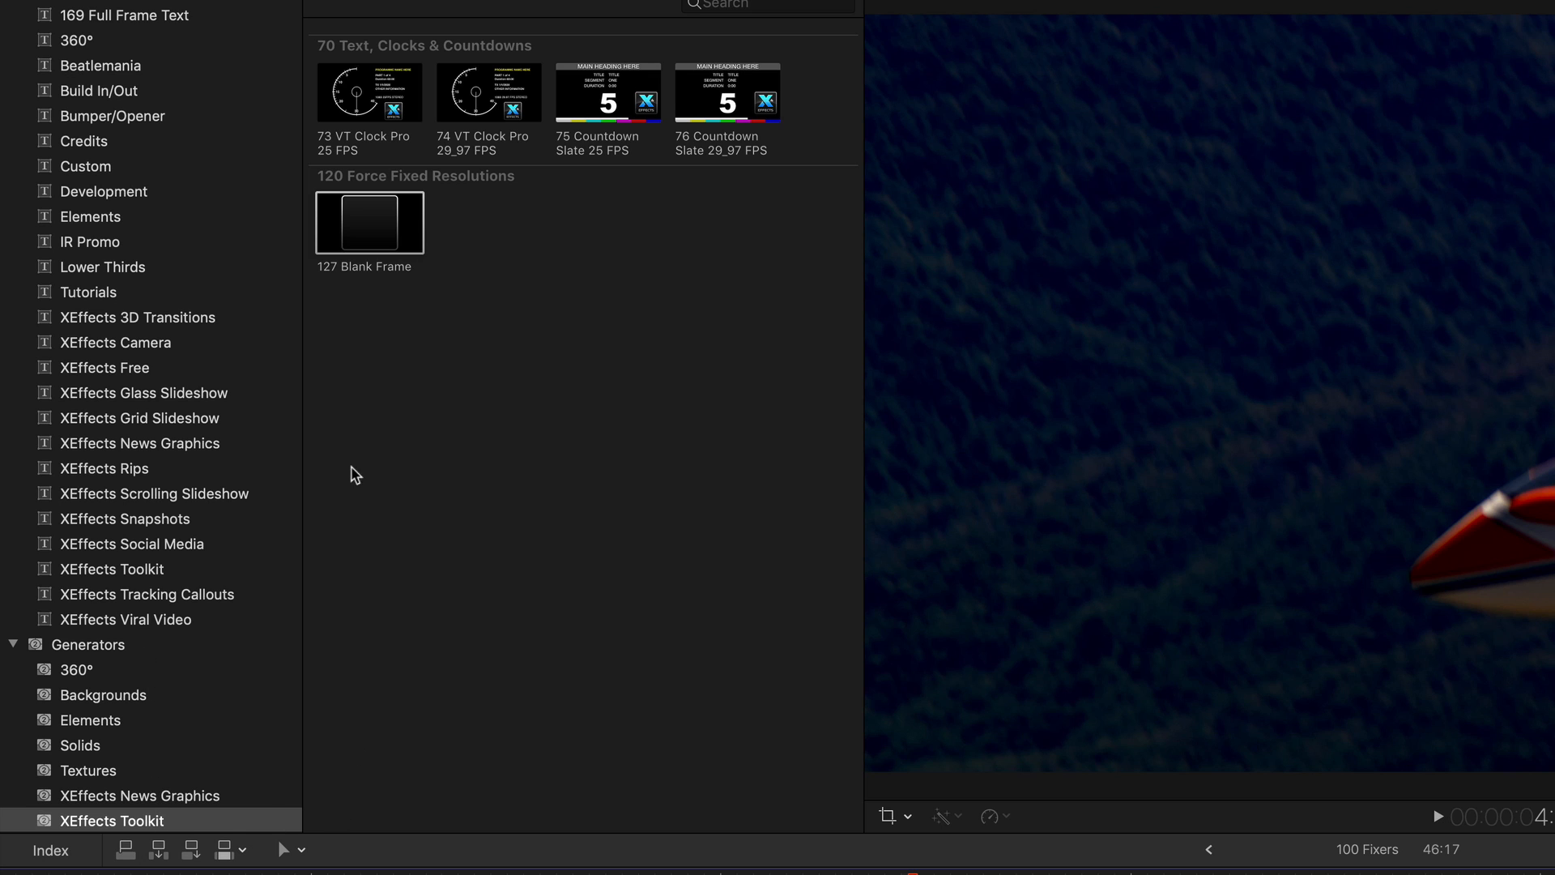
{"action": "mouse_move", "coordinate": [388, 297]}
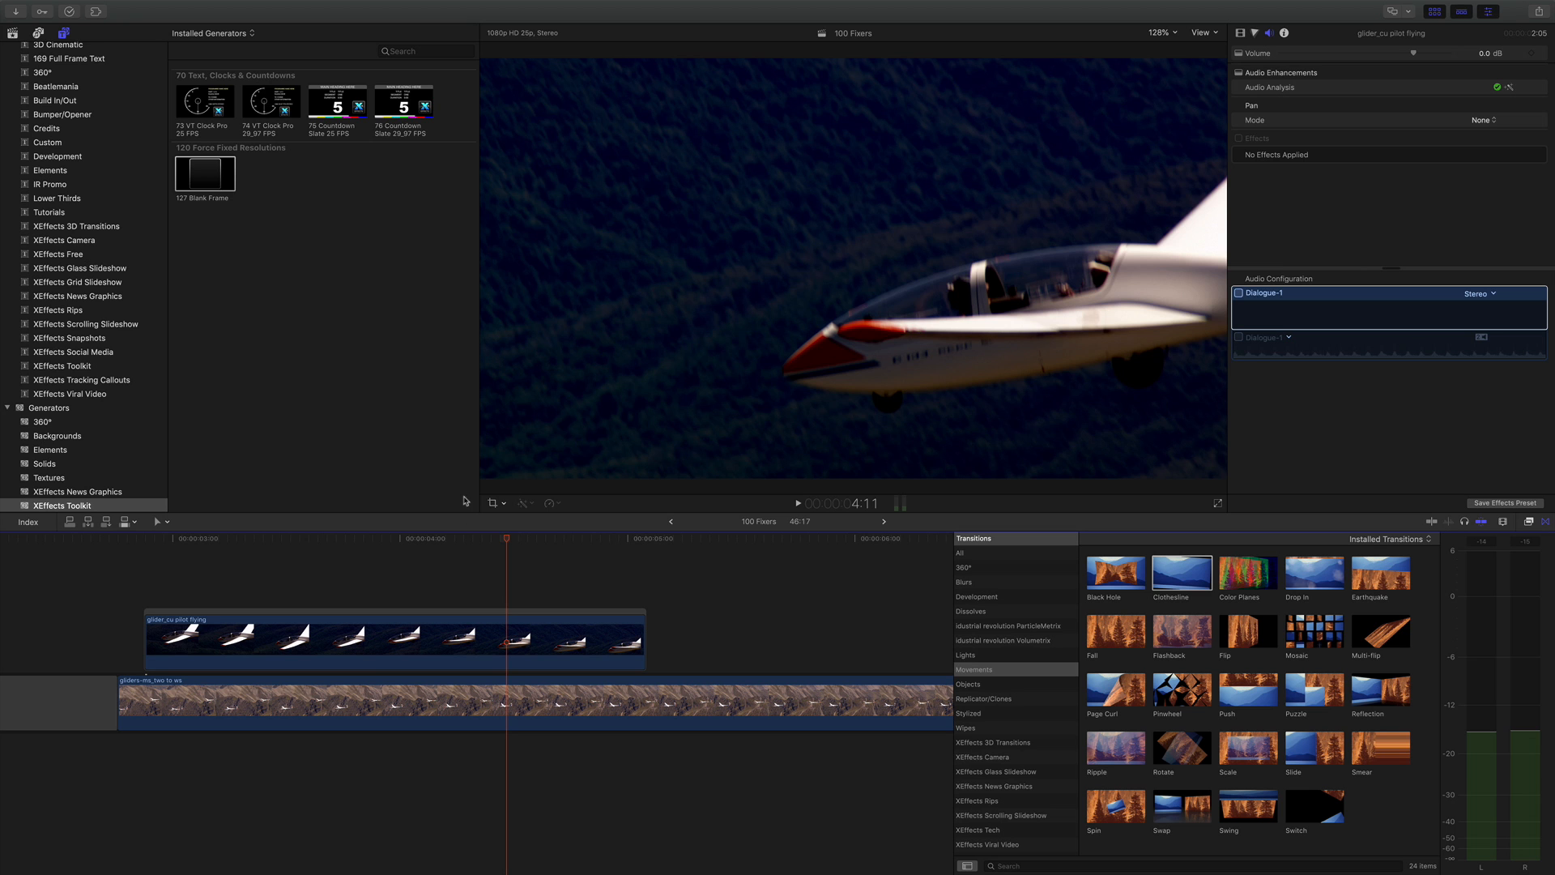
Step: Move the playhead later within the glider close-up shot
{"action": "left_click", "coordinate": [424, 539]}
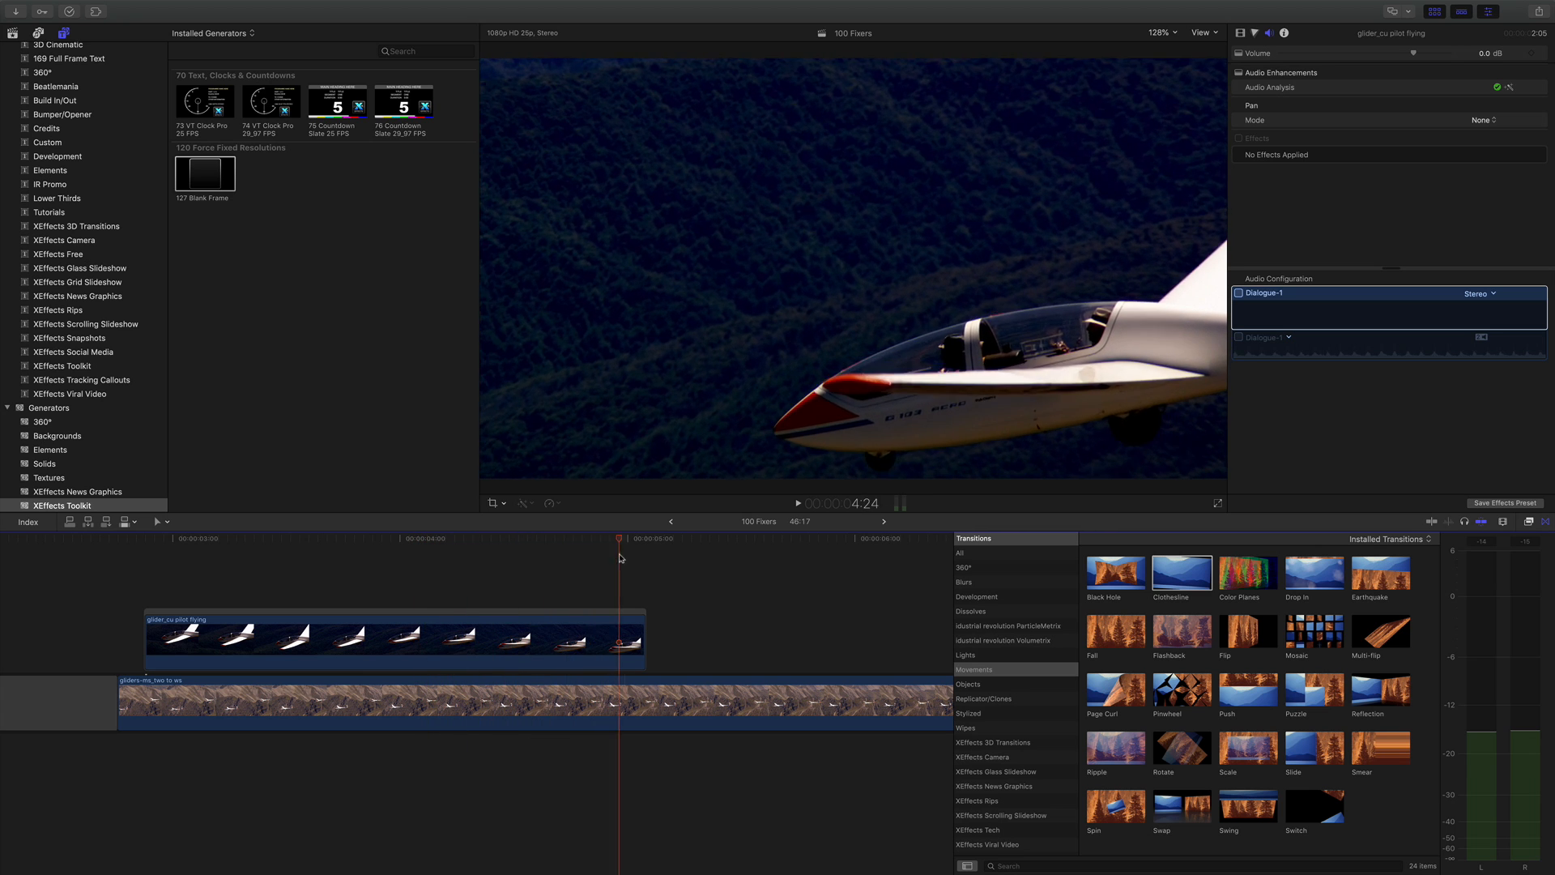
{"action": "left_click", "coordinate": [530, 555]}
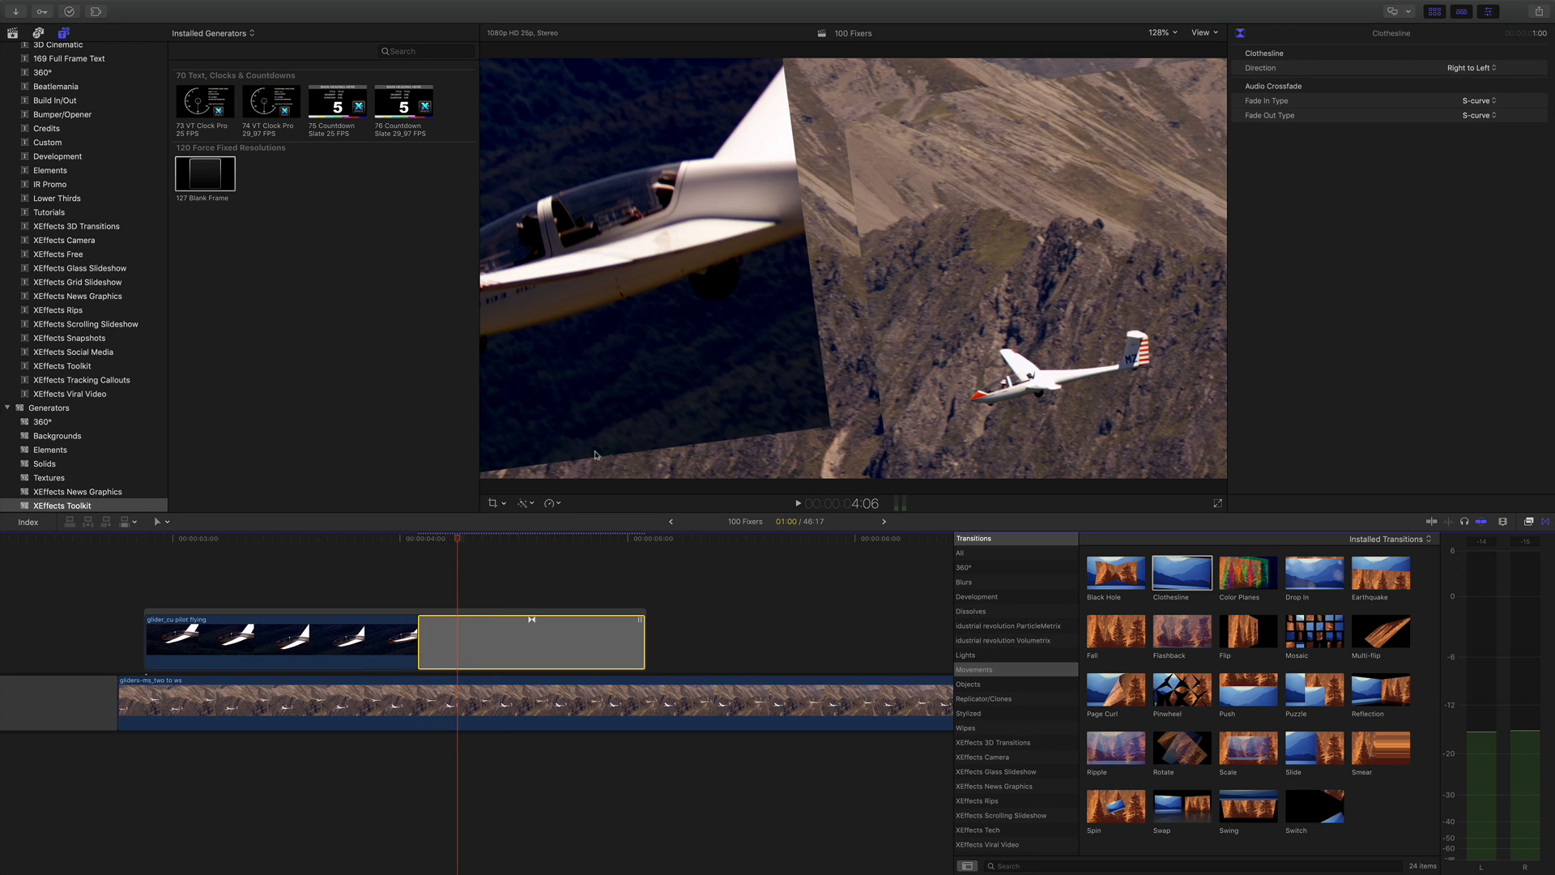
{"action": "mouse_move", "coordinate": [746, 424]}
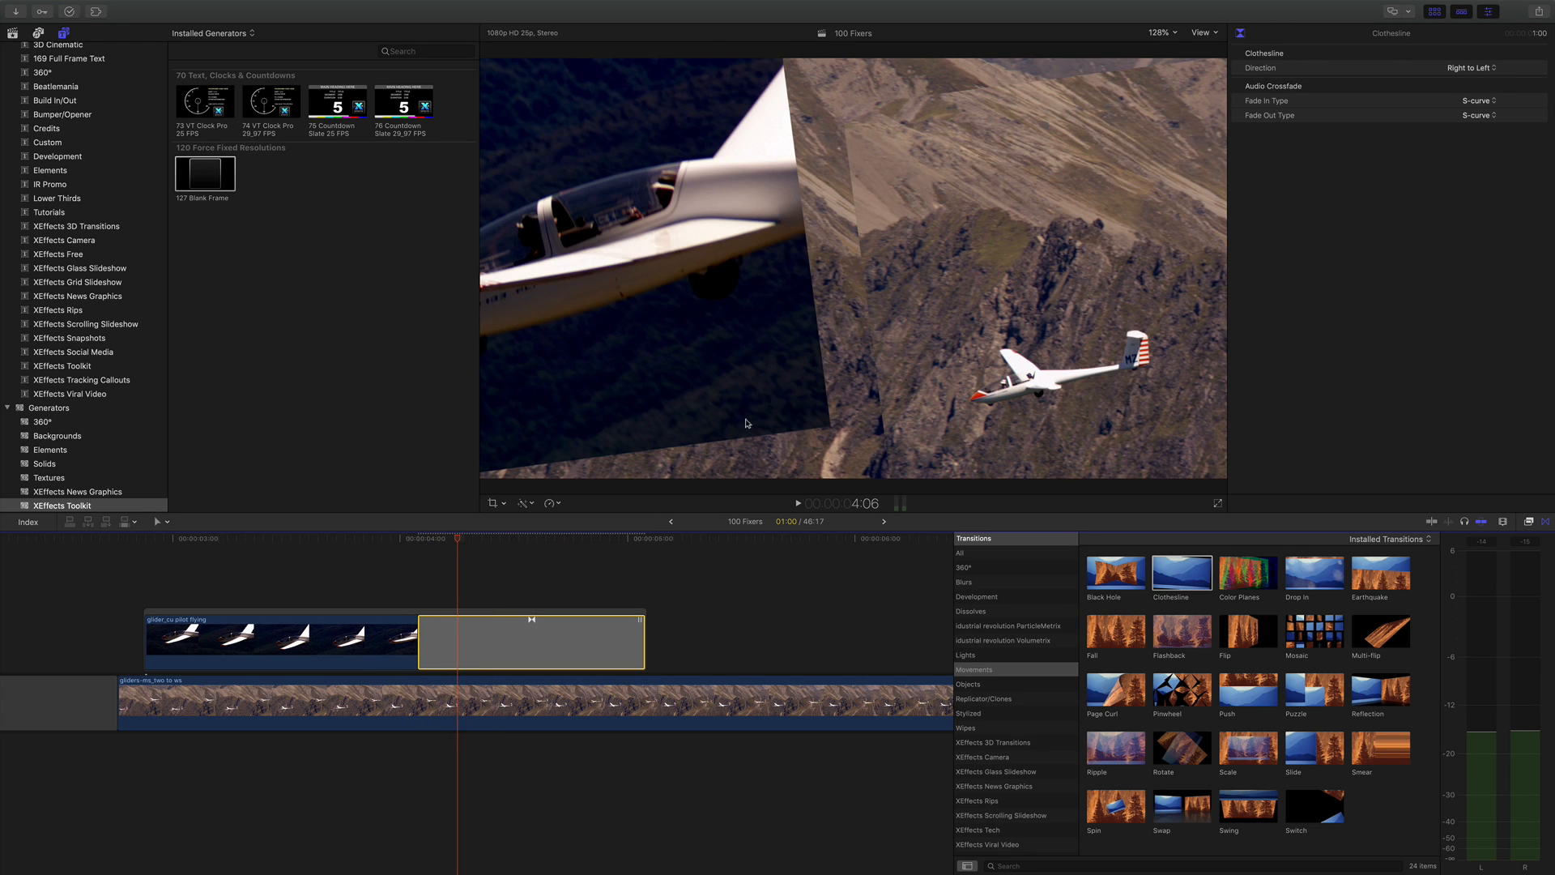
{"action": "mouse_move", "coordinate": [850, 165]}
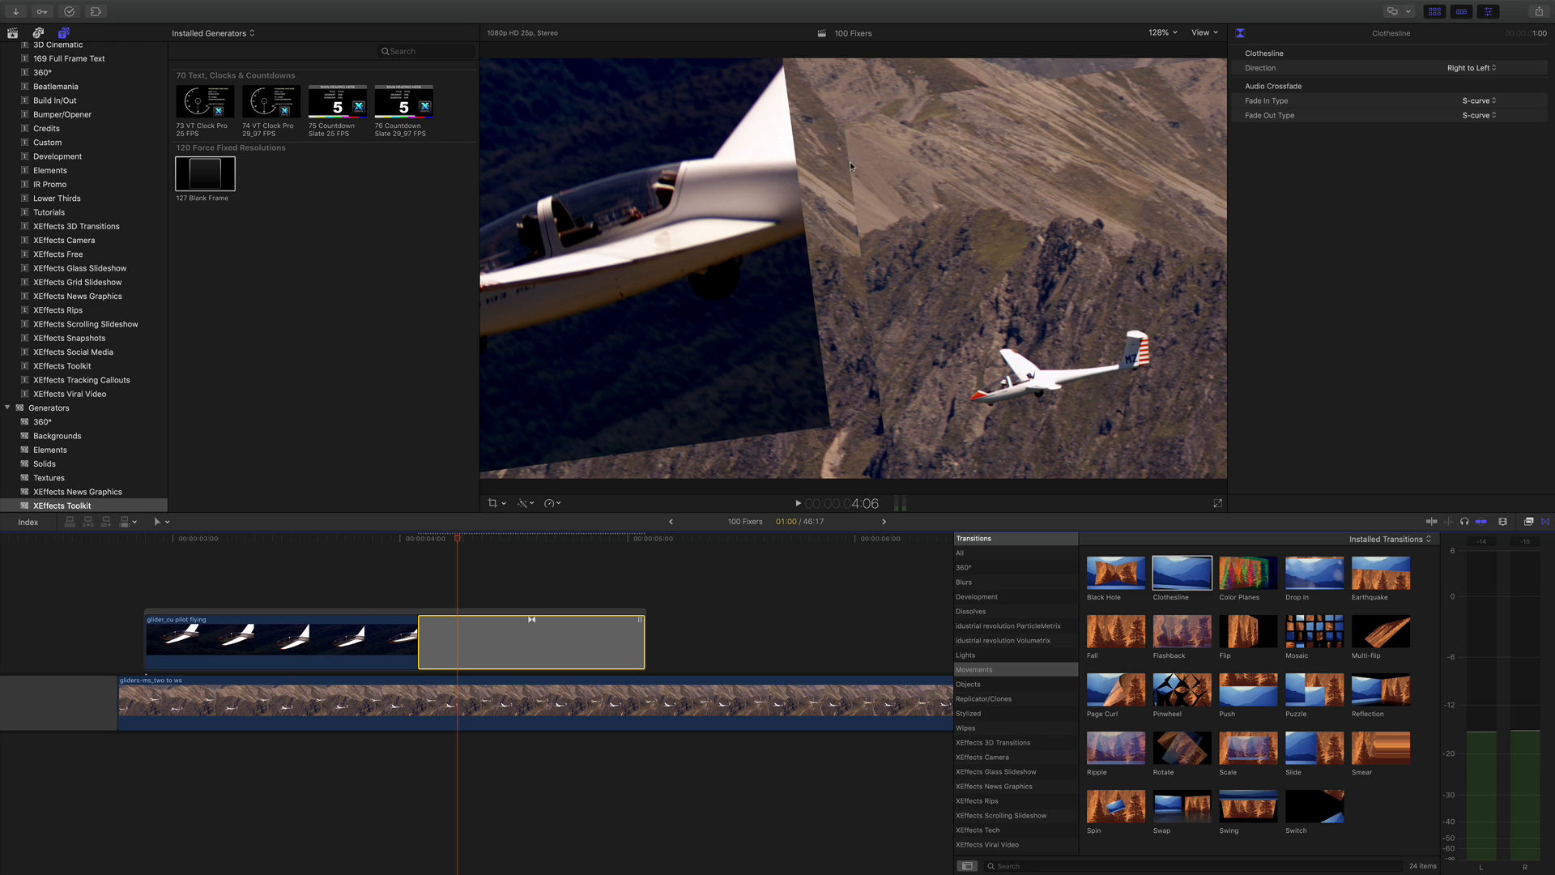
{"action": "mouse_move", "coordinate": [848, 164]}
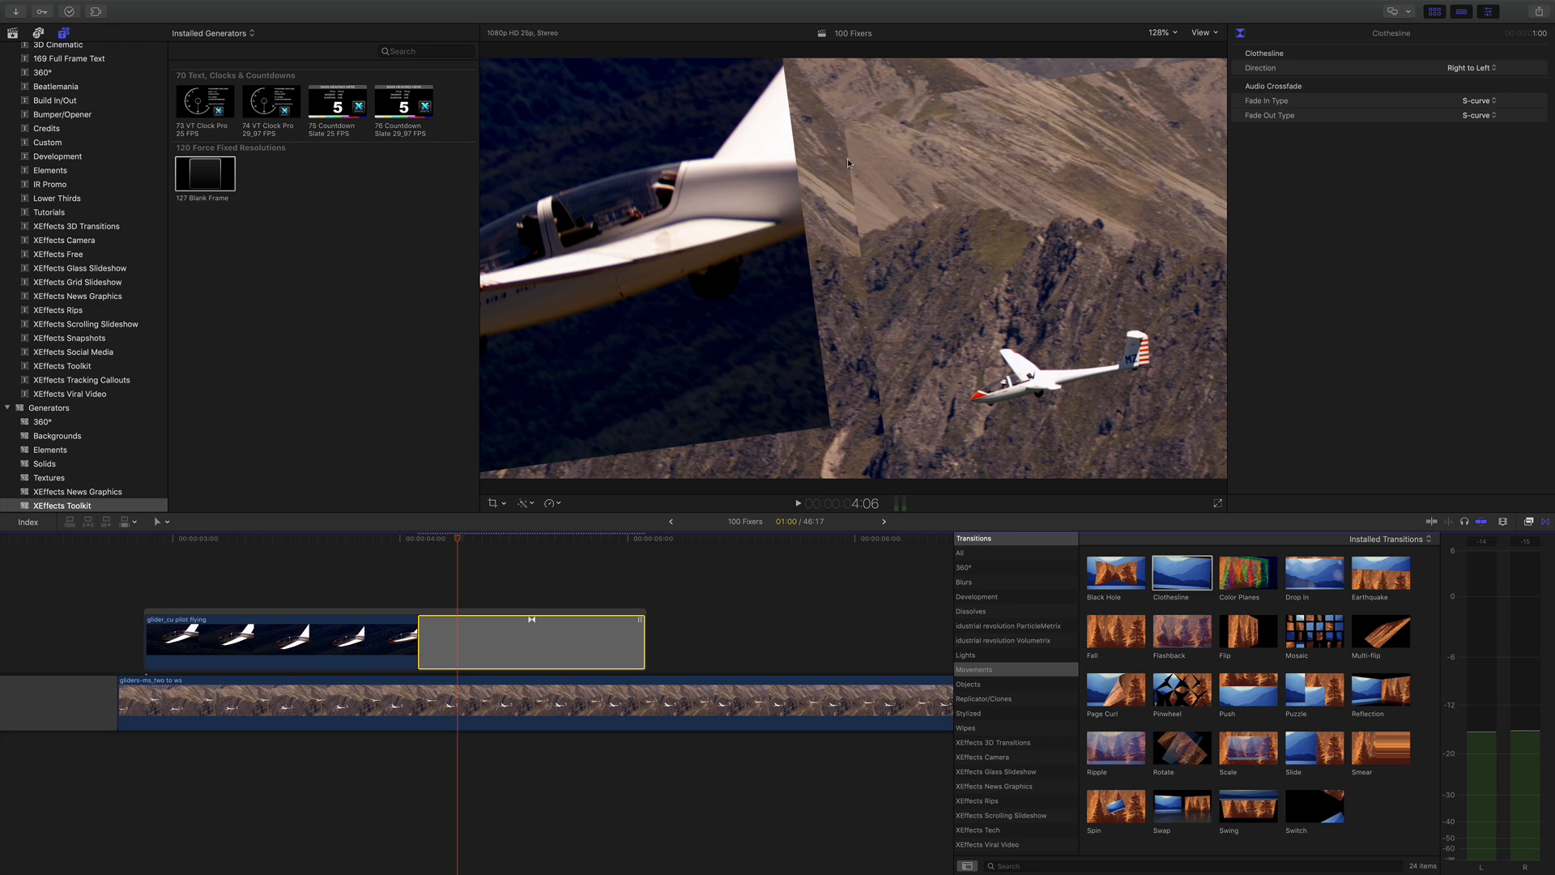
{"action": "mouse_move", "coordinate": [827, 202]}
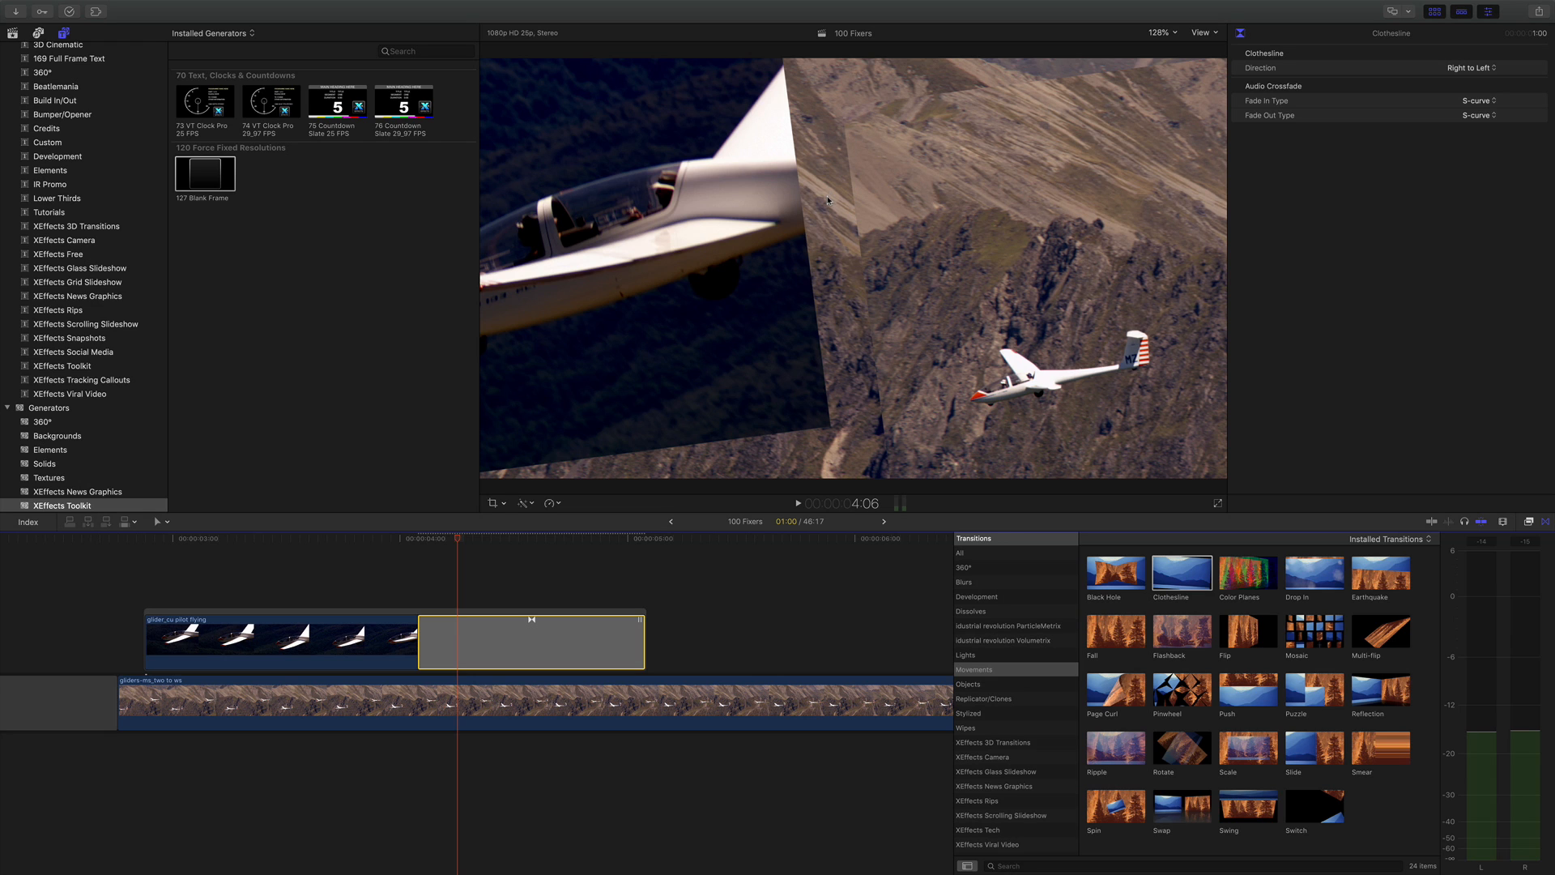
{"action": "mouse_move", "coordinate": [1064, 366]}
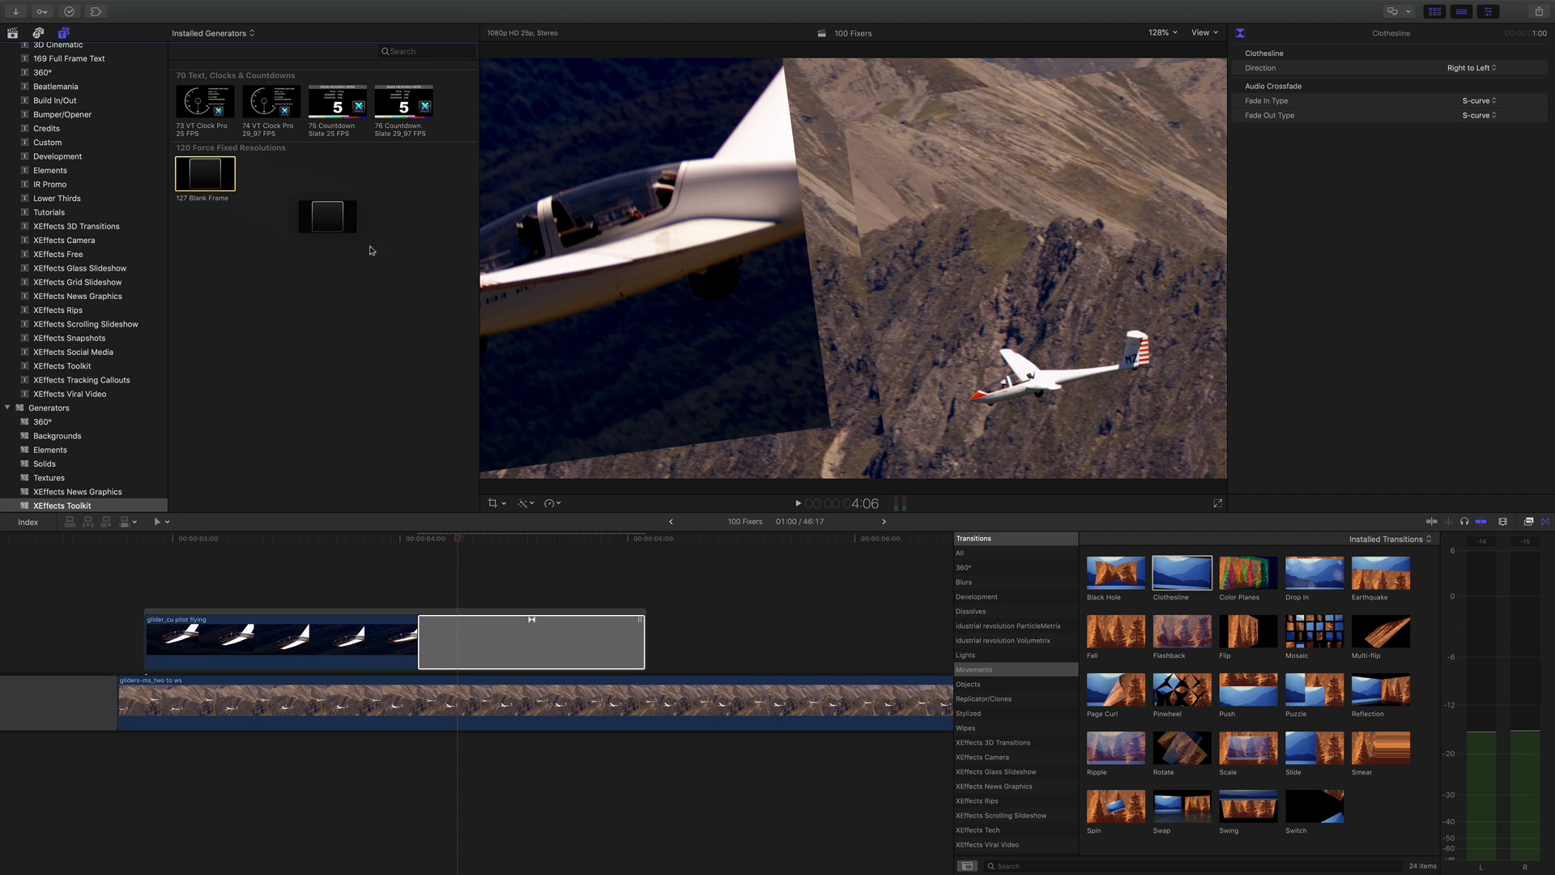
Step: Place 127 Blank Frame after the glider clip and scrub through the Clothesline transition
{"action": "left_click_drag", "start_coordinate": [204, 173], "coordinate": [813, 640]}
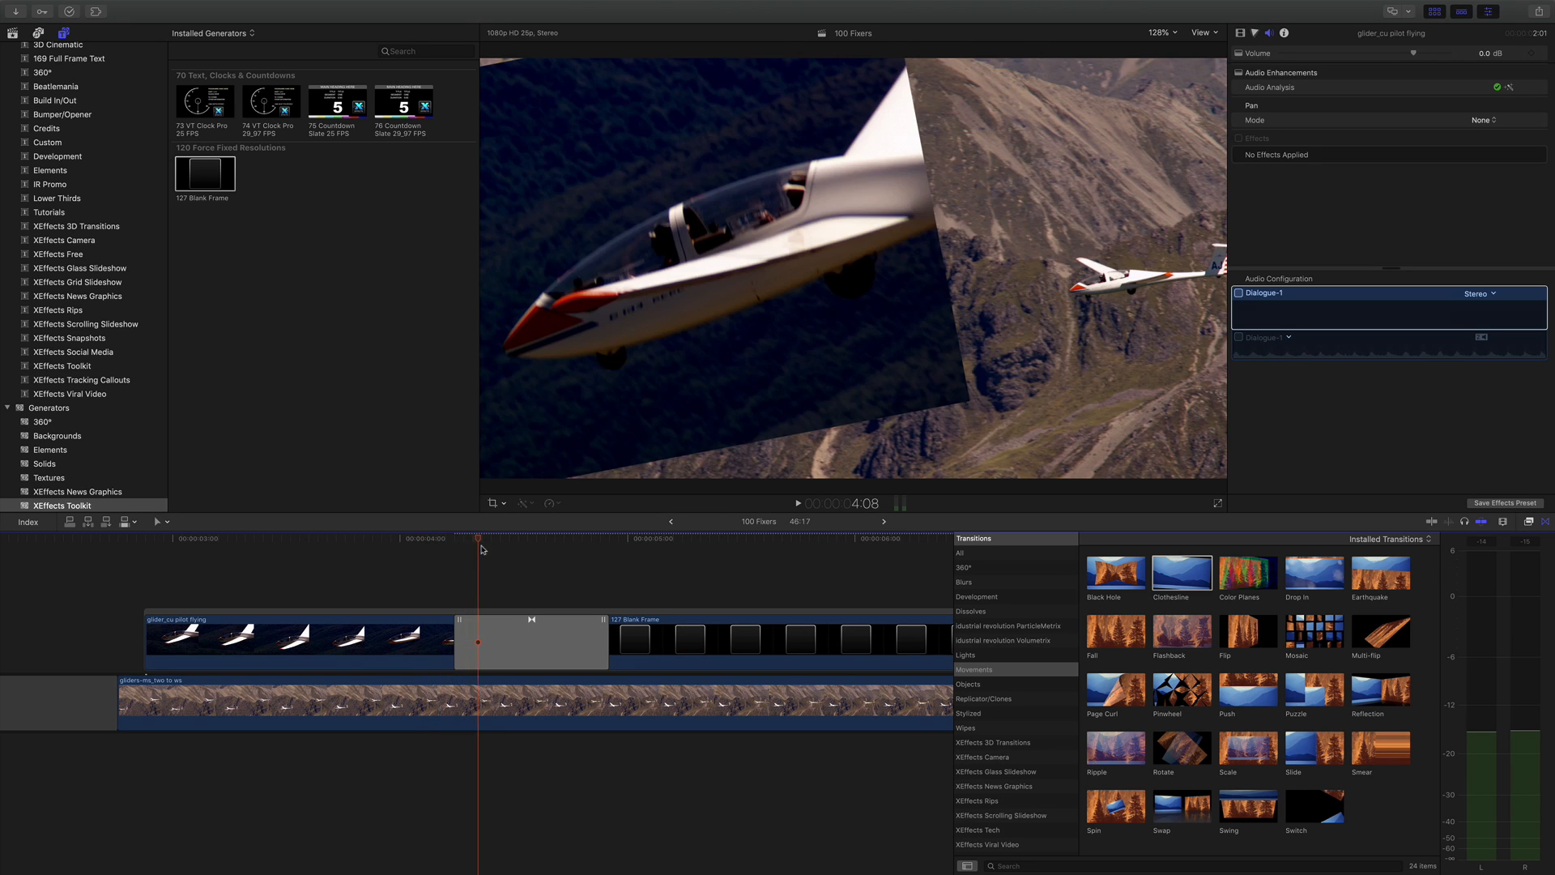
{"action": "left_click_drag", "start_coordinate": [481, 548], "coordinate": [500, 549]}
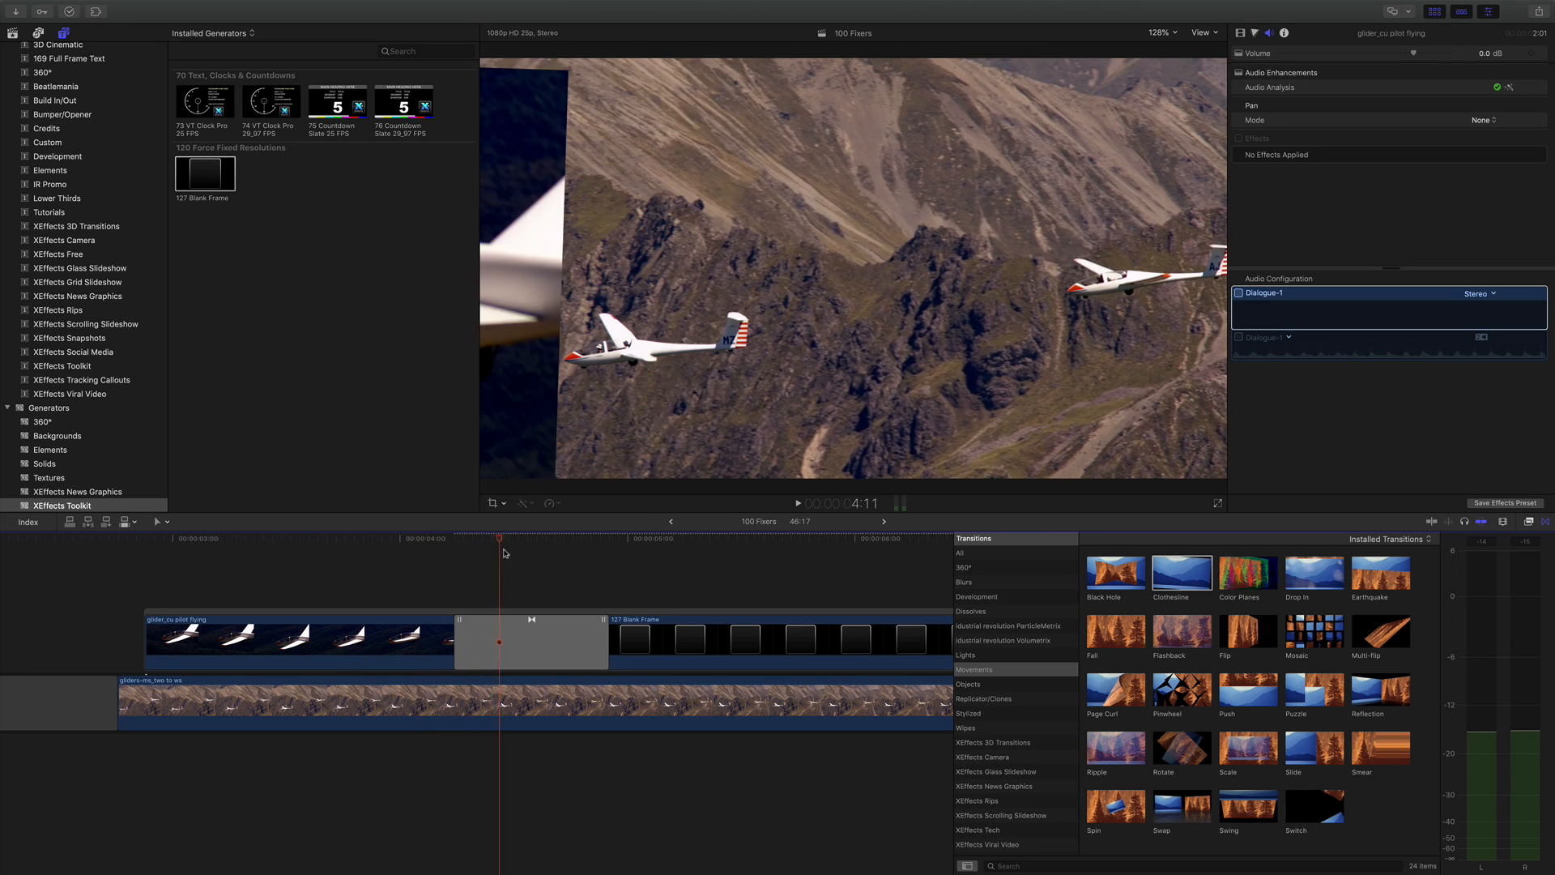
{"action": "left_click_drag", "start_coordinate": [501, 553], "coordinate": [608, 553]}
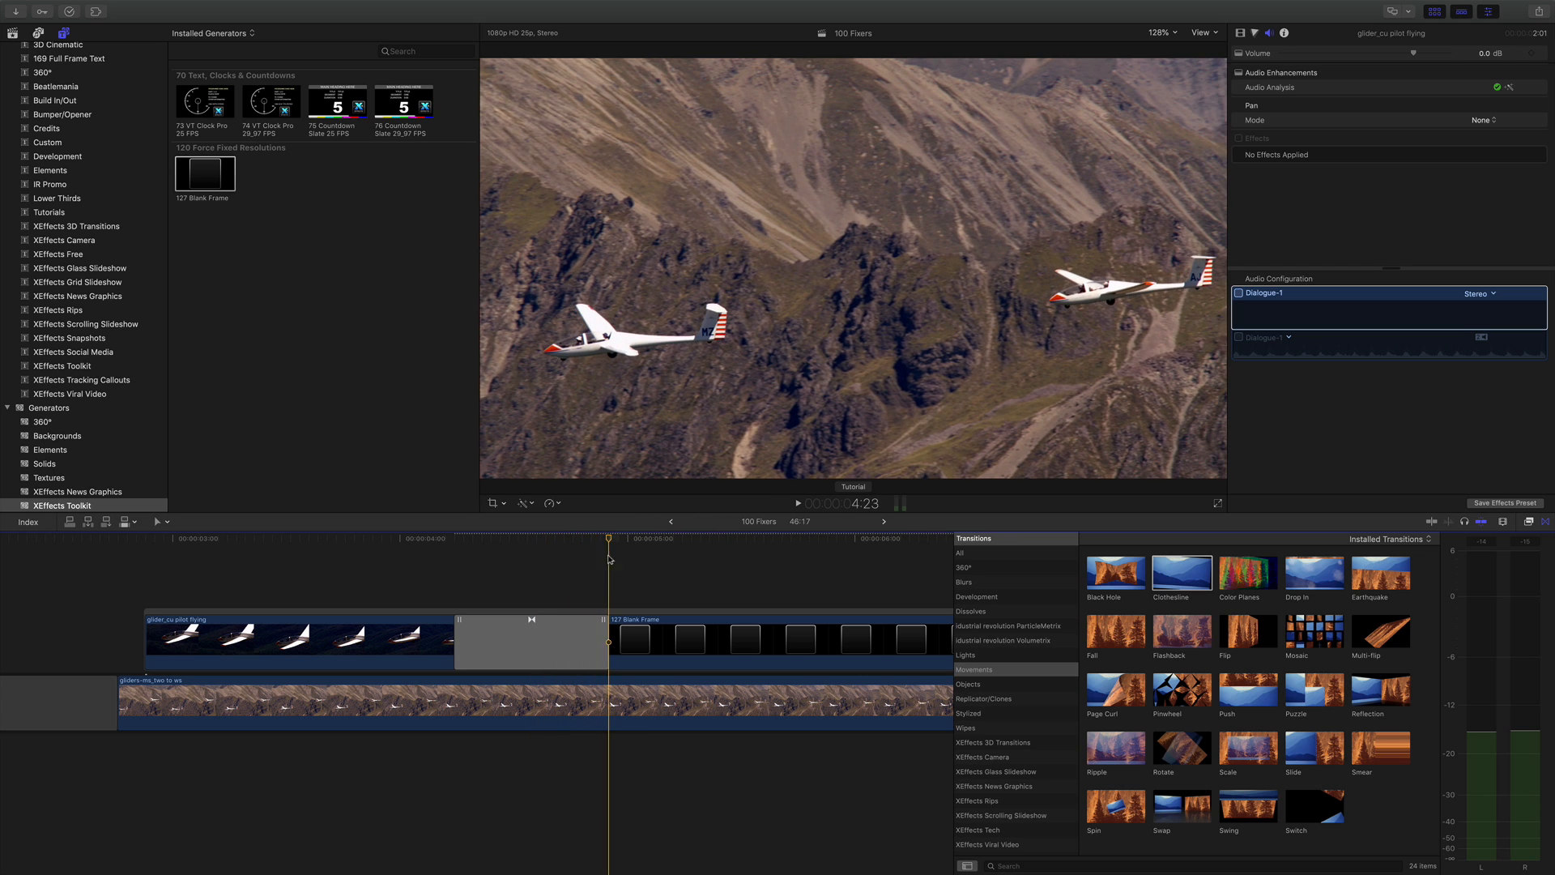